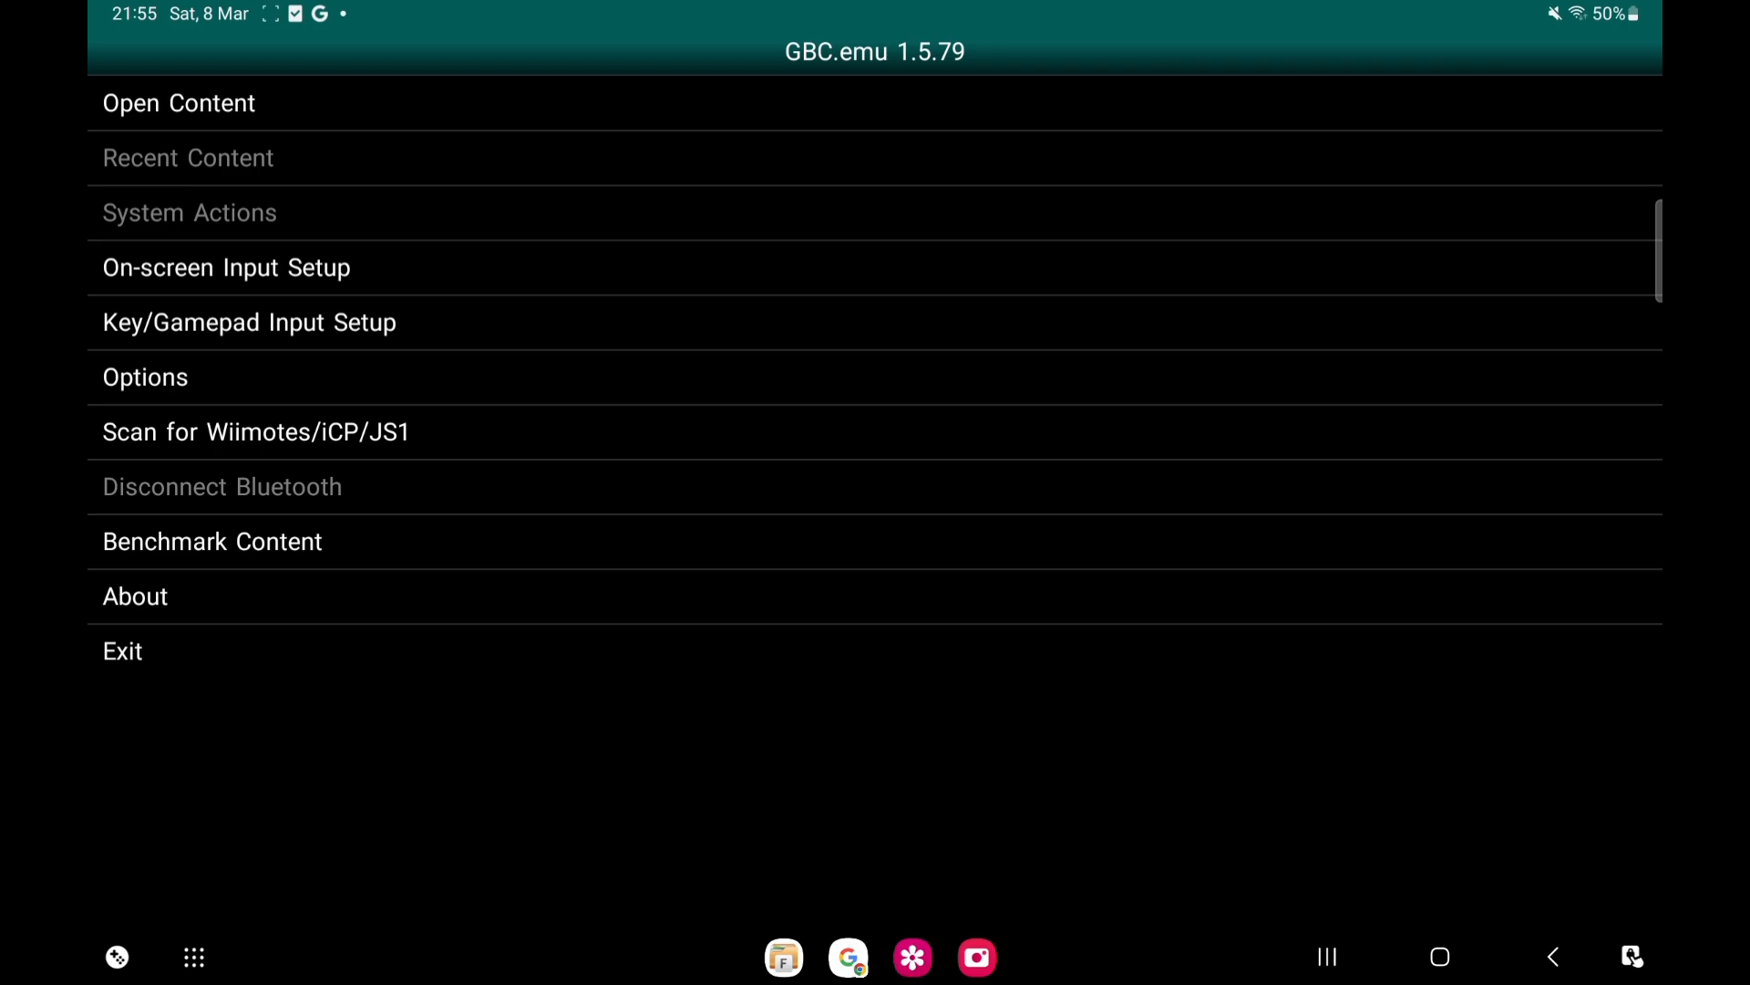
left_click(248, 321)
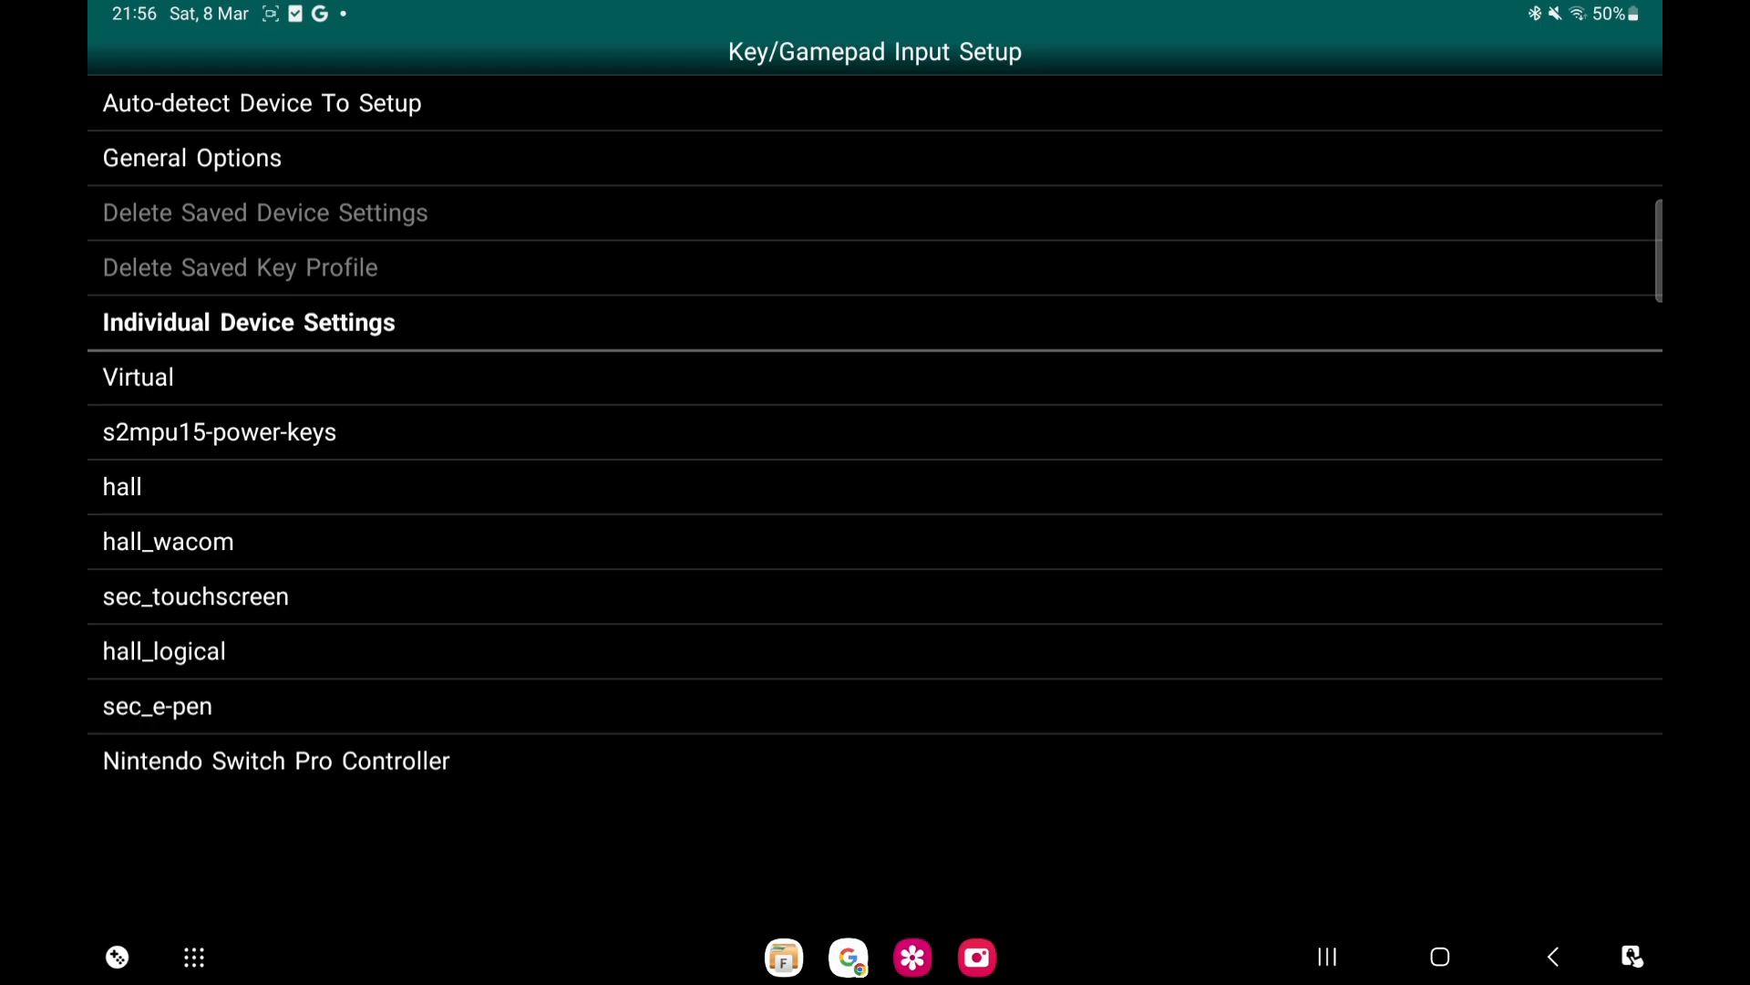
left_click(275, 761)
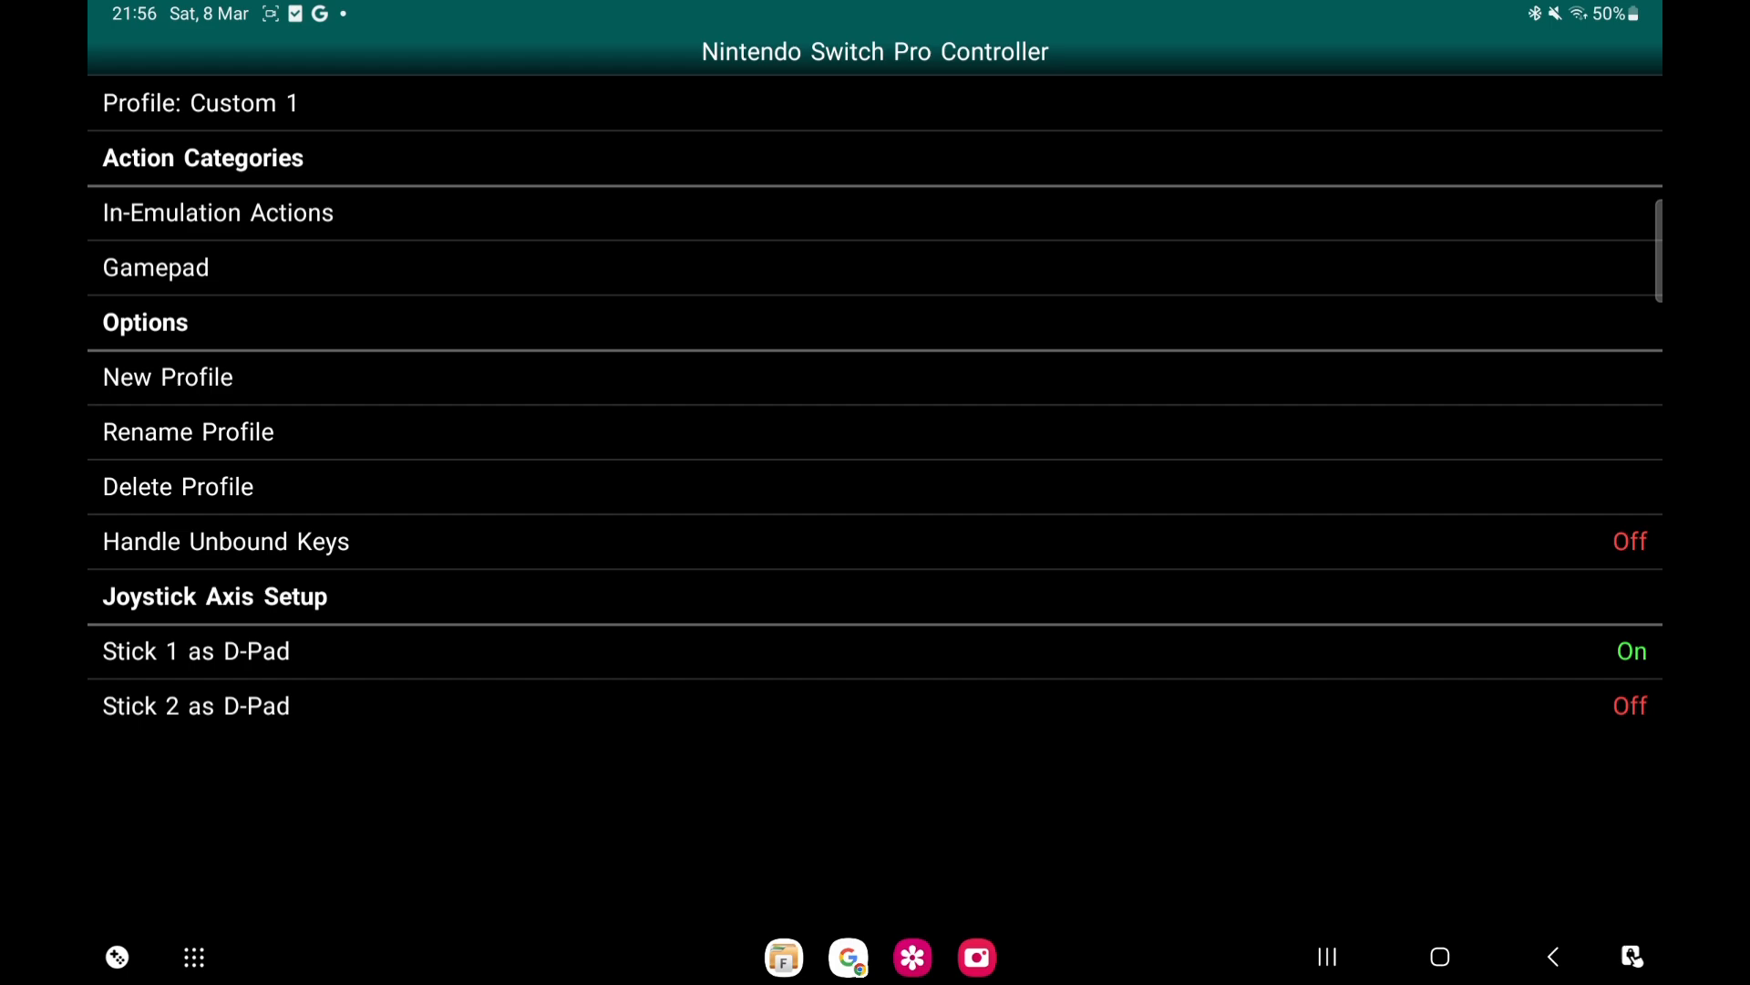
Bring up the In-Emulation Actions list and scroll down to the state actions
left_click(217, 211)
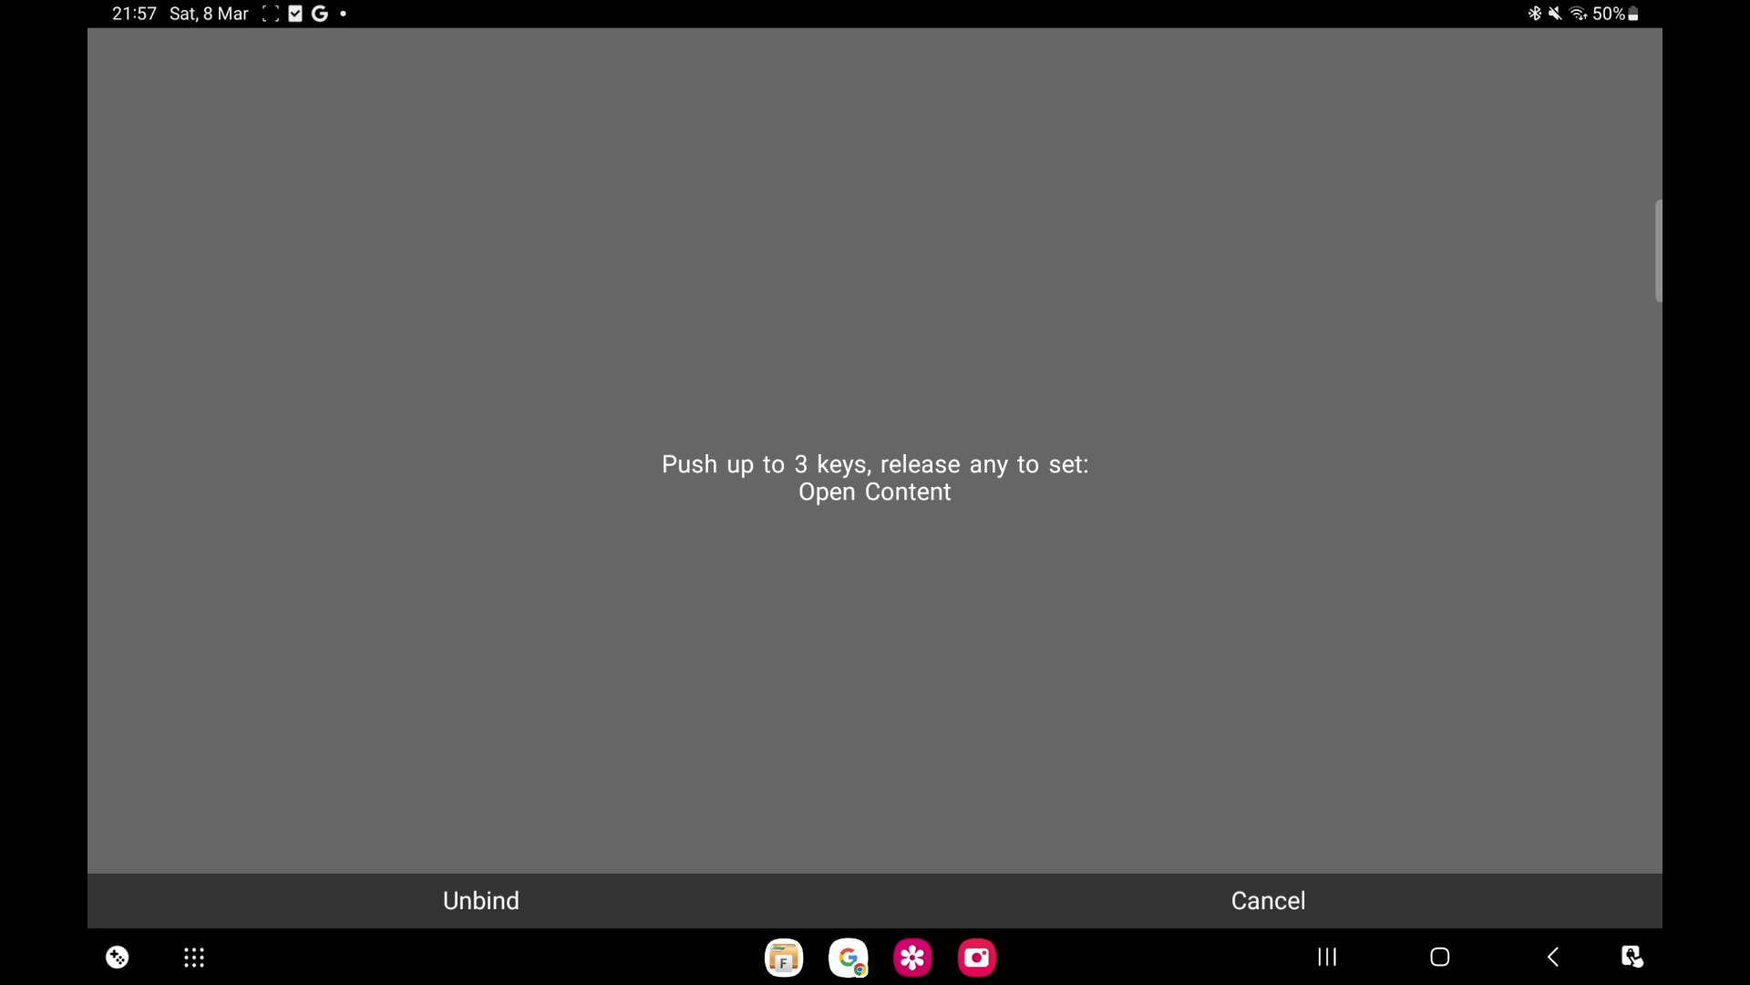
left_click(1269, 901)
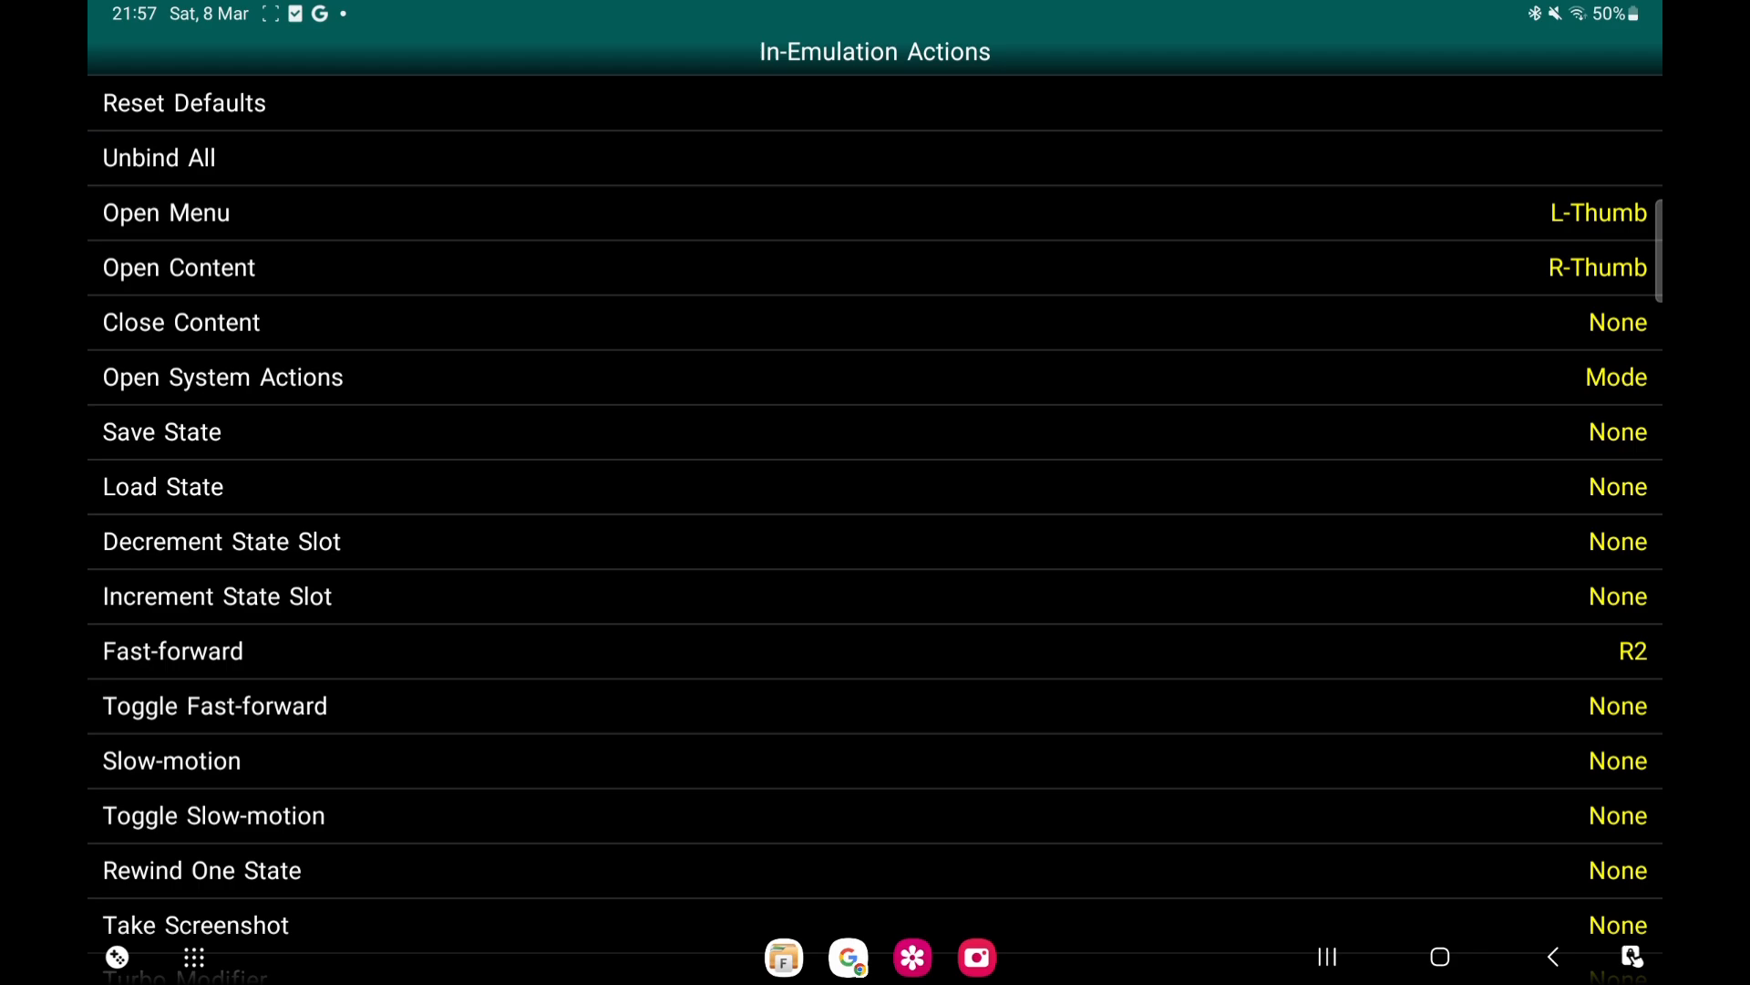
scroll("down", 3)
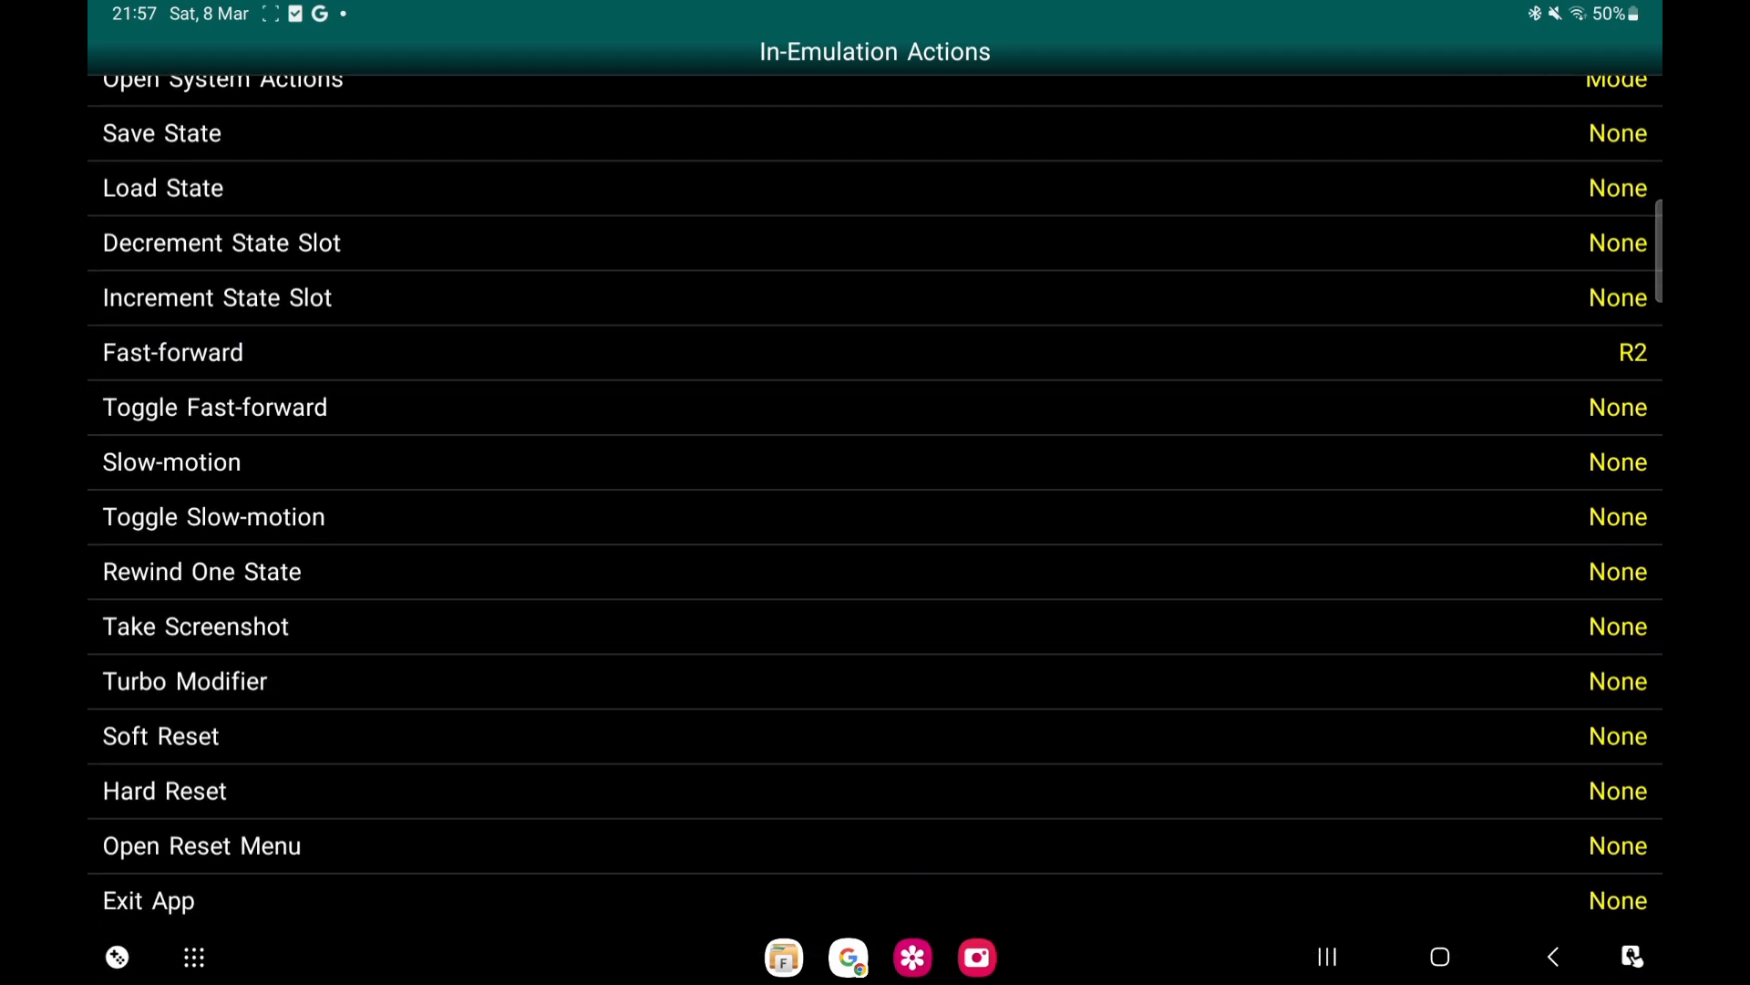
scroll("down", 3)
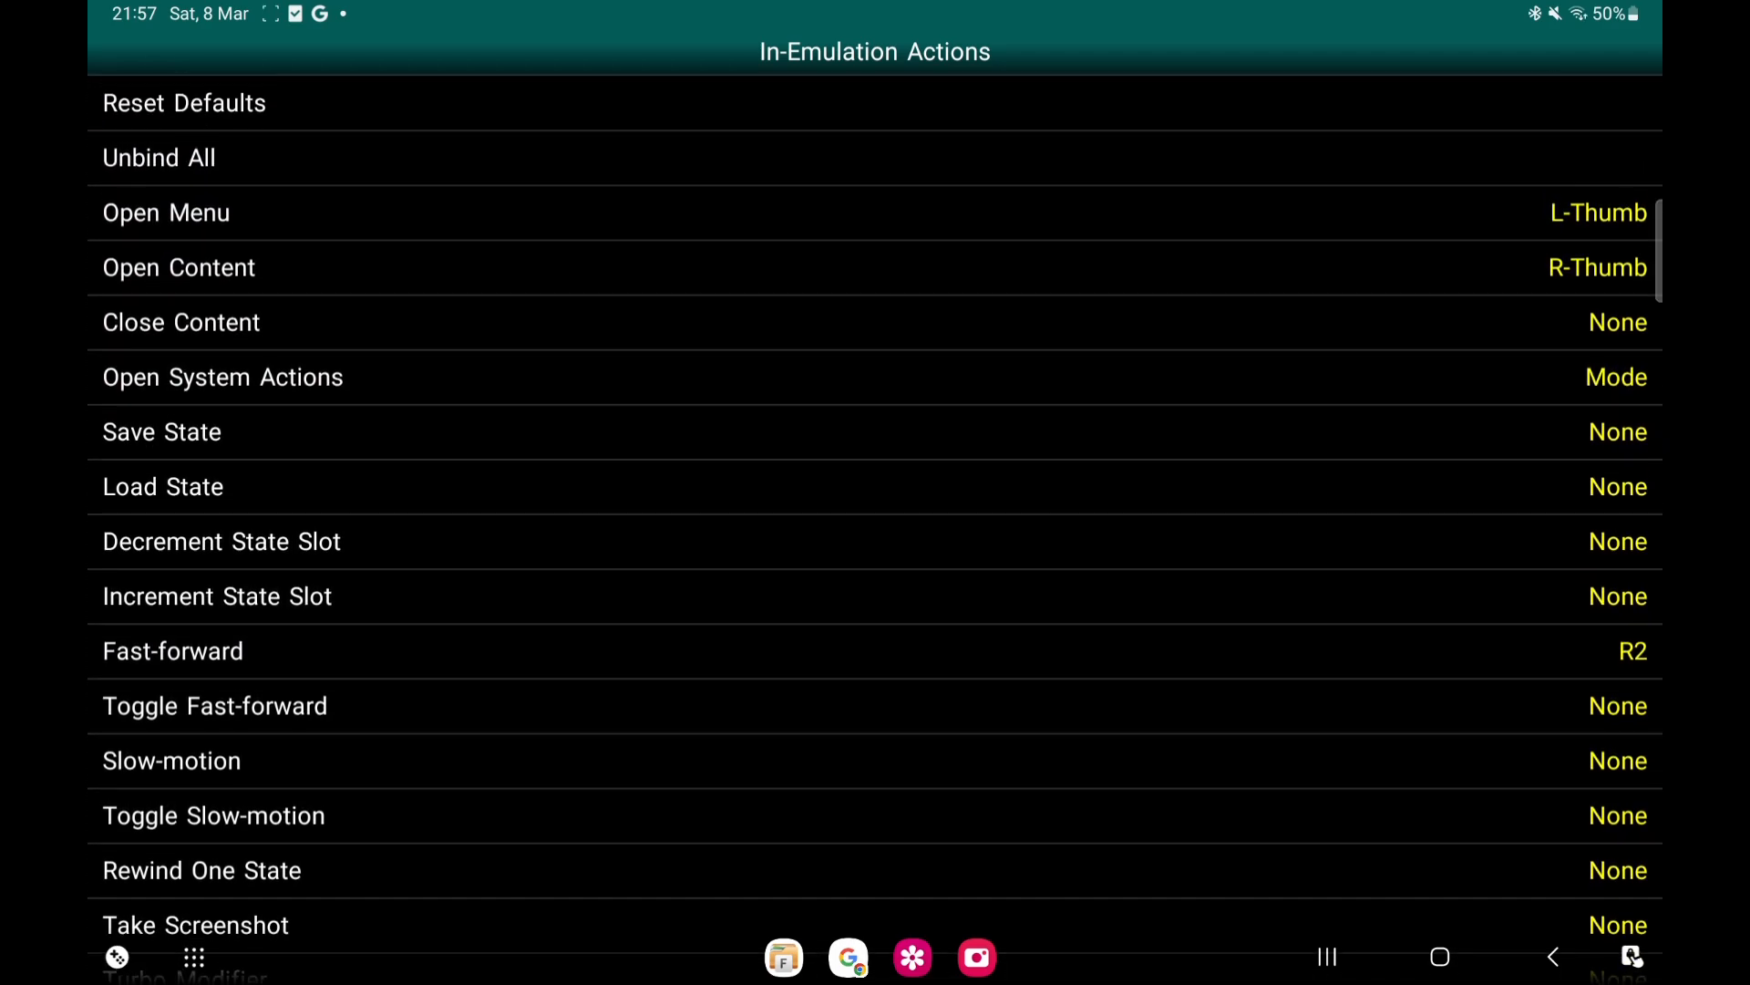
scroll("down", 3)
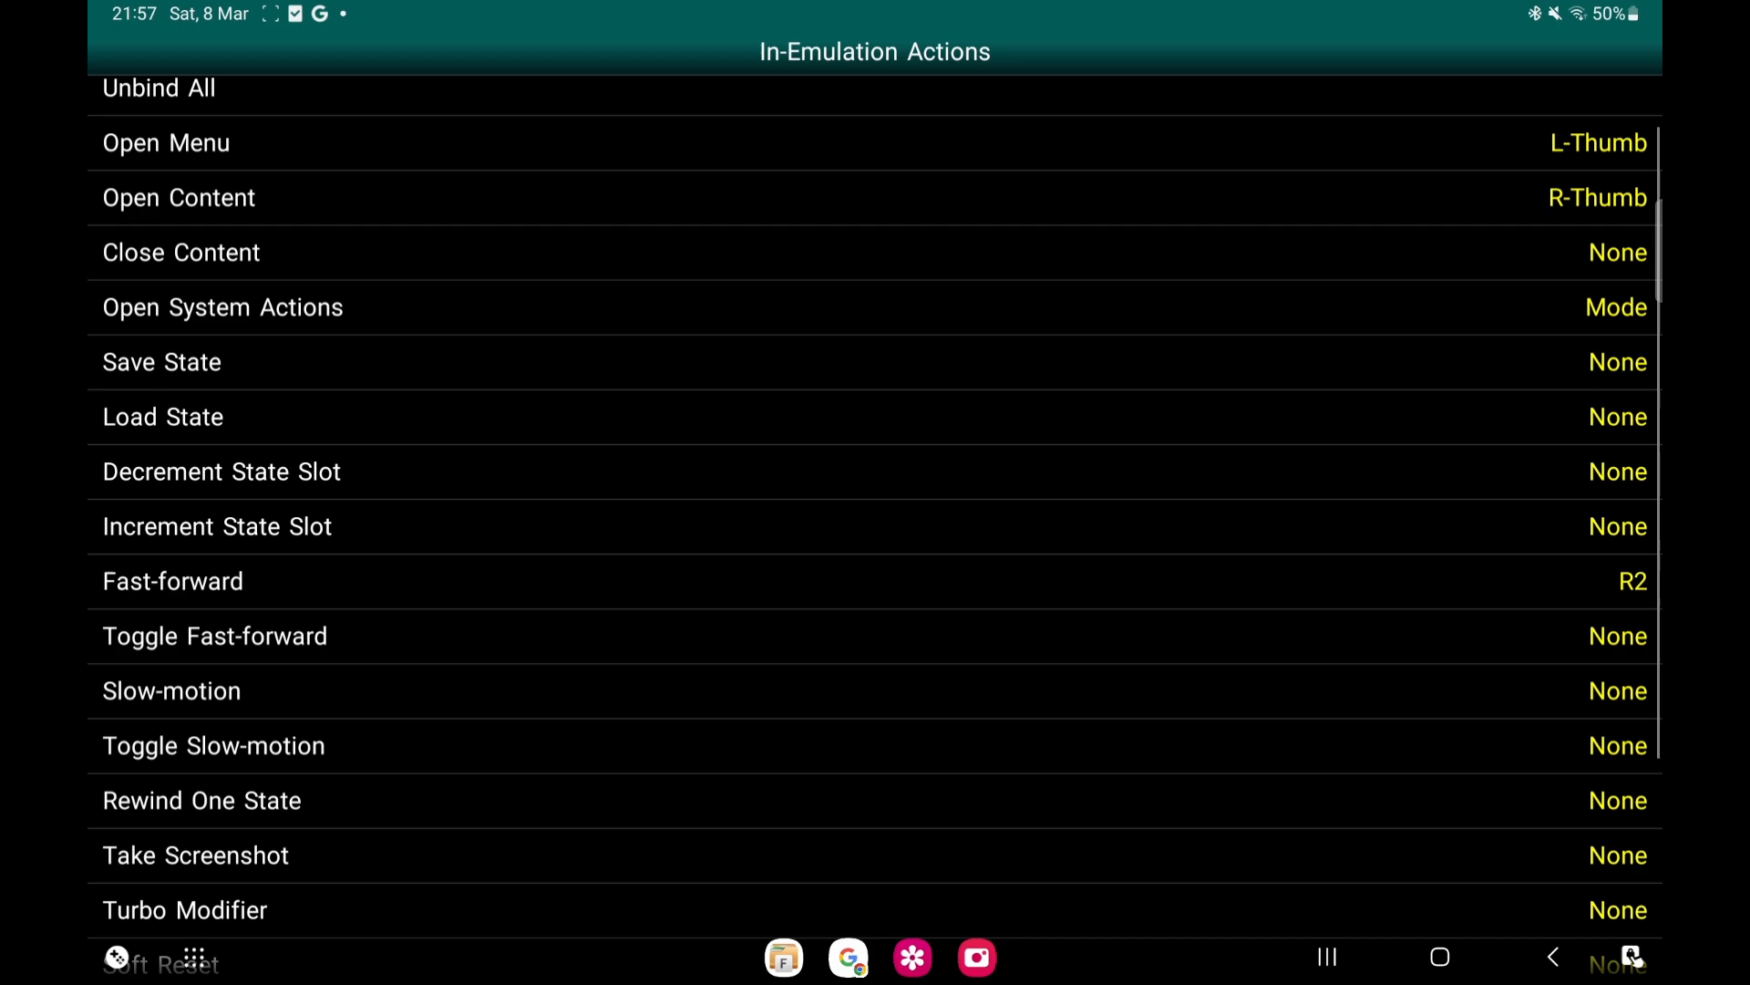
scroll("down", 3)
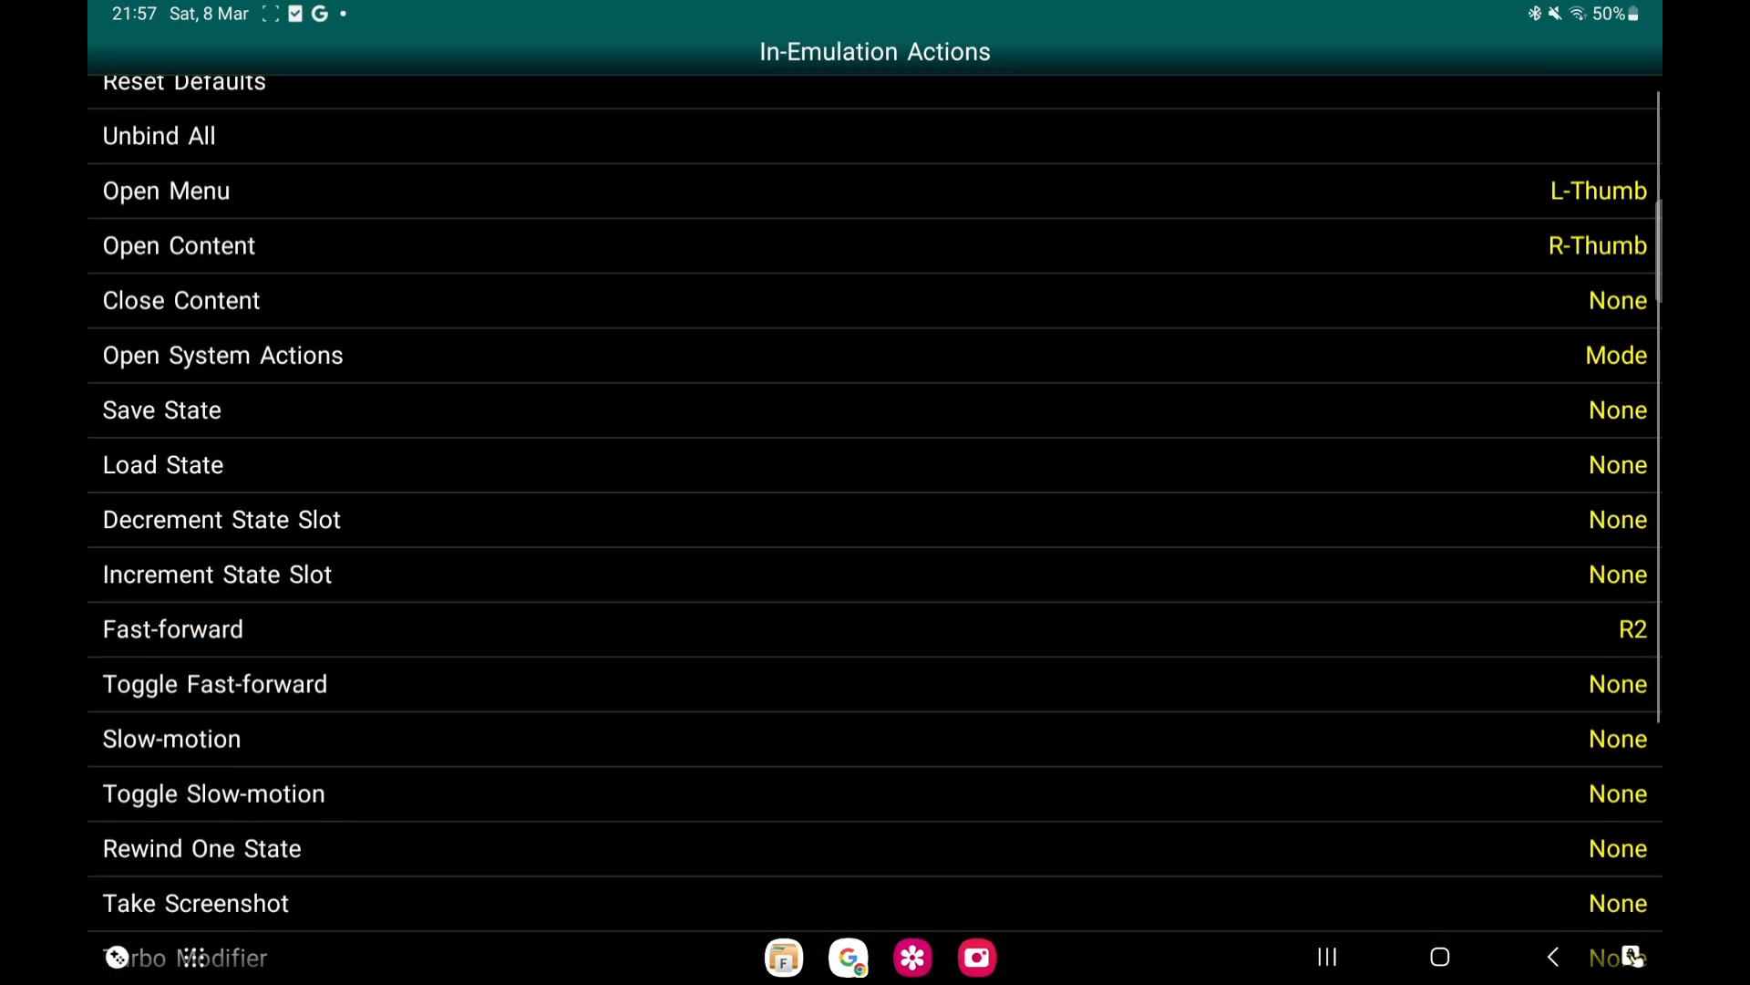
scroll("down", 3)
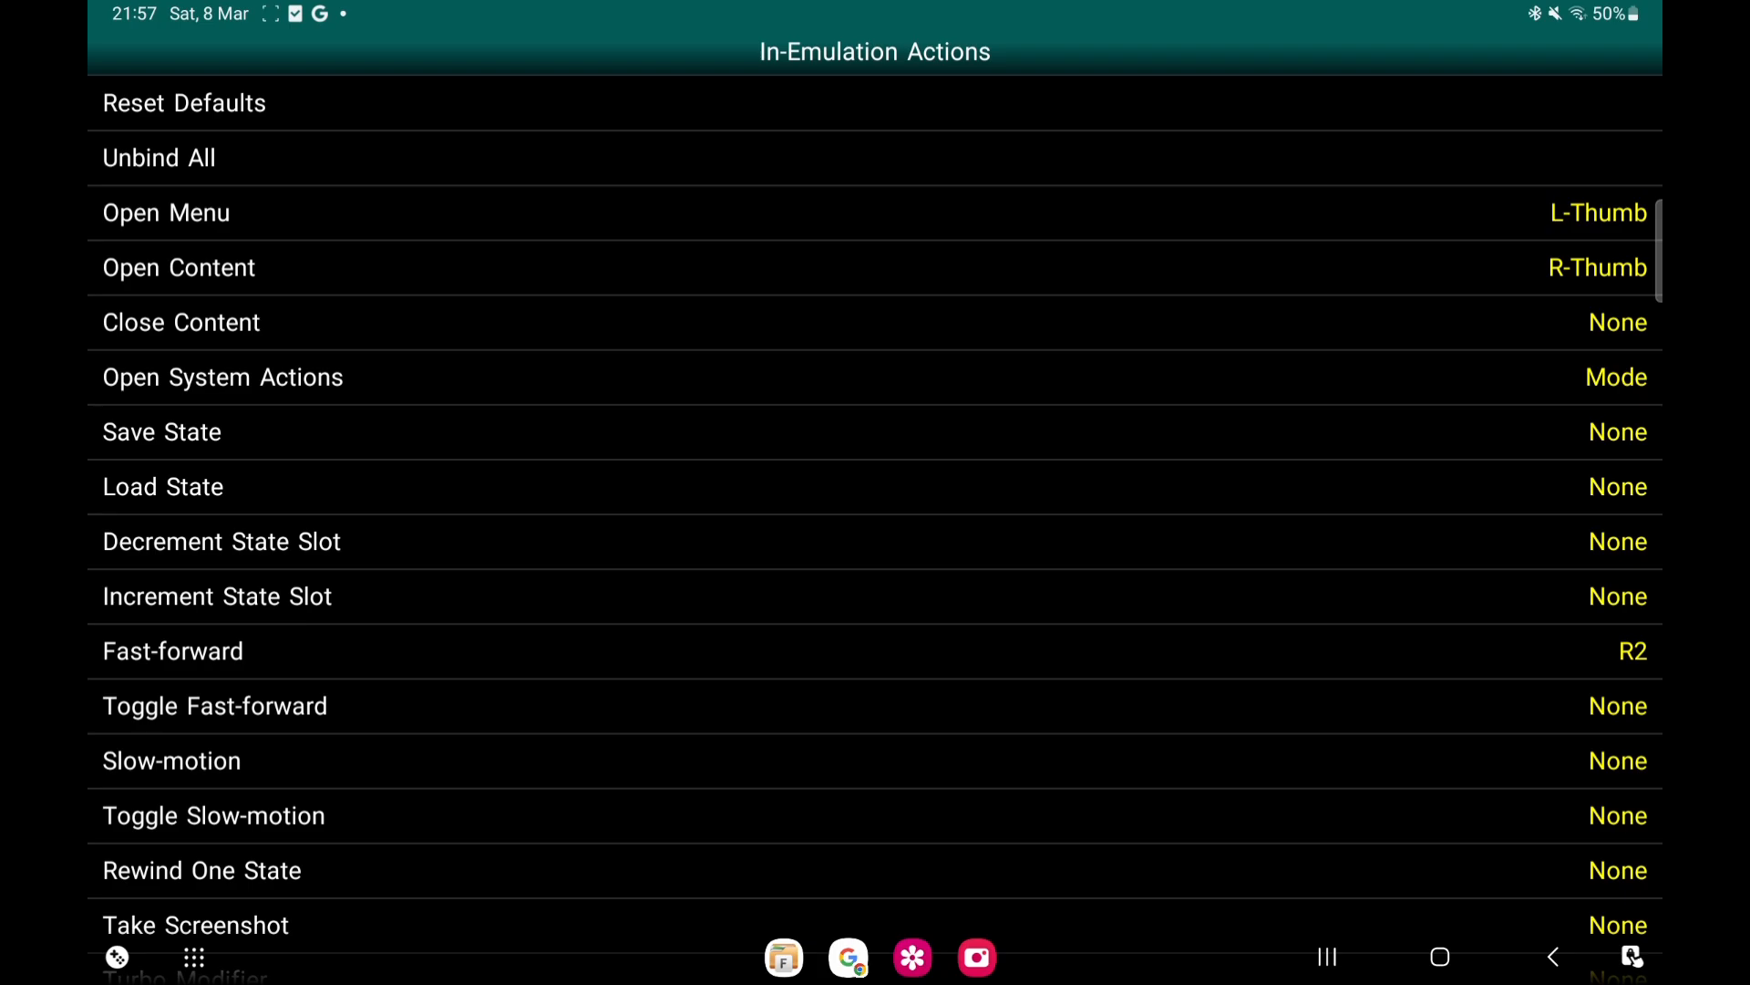
Bind Save State to L1 and Load State to R1, then leave the bindings
left_click(1617, 432)
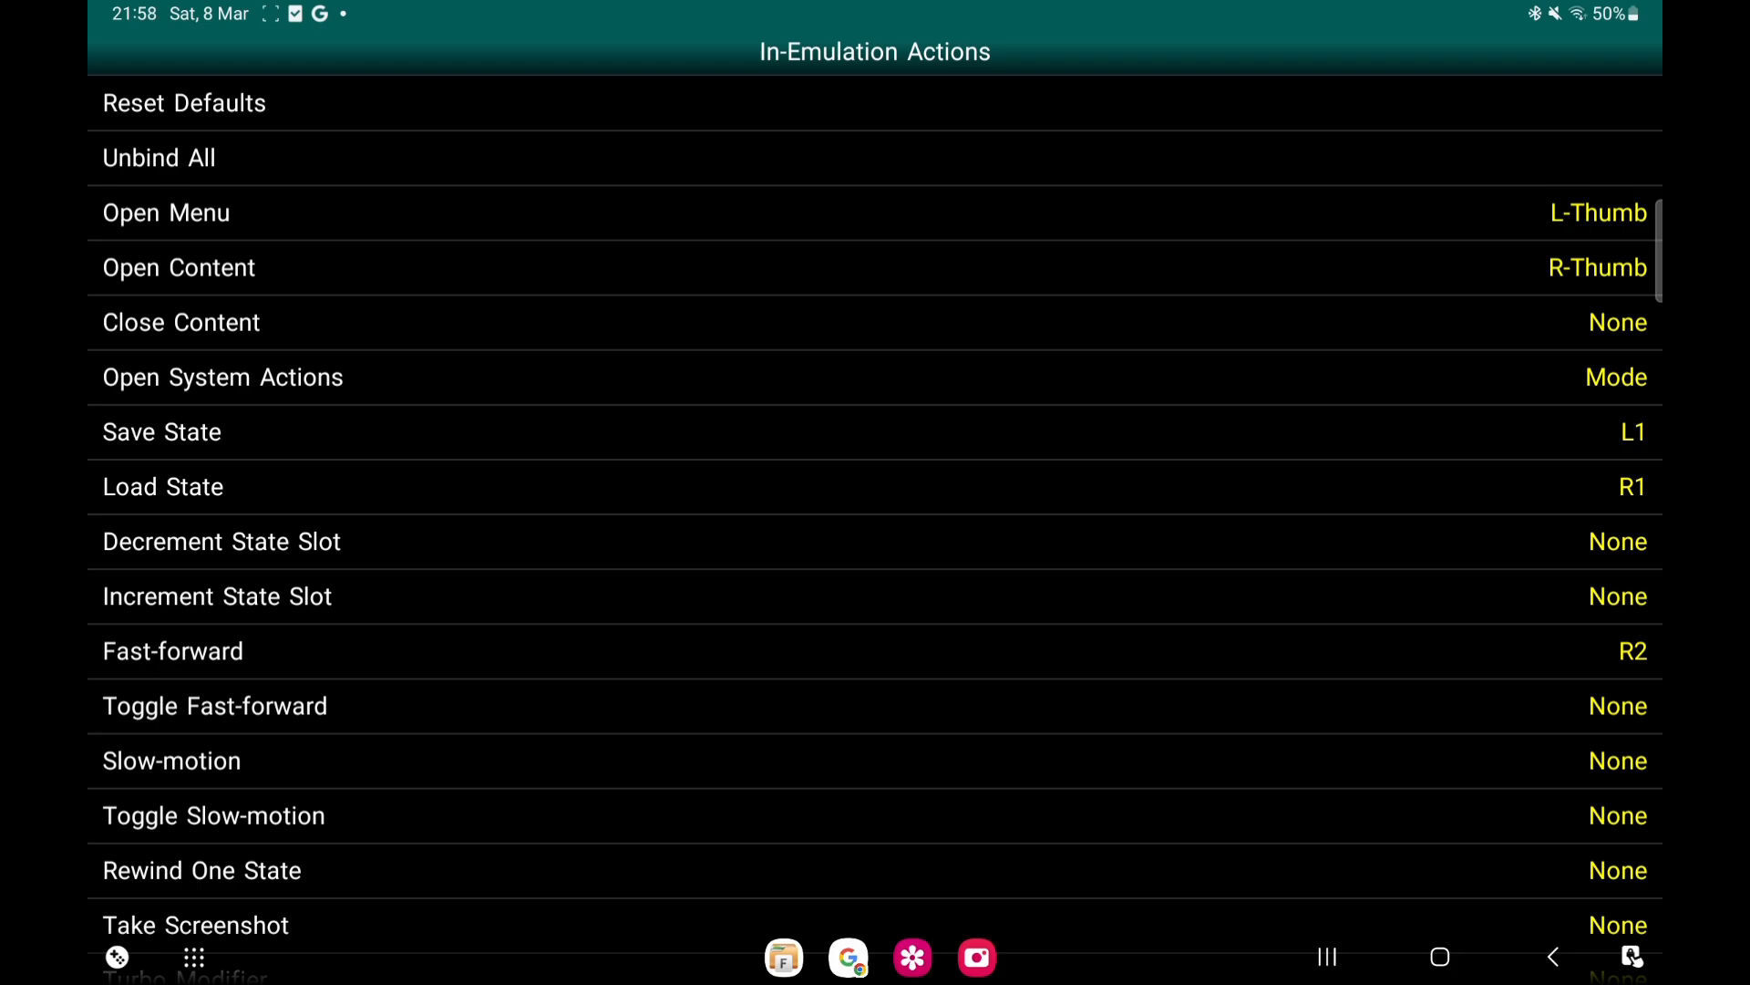
left_click(1554, 958)
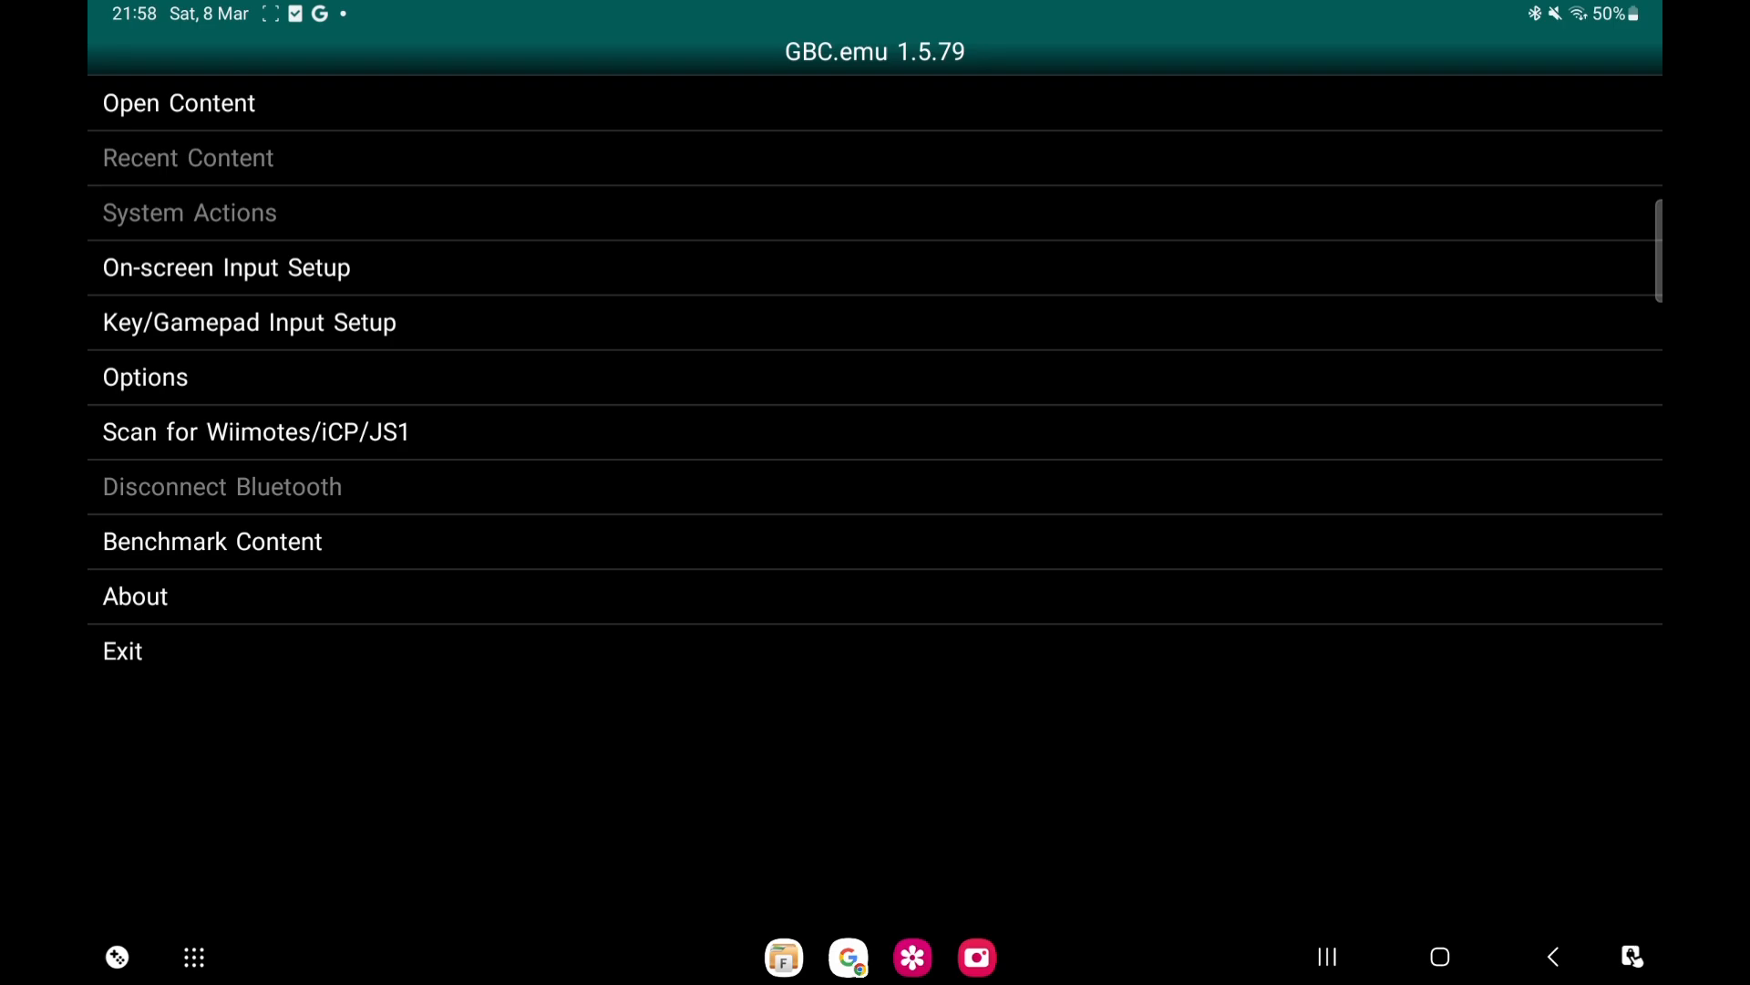
Set Use Virtual Gamepad to Off in On-screen Input Setup
left_click(226, 266)
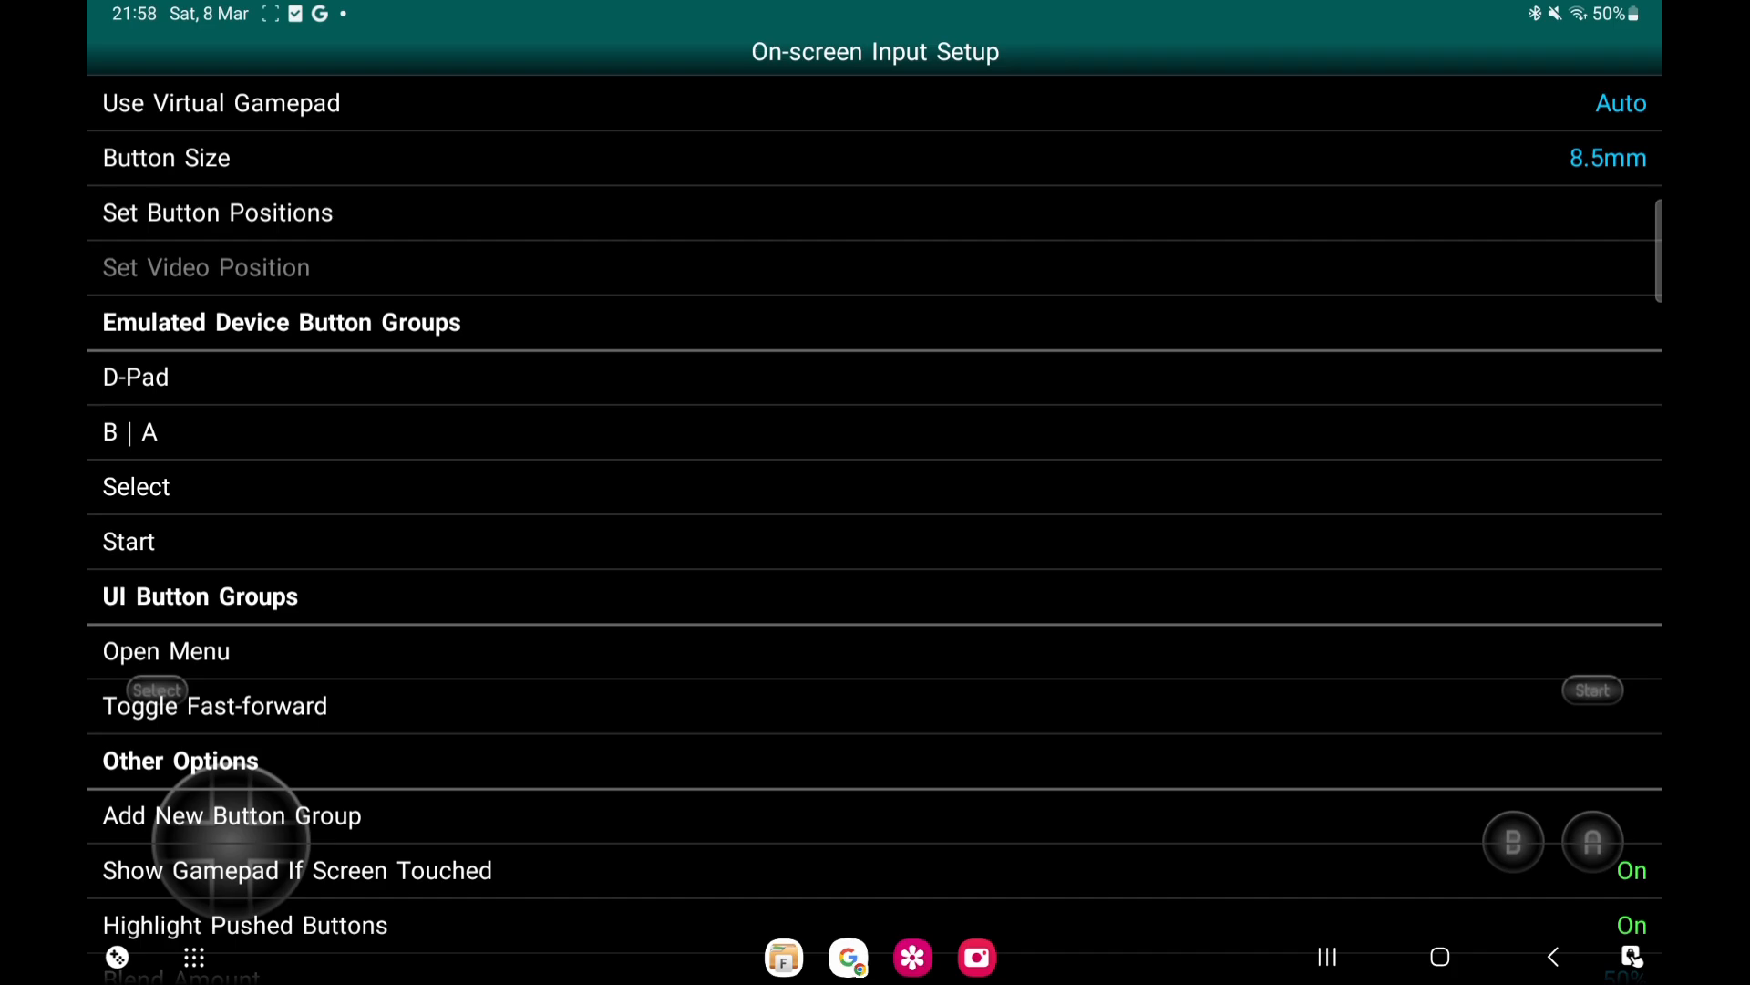
left_click(1621, 102)
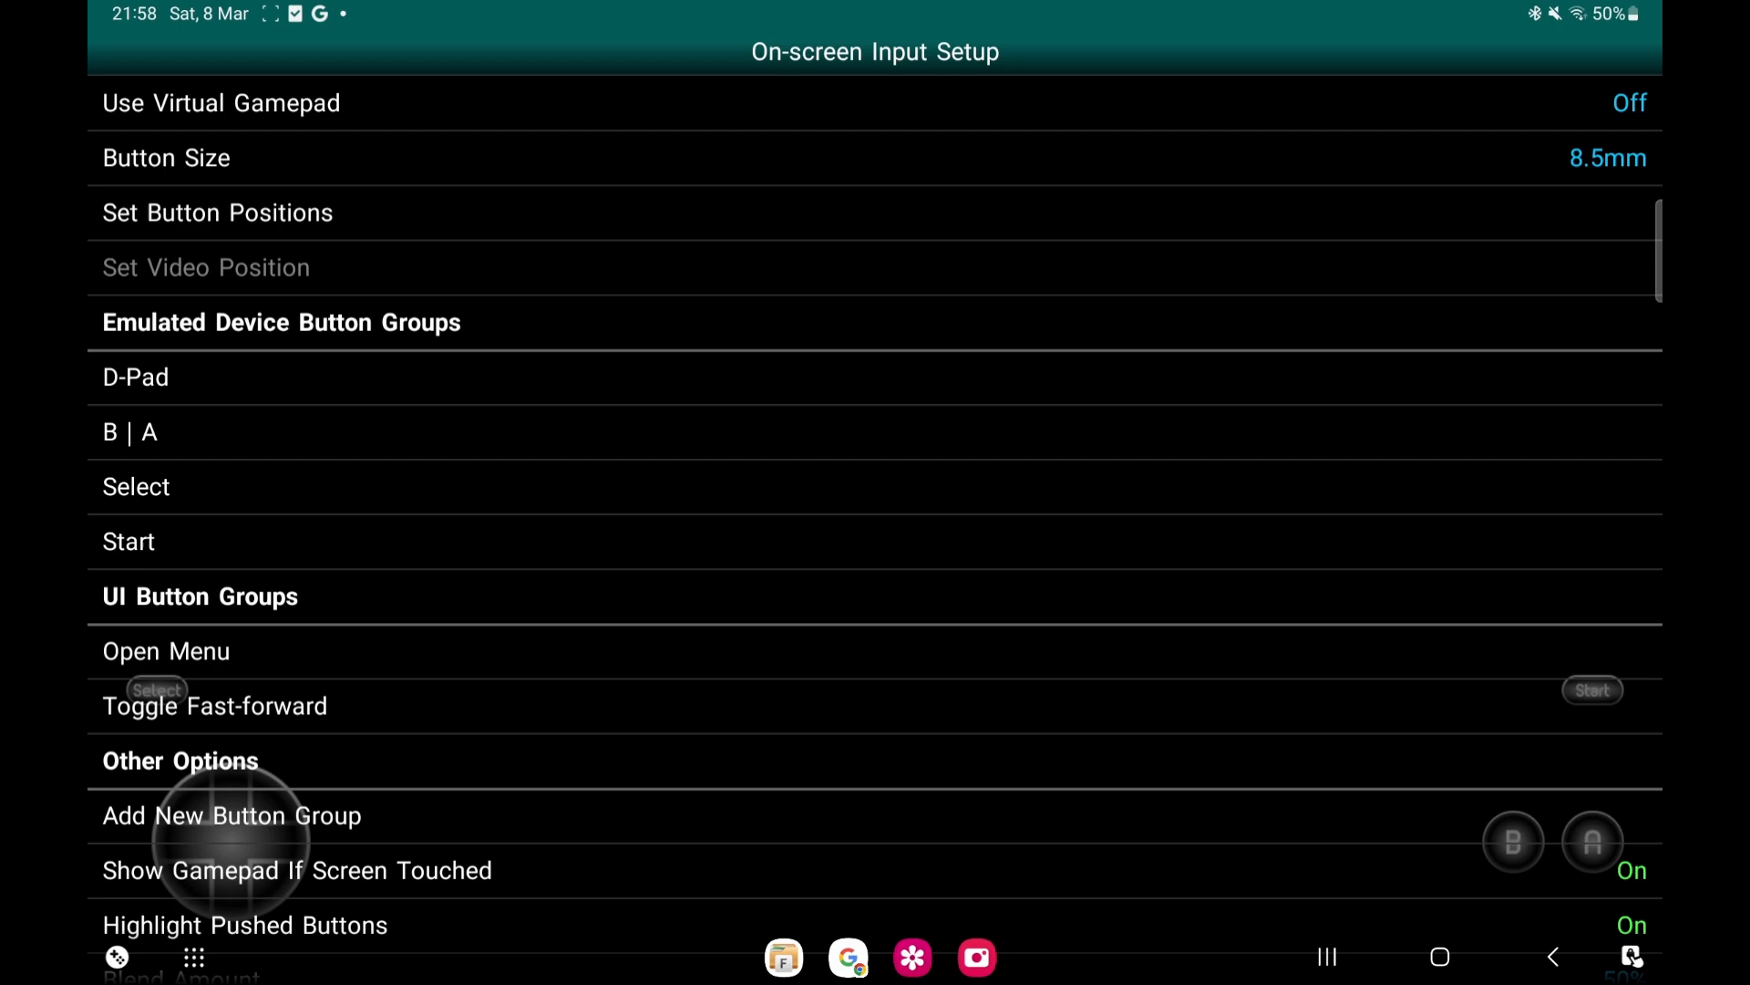
Inspect the Open Menu and Toggle Fast-forward button groups and go back
left_click(166, 651)
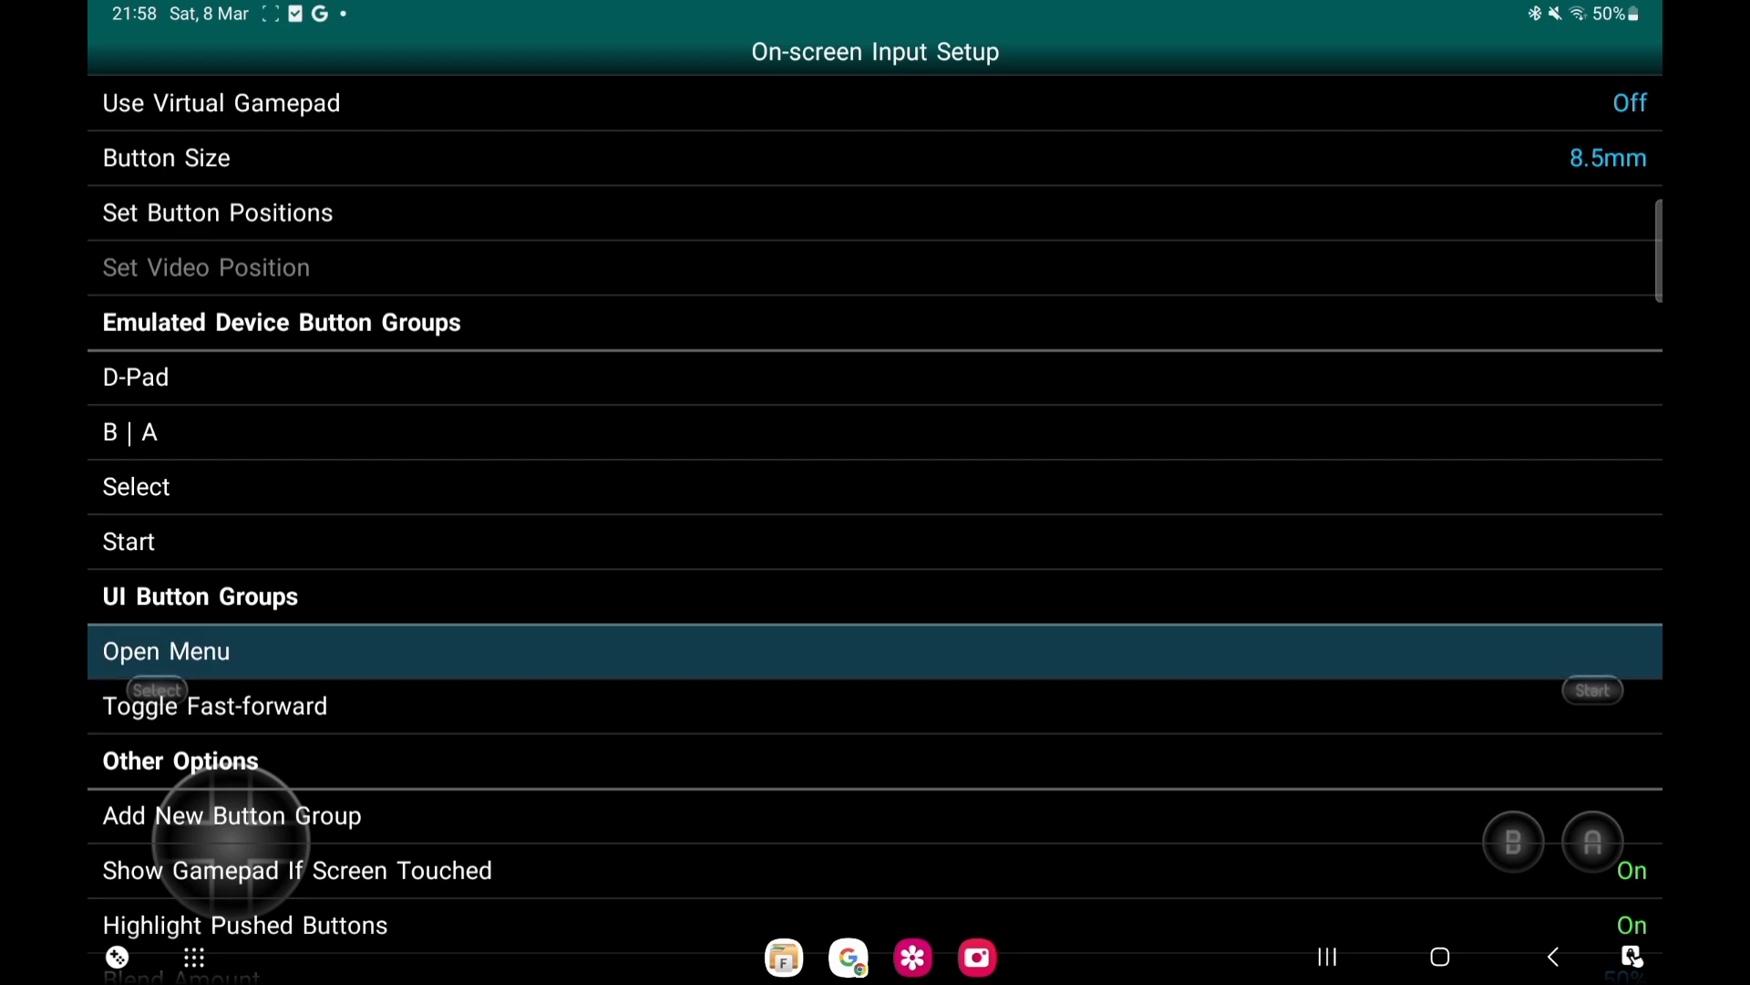
left_click(166, 651)
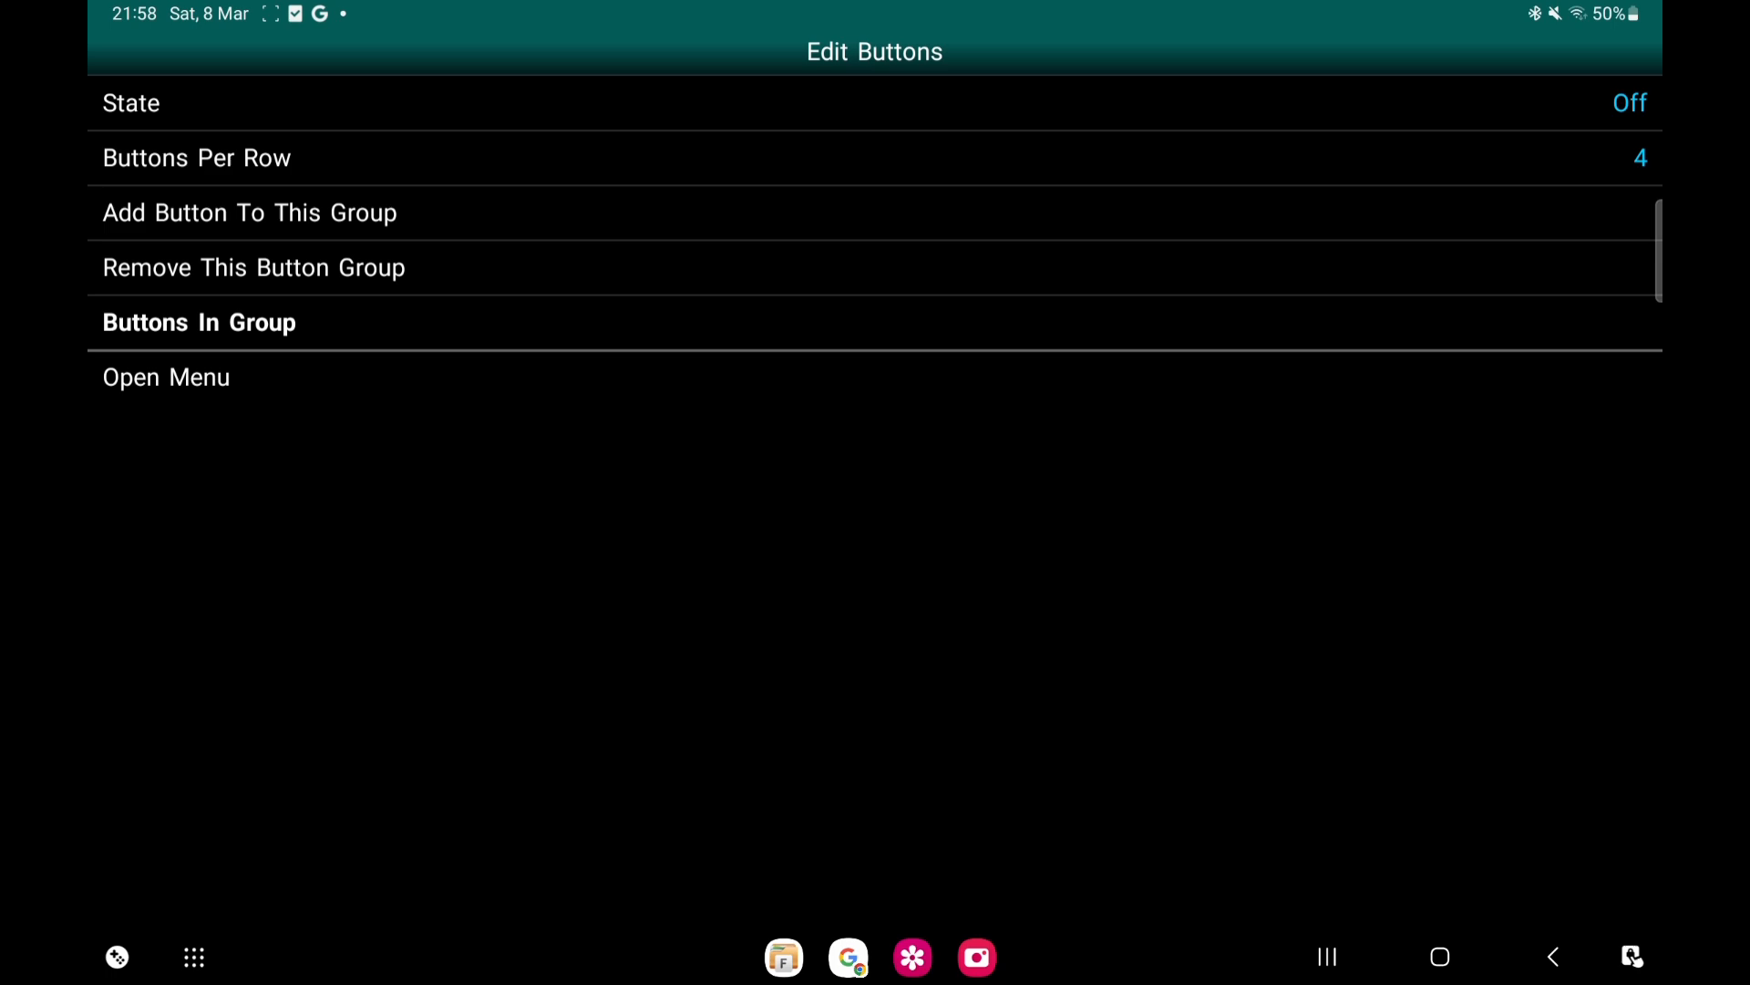
key("Back")
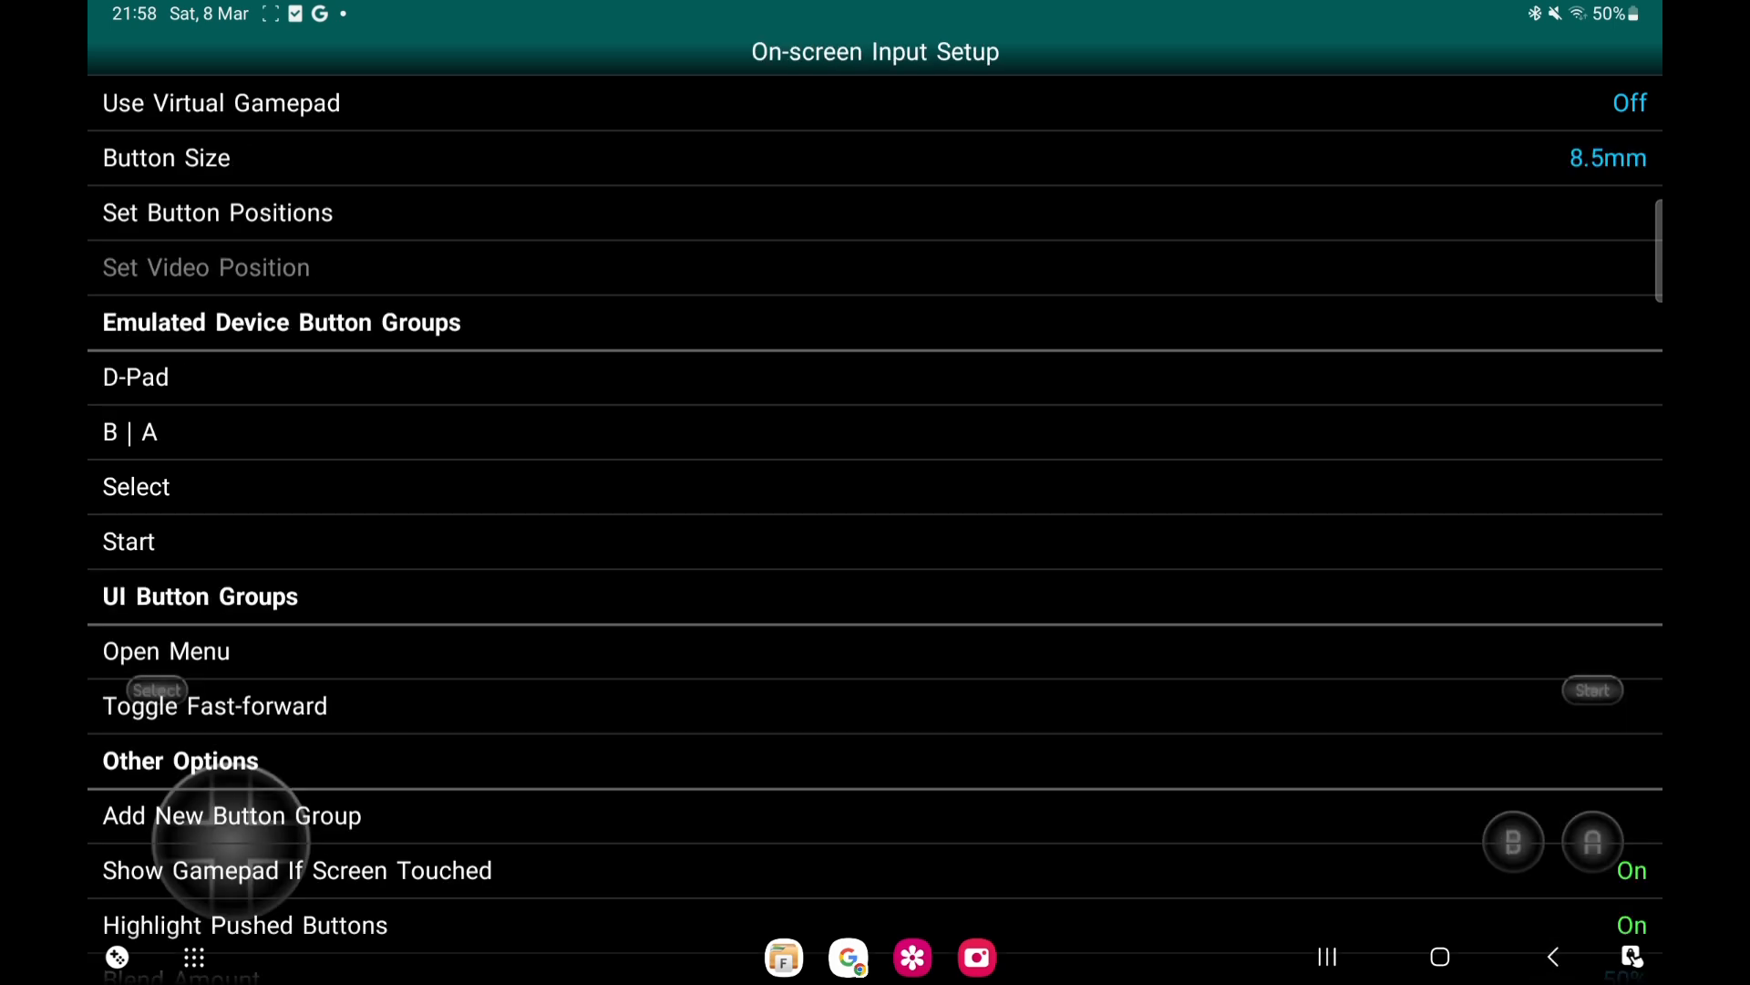
left_click(216, 706)
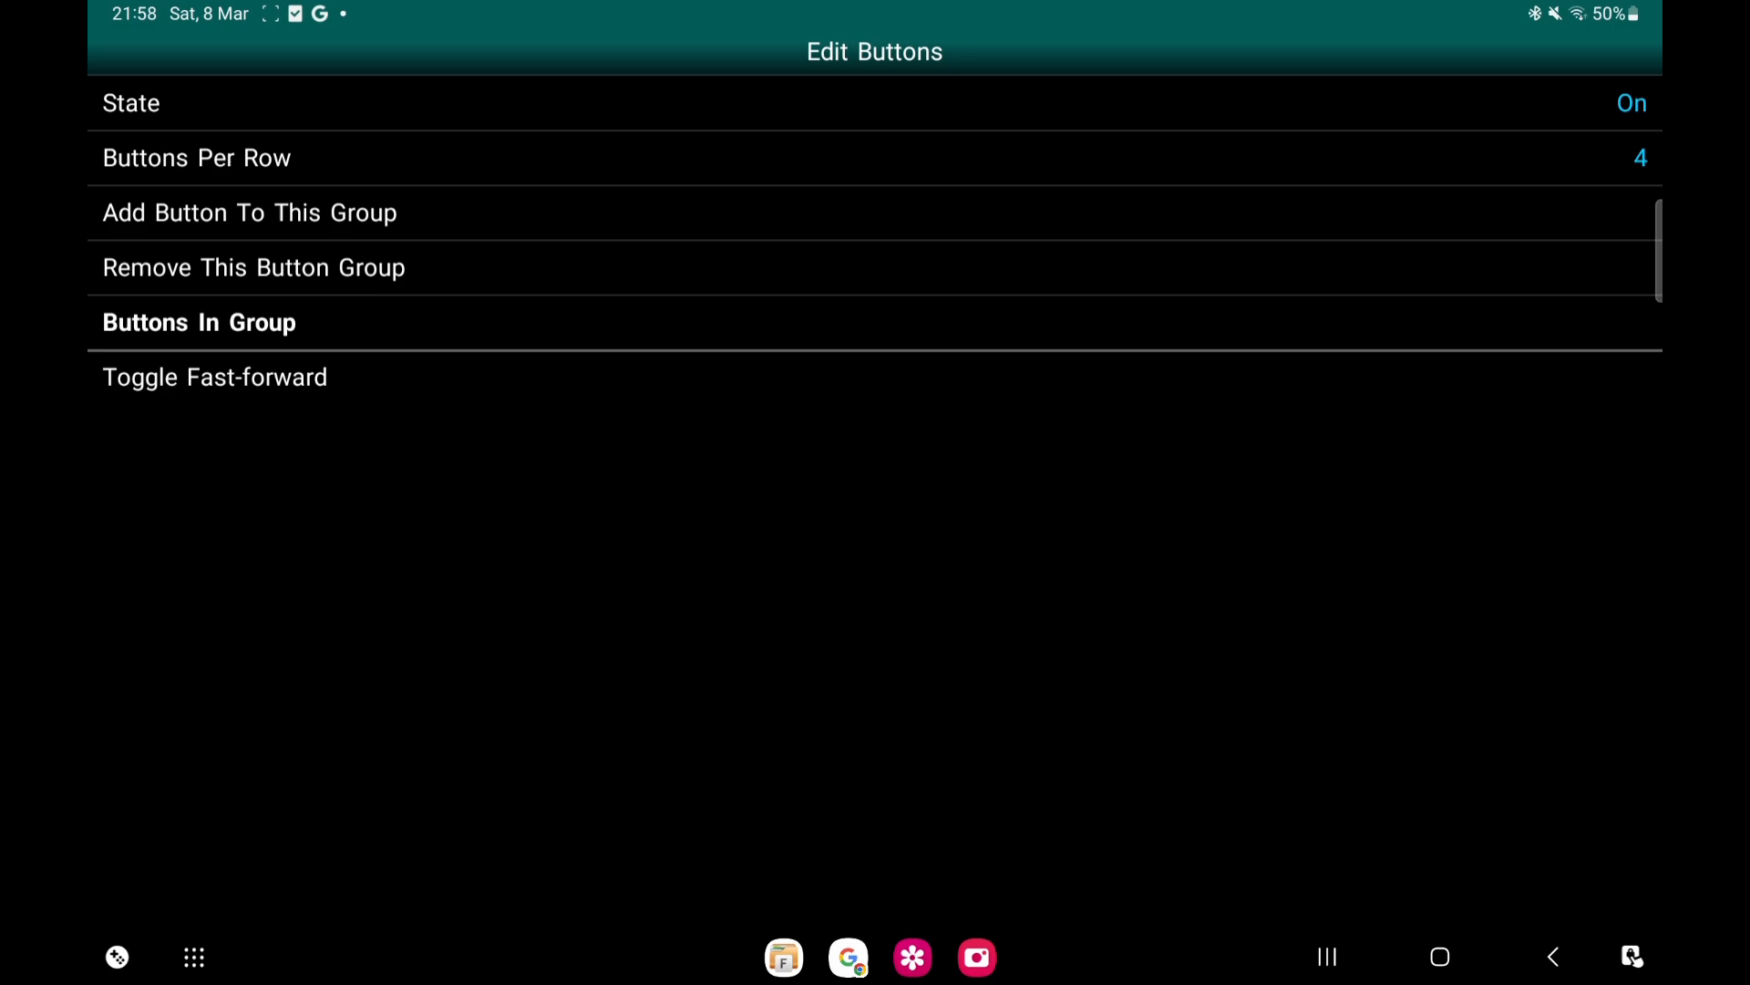
left_click(1631, 102)
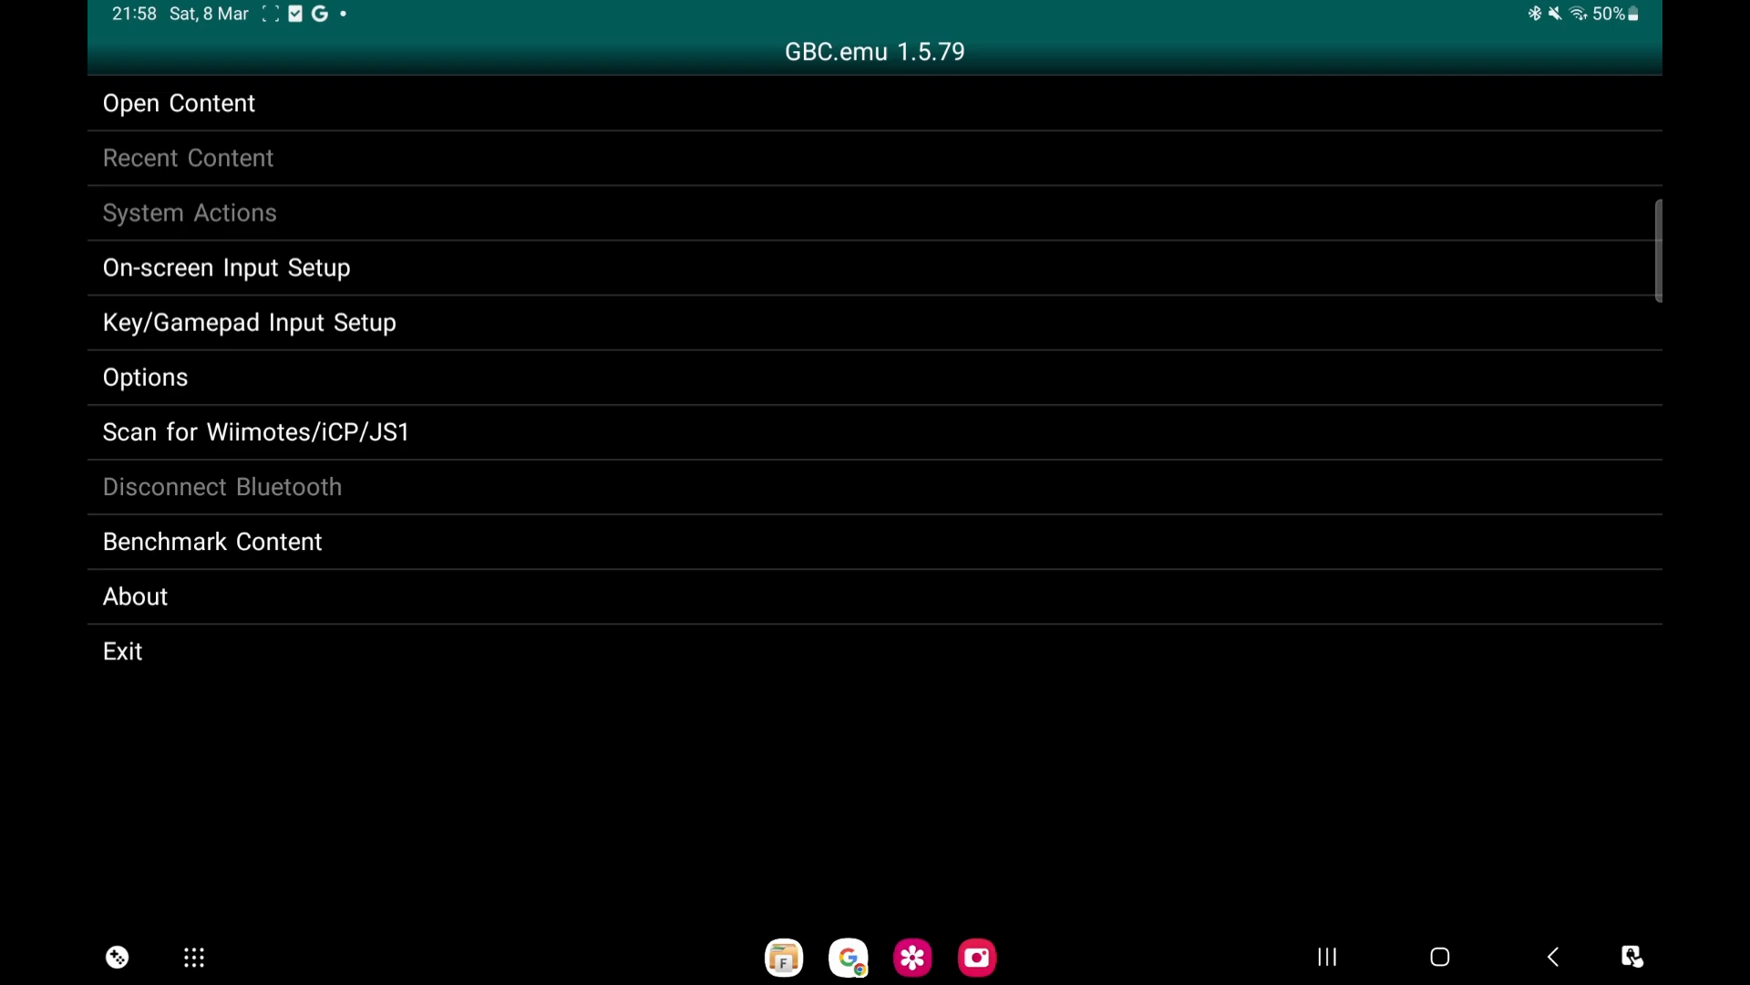
Try Linear image interpolation in Video options, restore None, and review the remaining settings
left_click(144, 378)
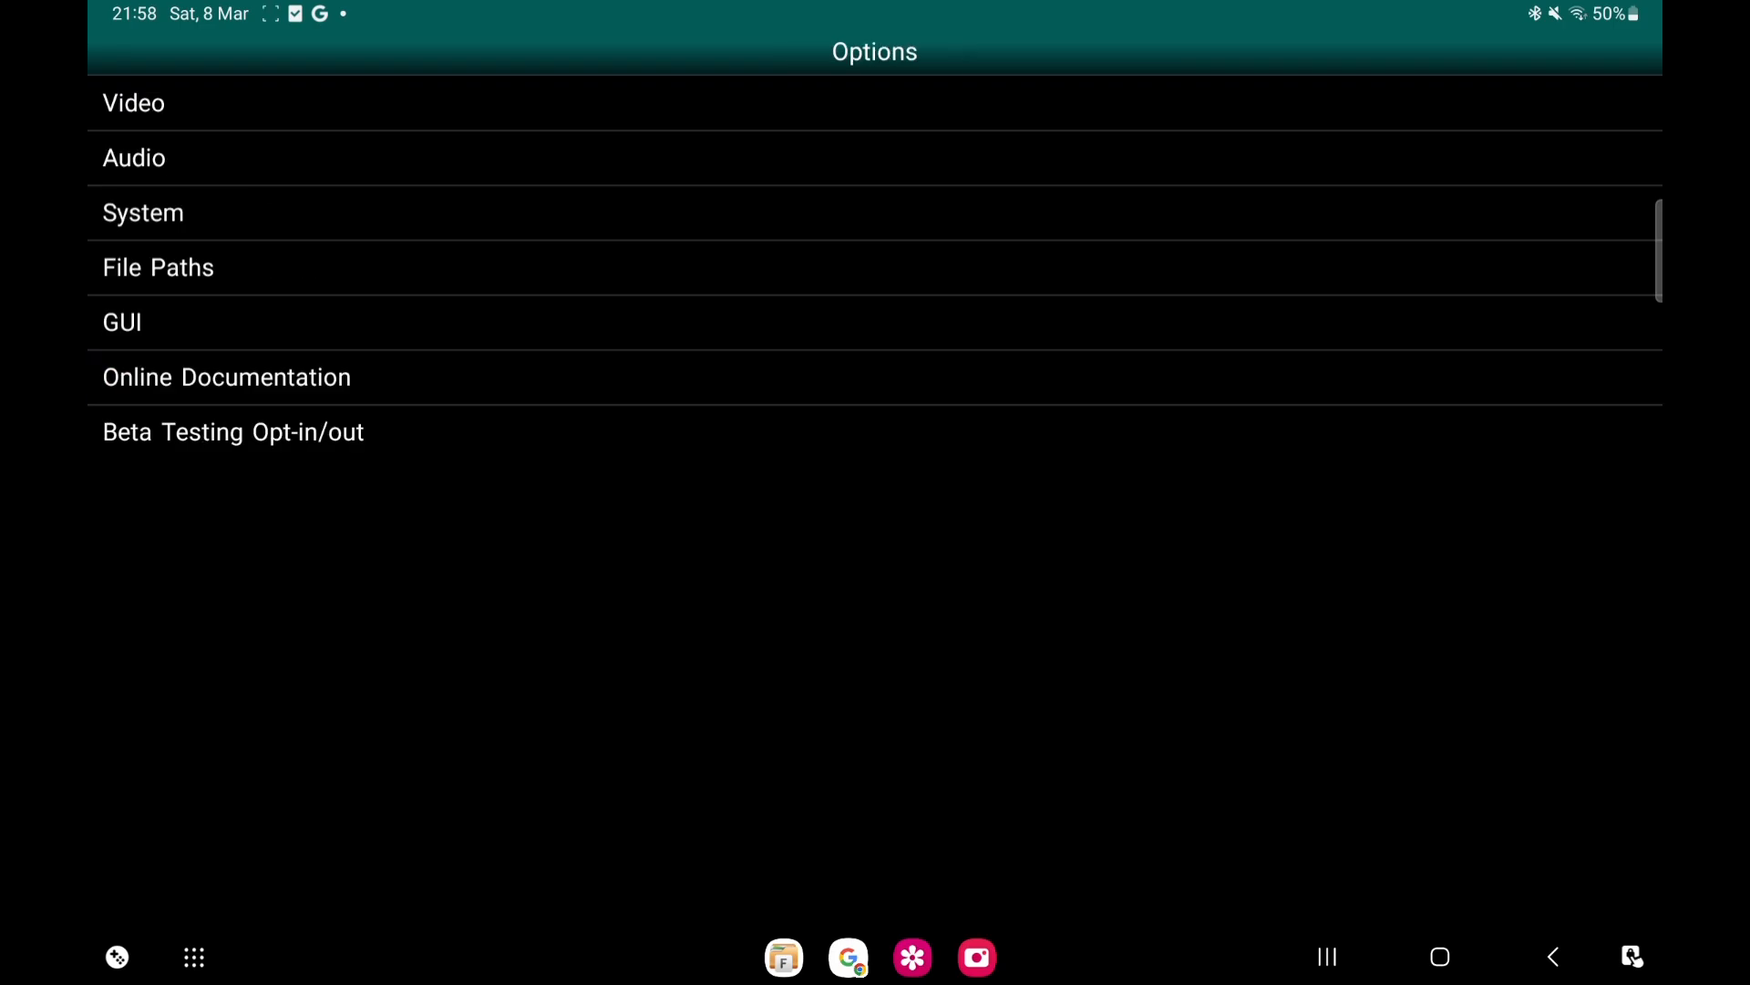
left_click(133, 102)
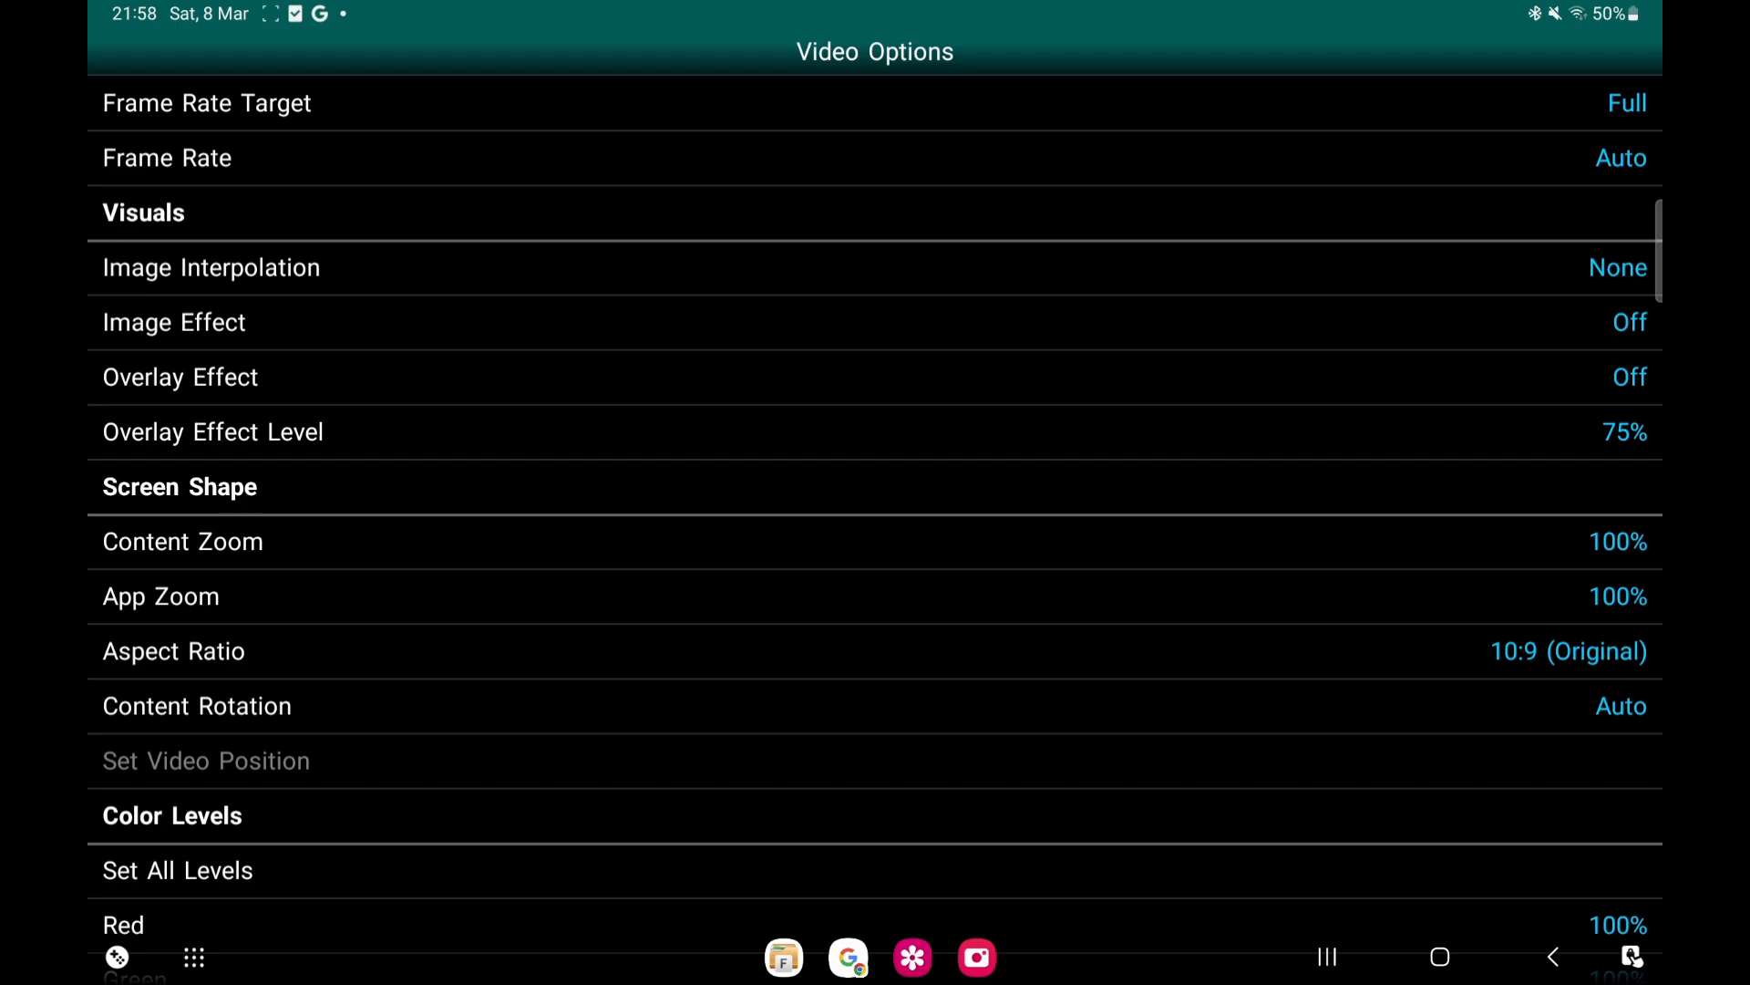
left_click(1617, 266)
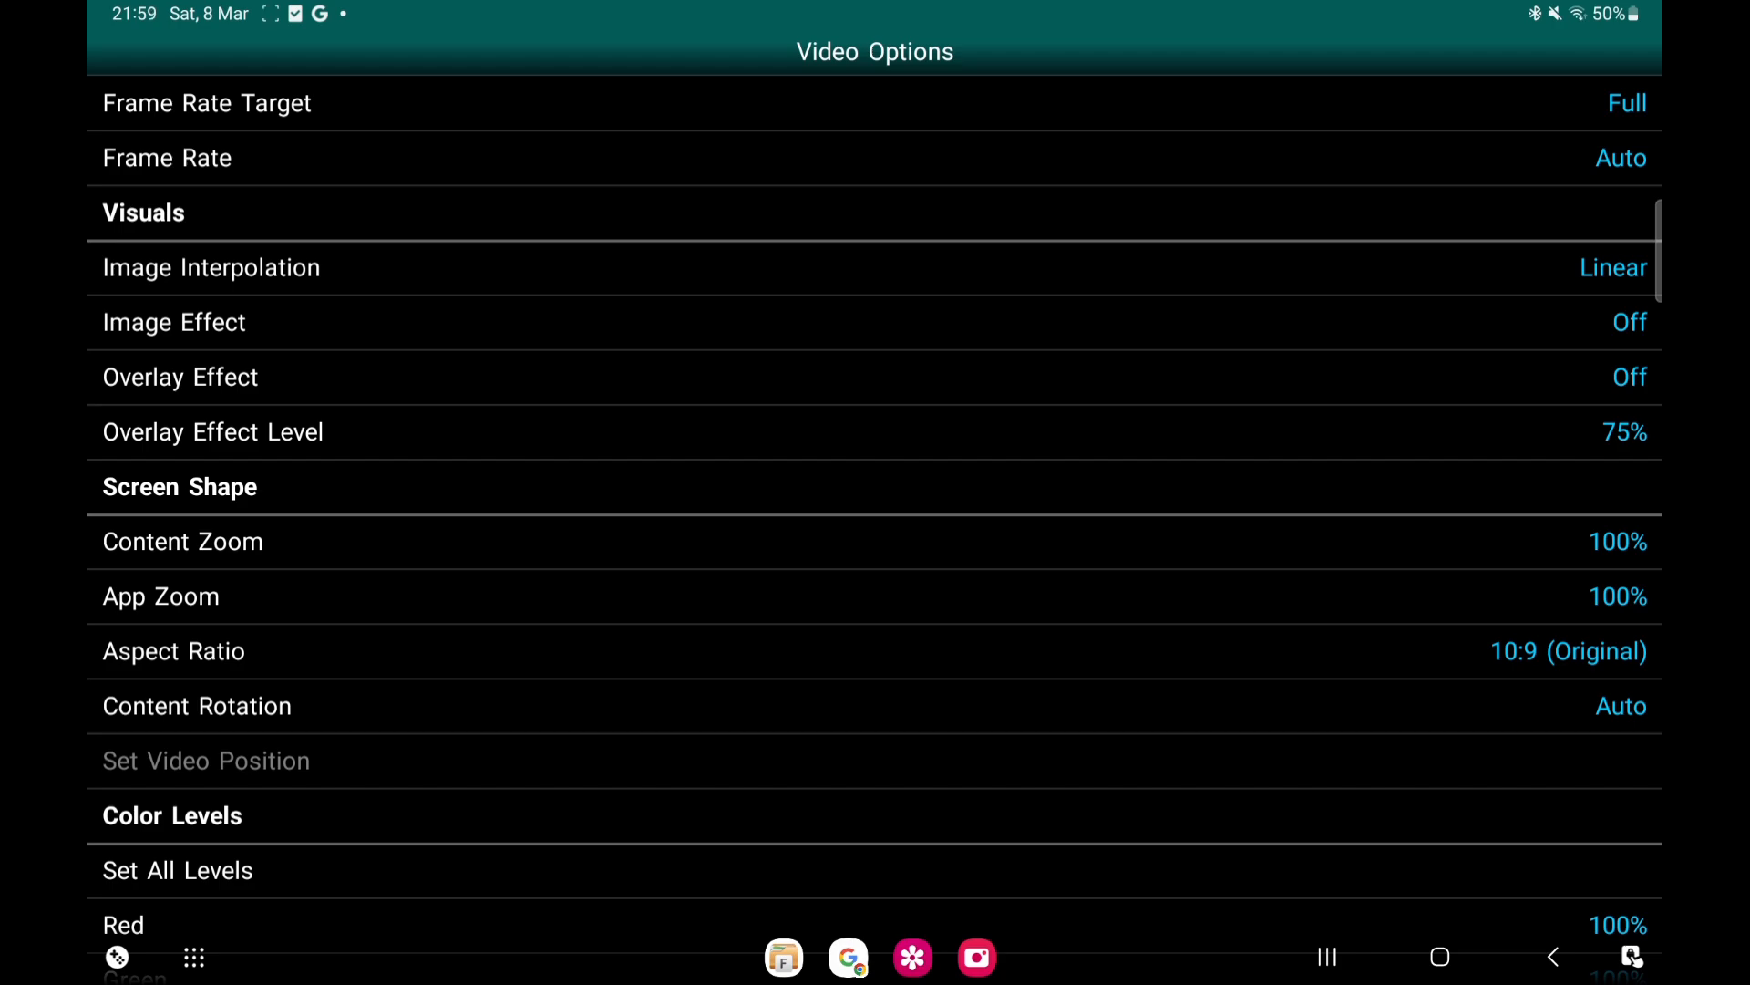
left_click(1612, 266)
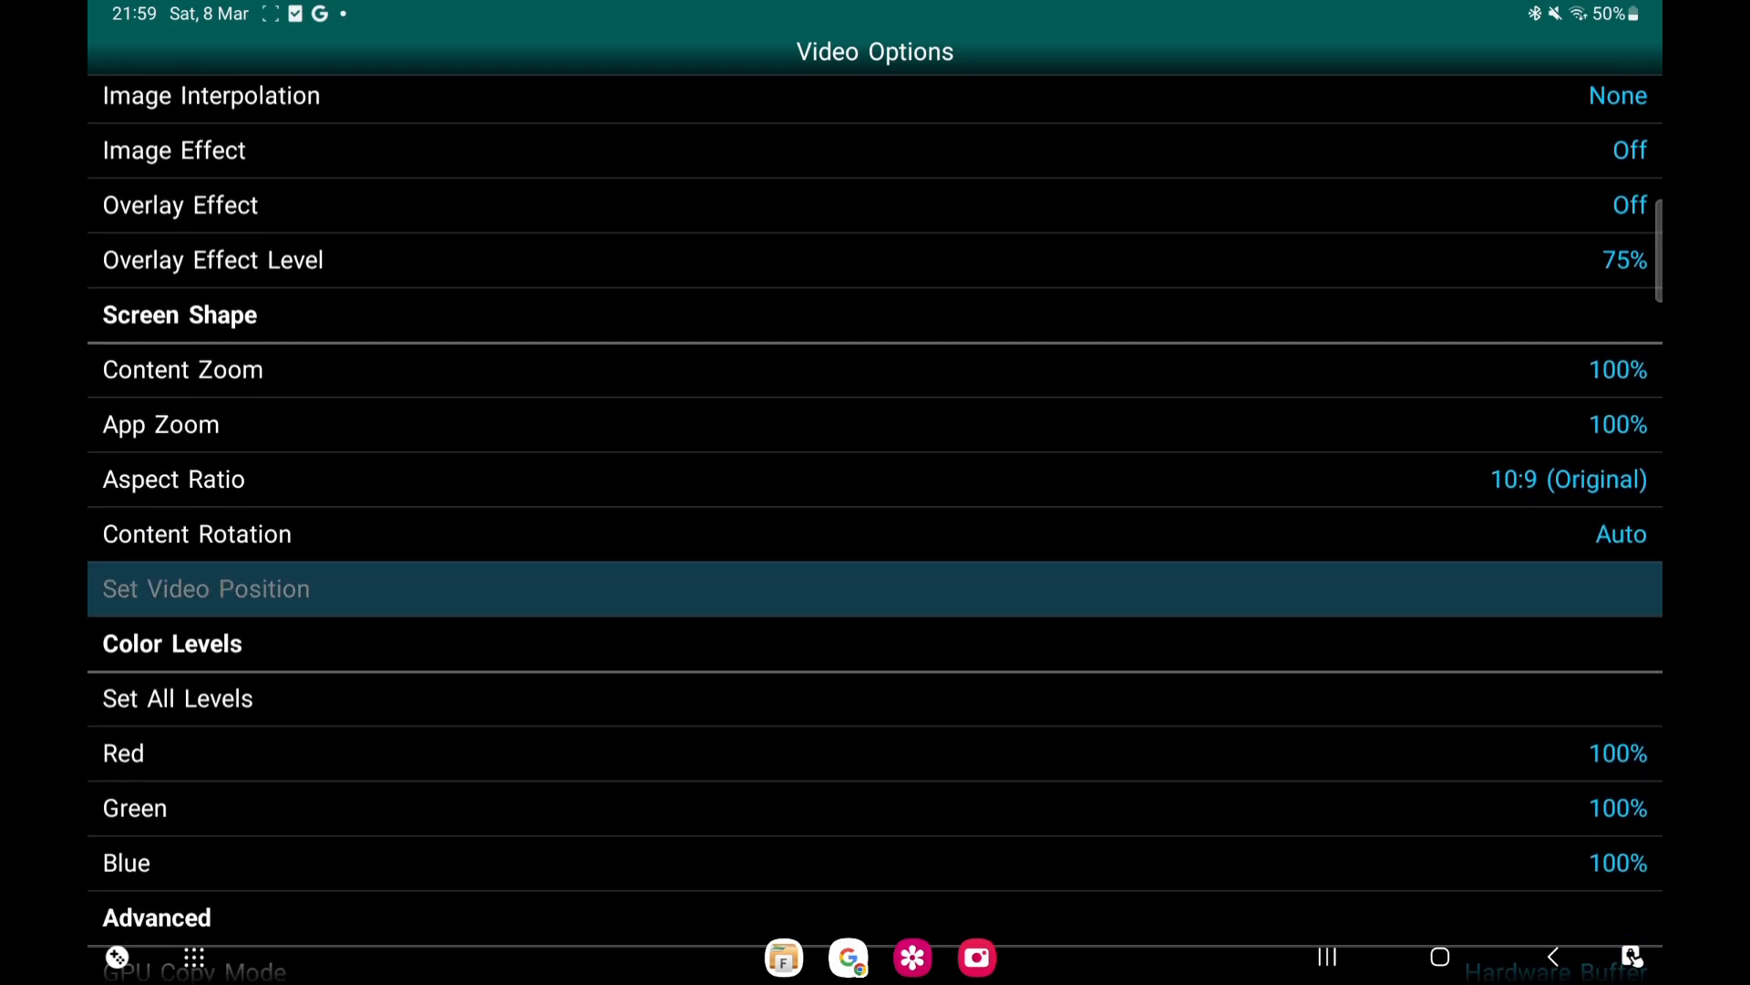
scroll("down", 3)
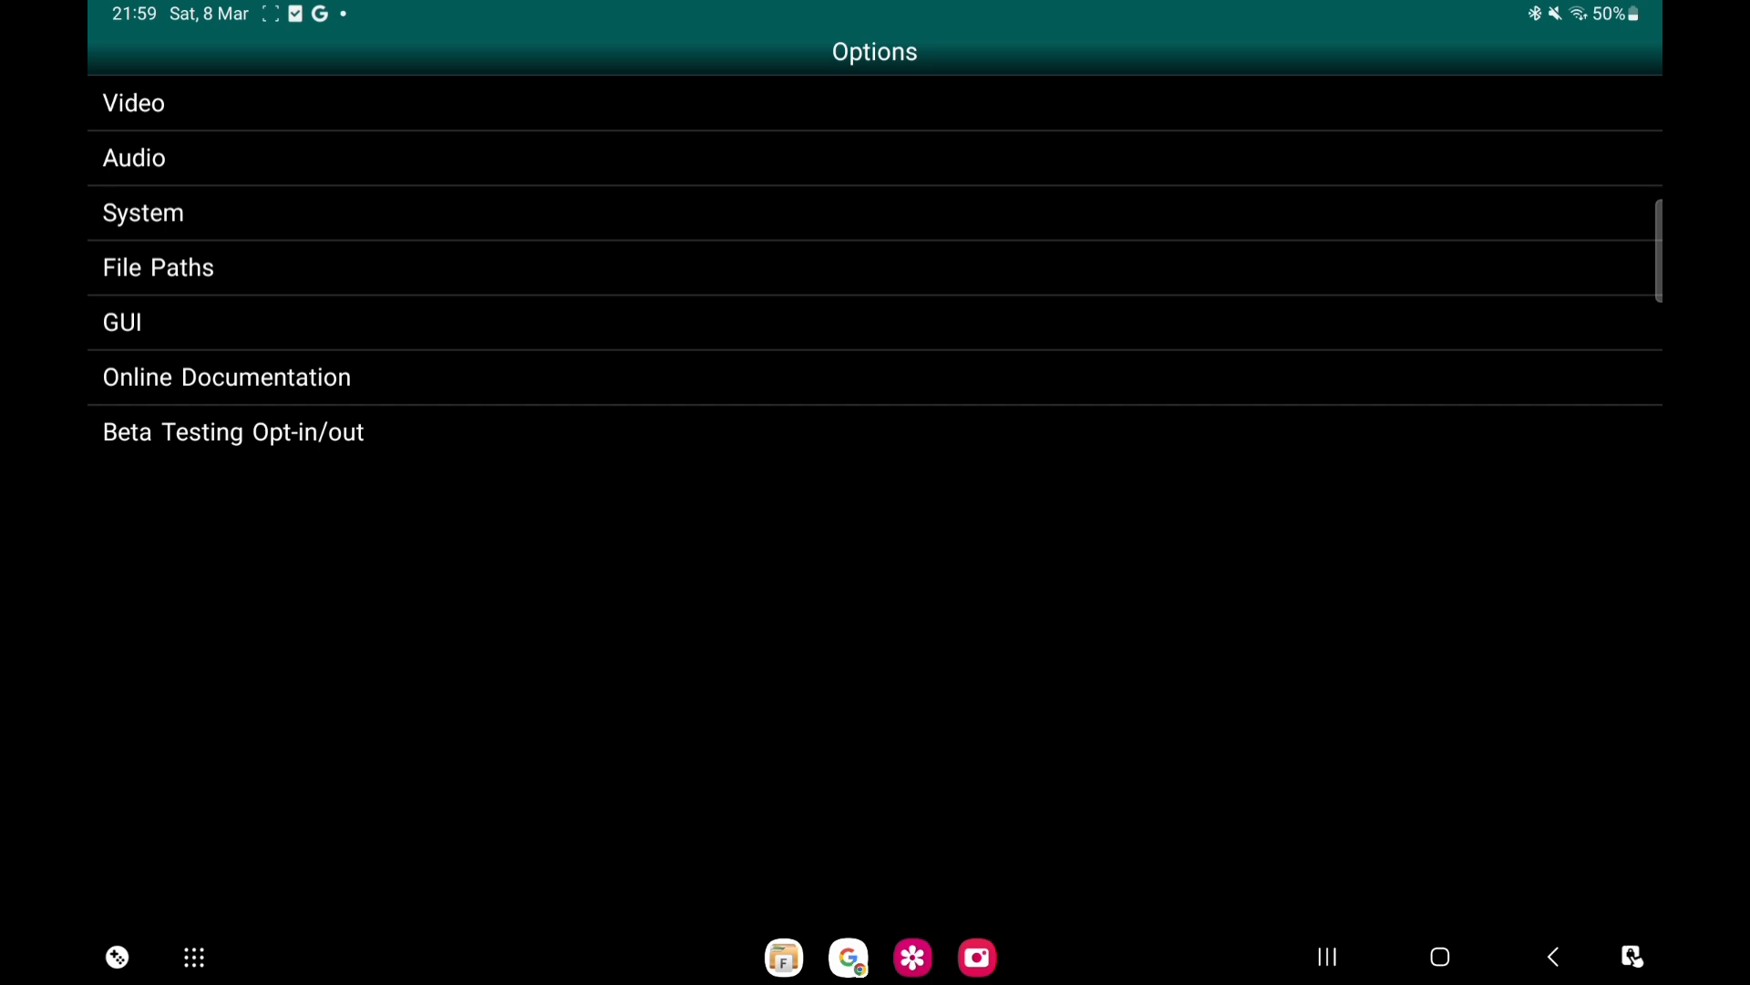
Choose a different Autosave Launch Mode slot in the System options
left_click(142, 212)
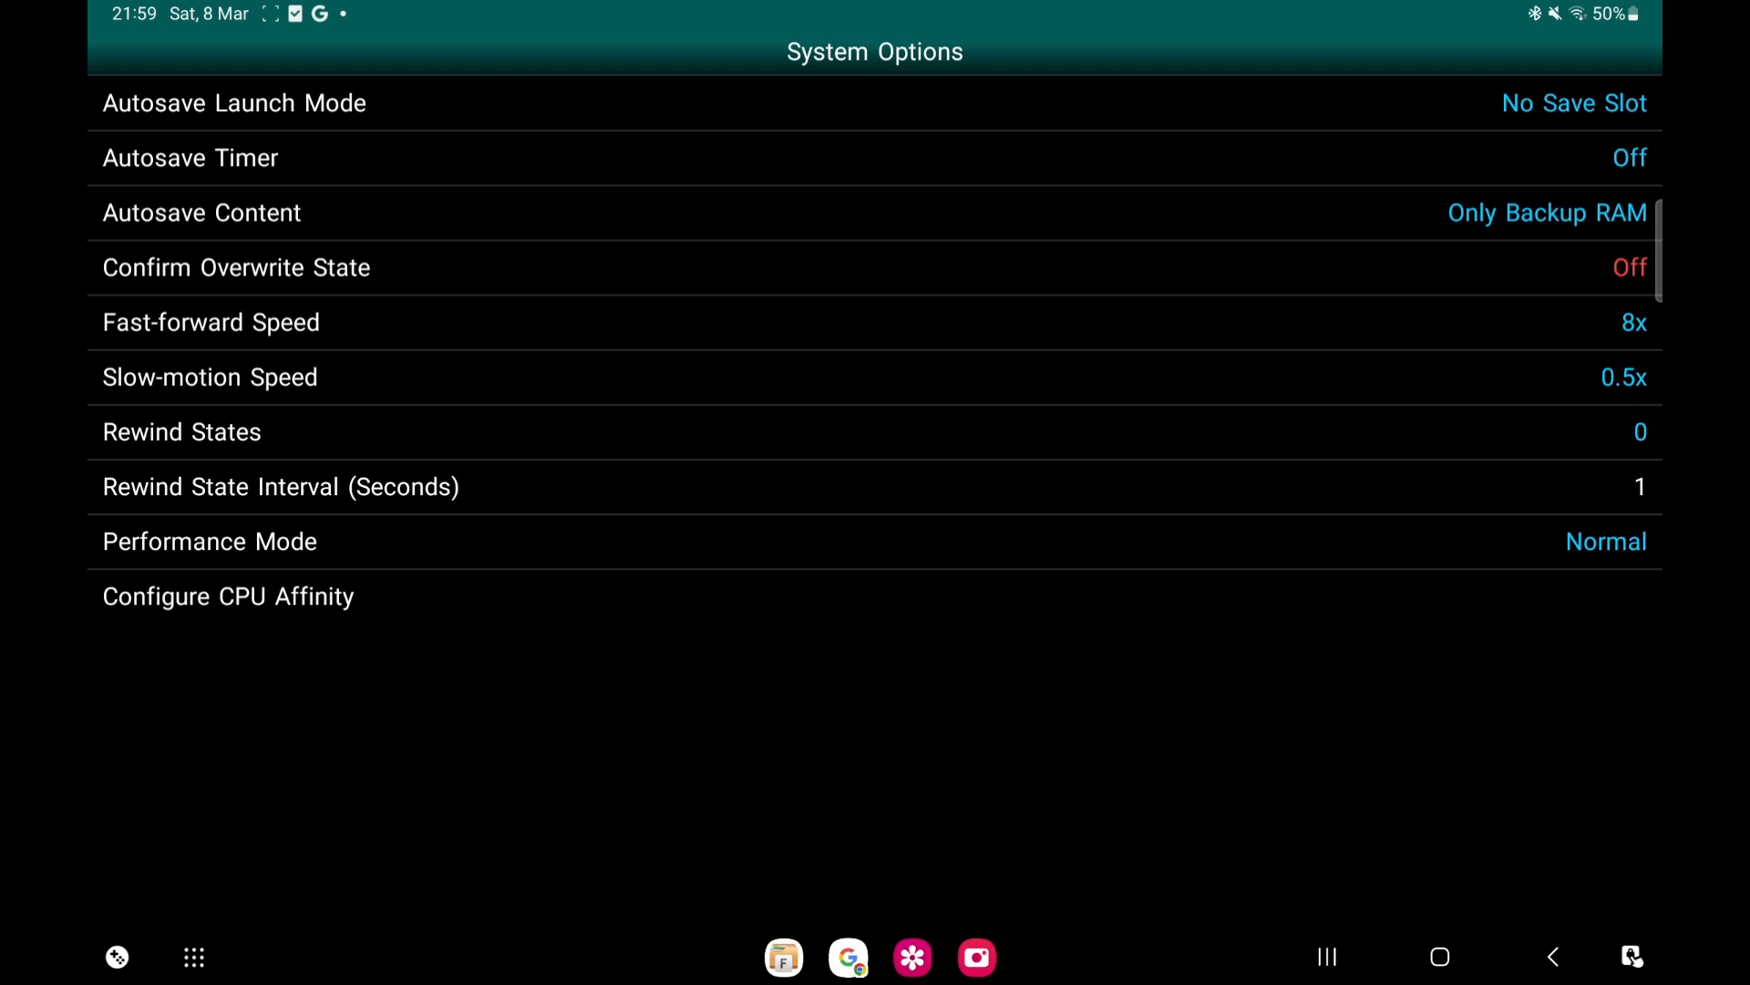
left_click(235, 103)
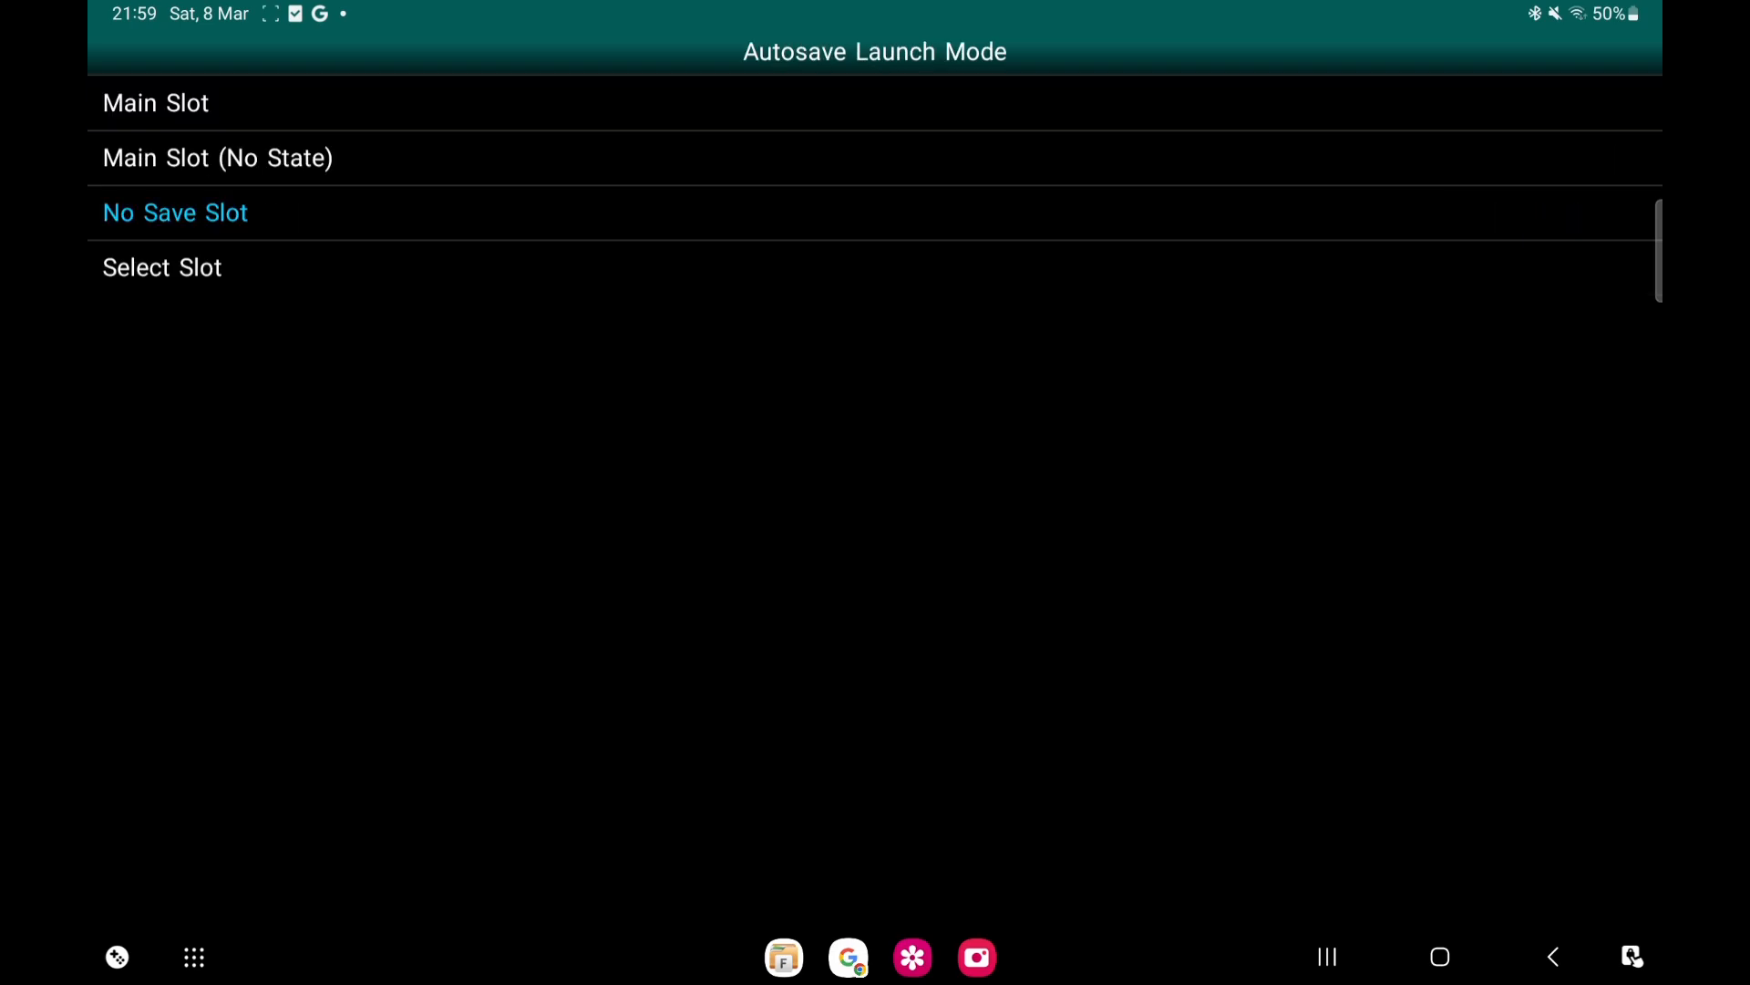
left_click(175, 211)
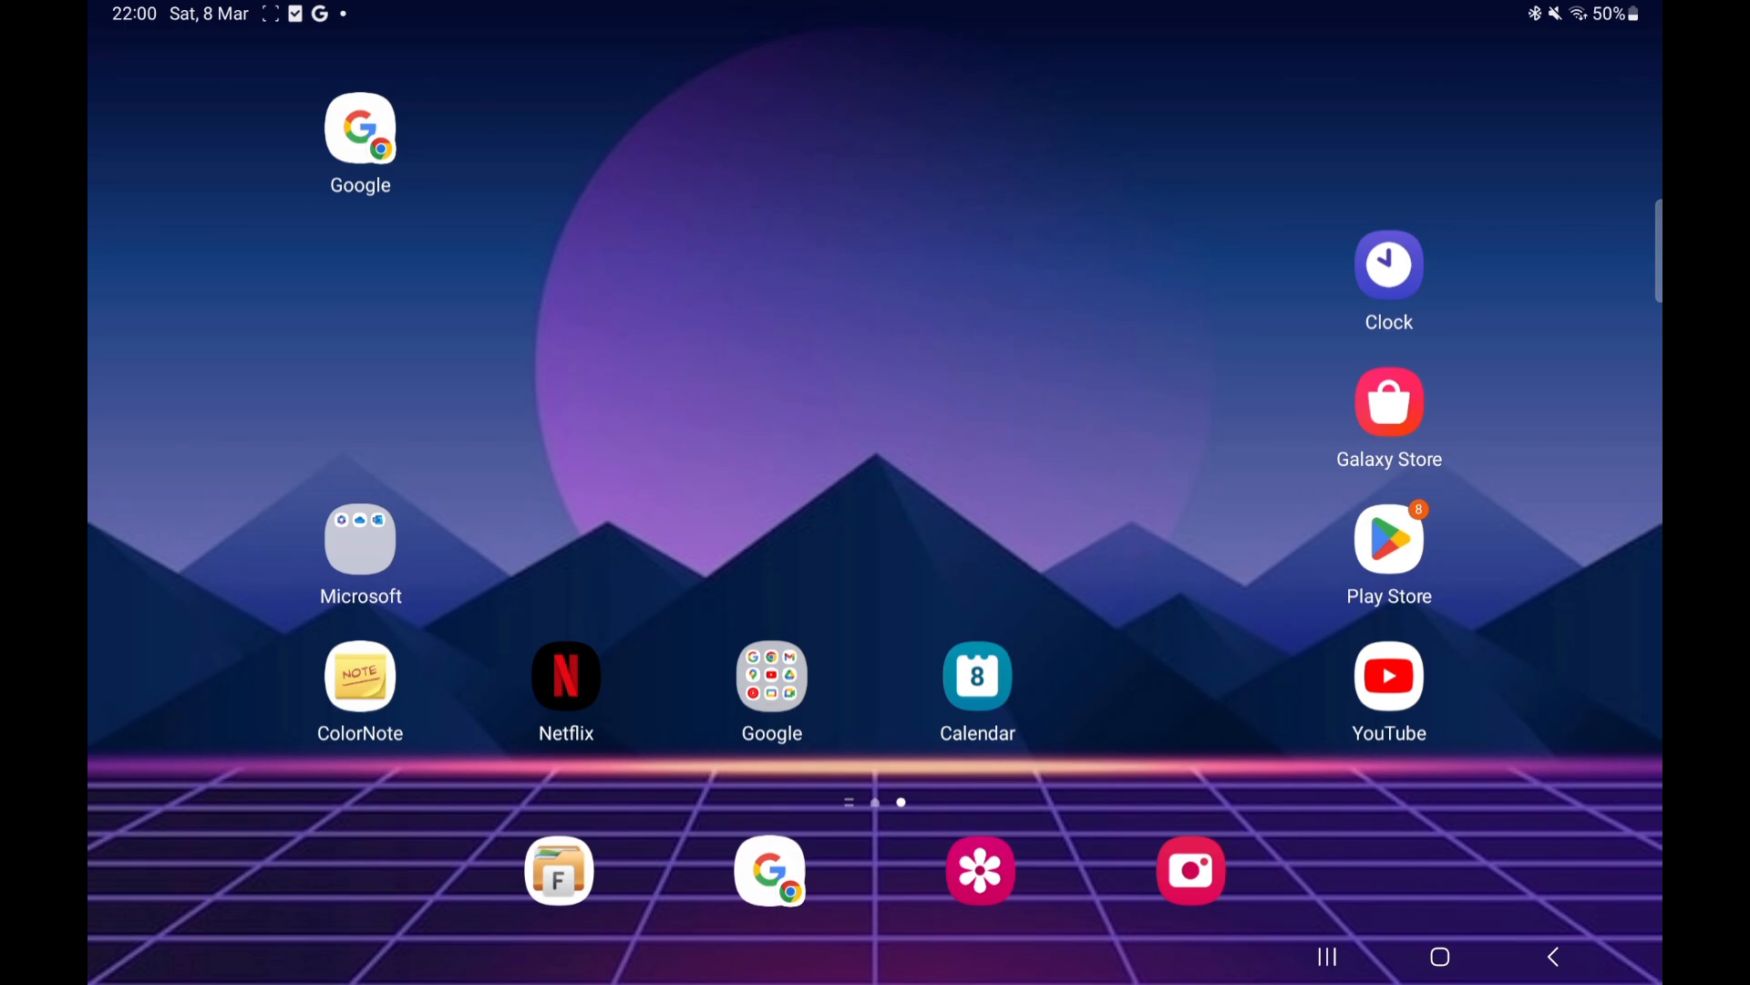
Launch the File Manager app from the home screen dock
left_click(558, 870)
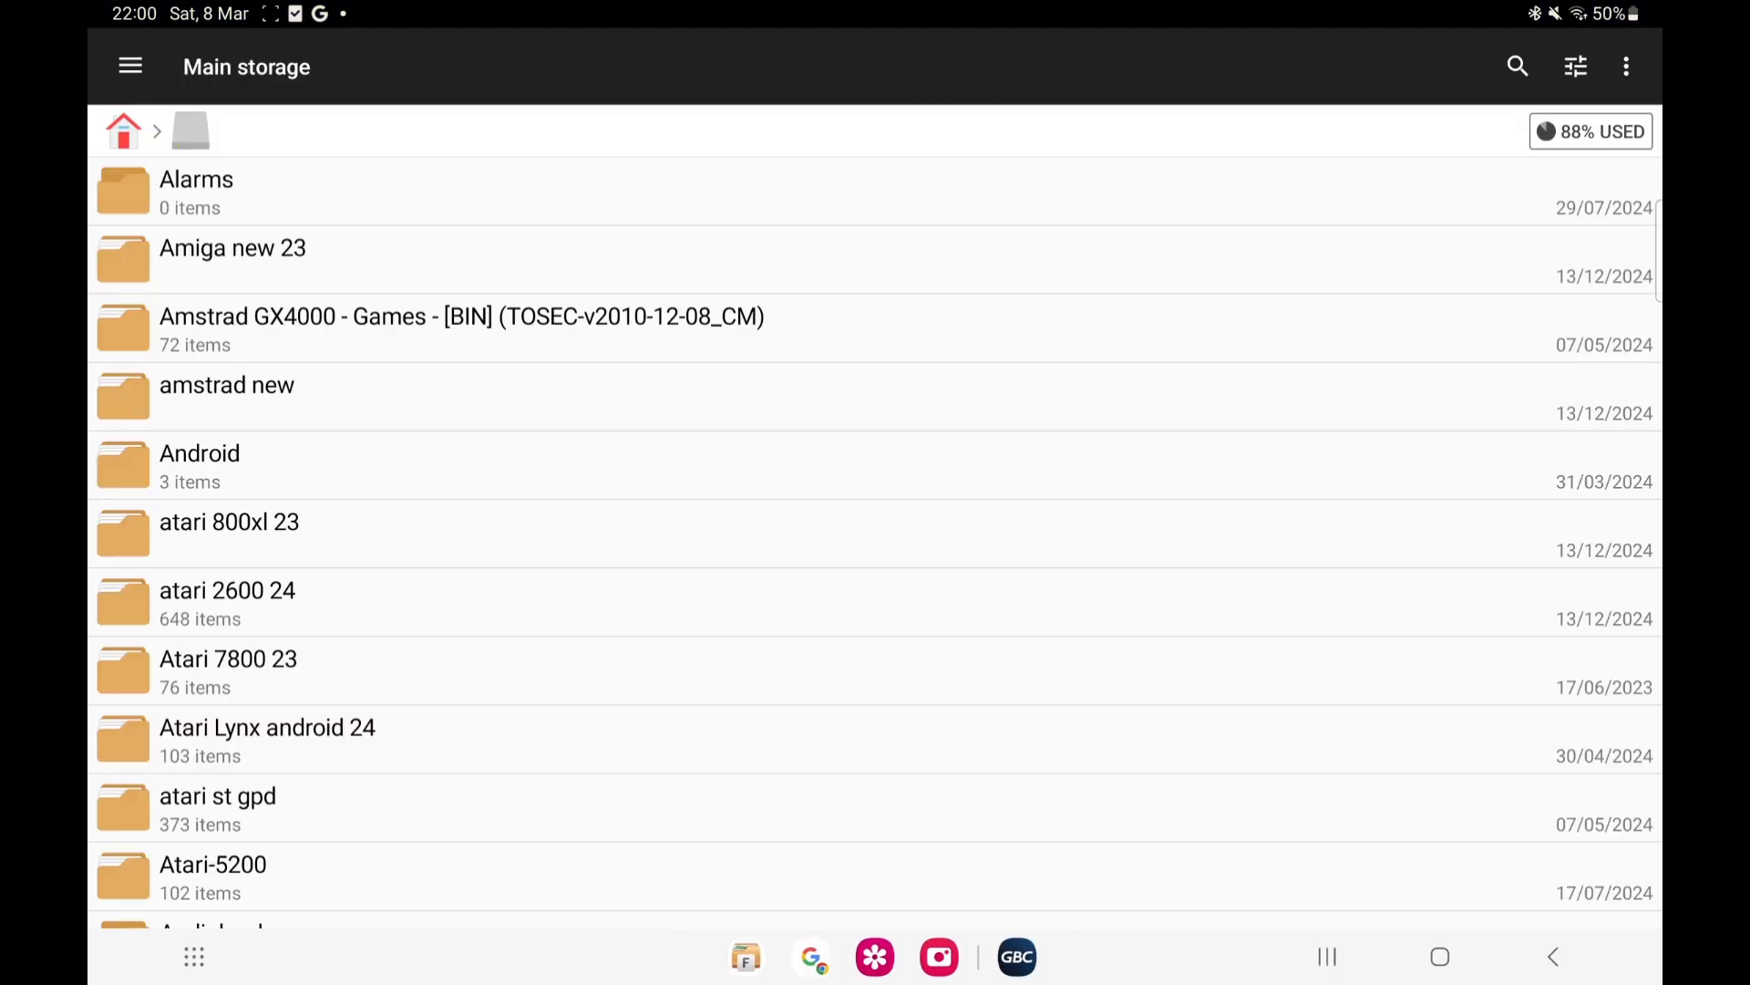
Scroll Main storage to the Gameboy & color 23 folder and show its overflow options
scroll("down", 3)
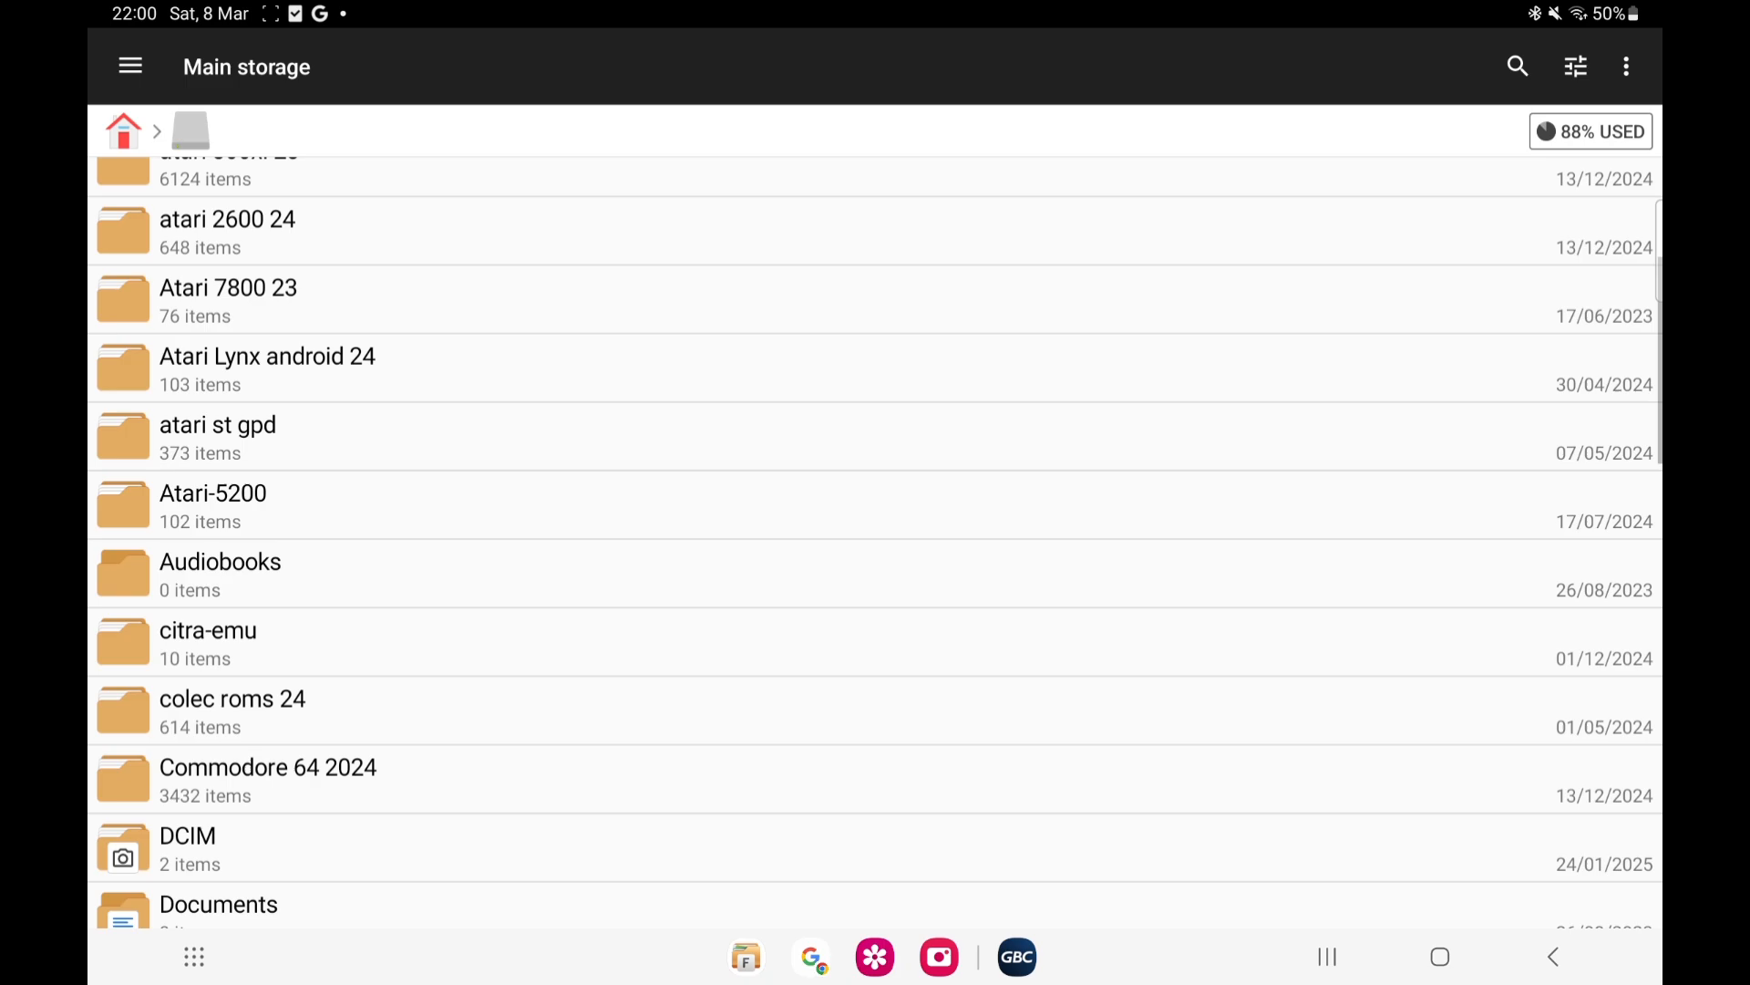
scroll("down", 3)
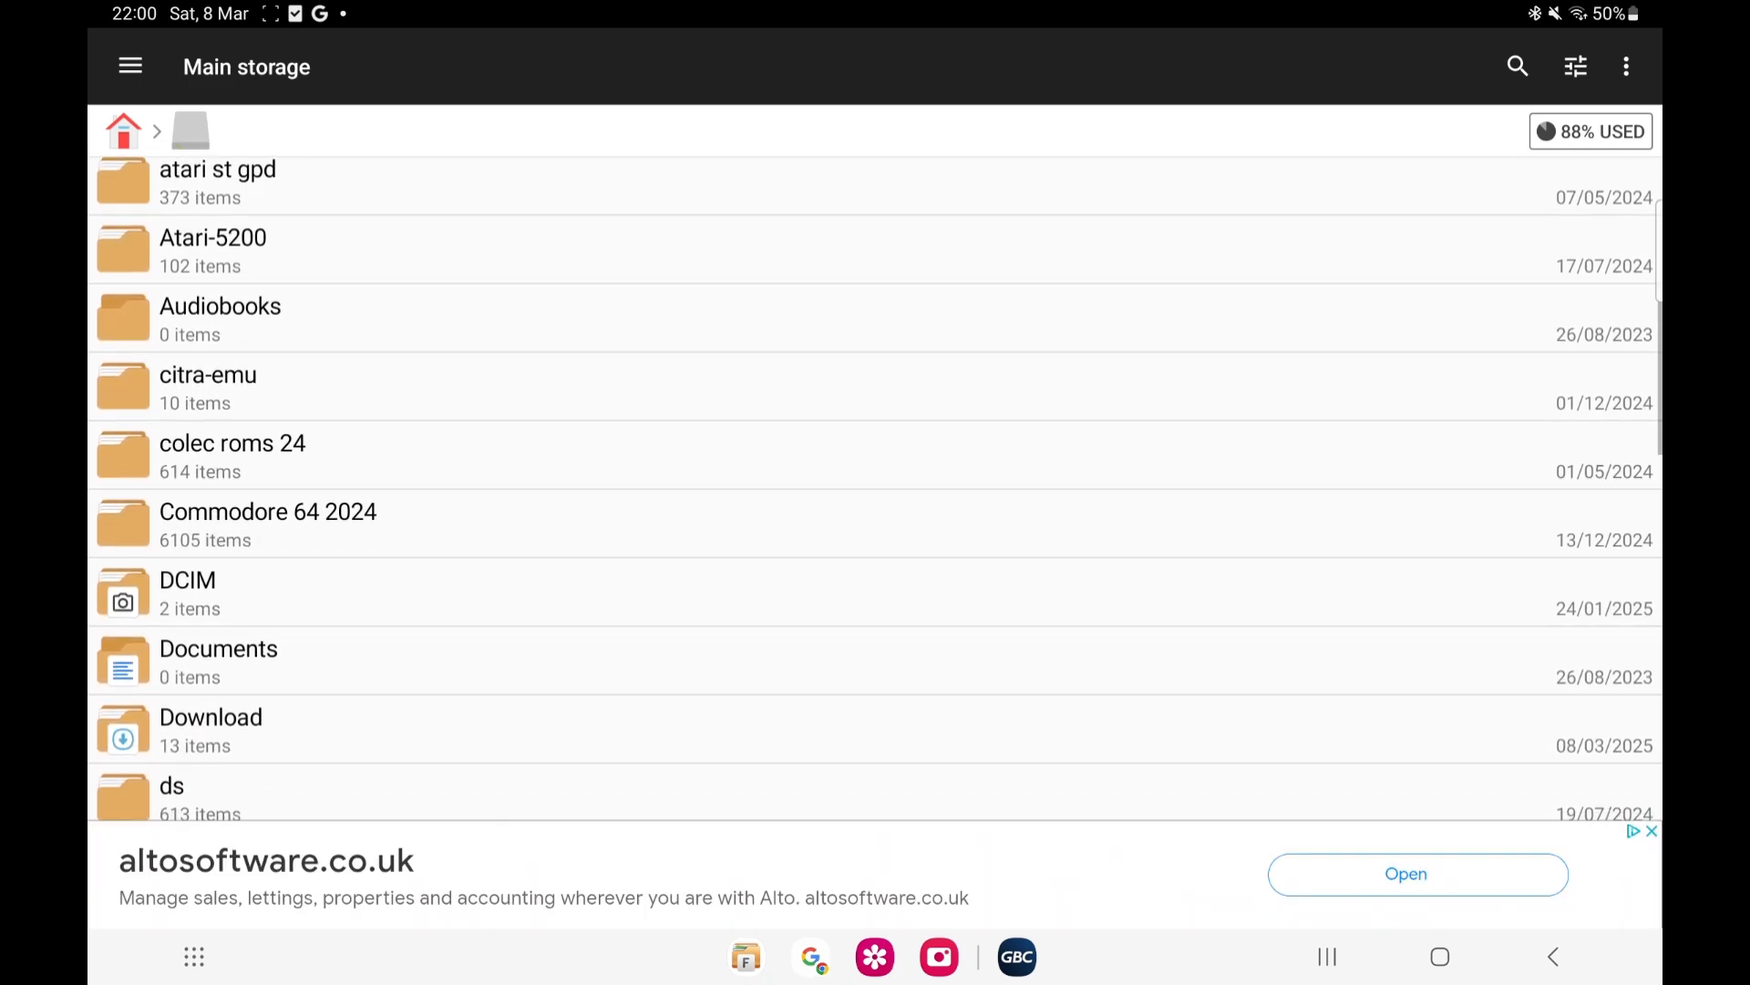
scroll("down", 3)
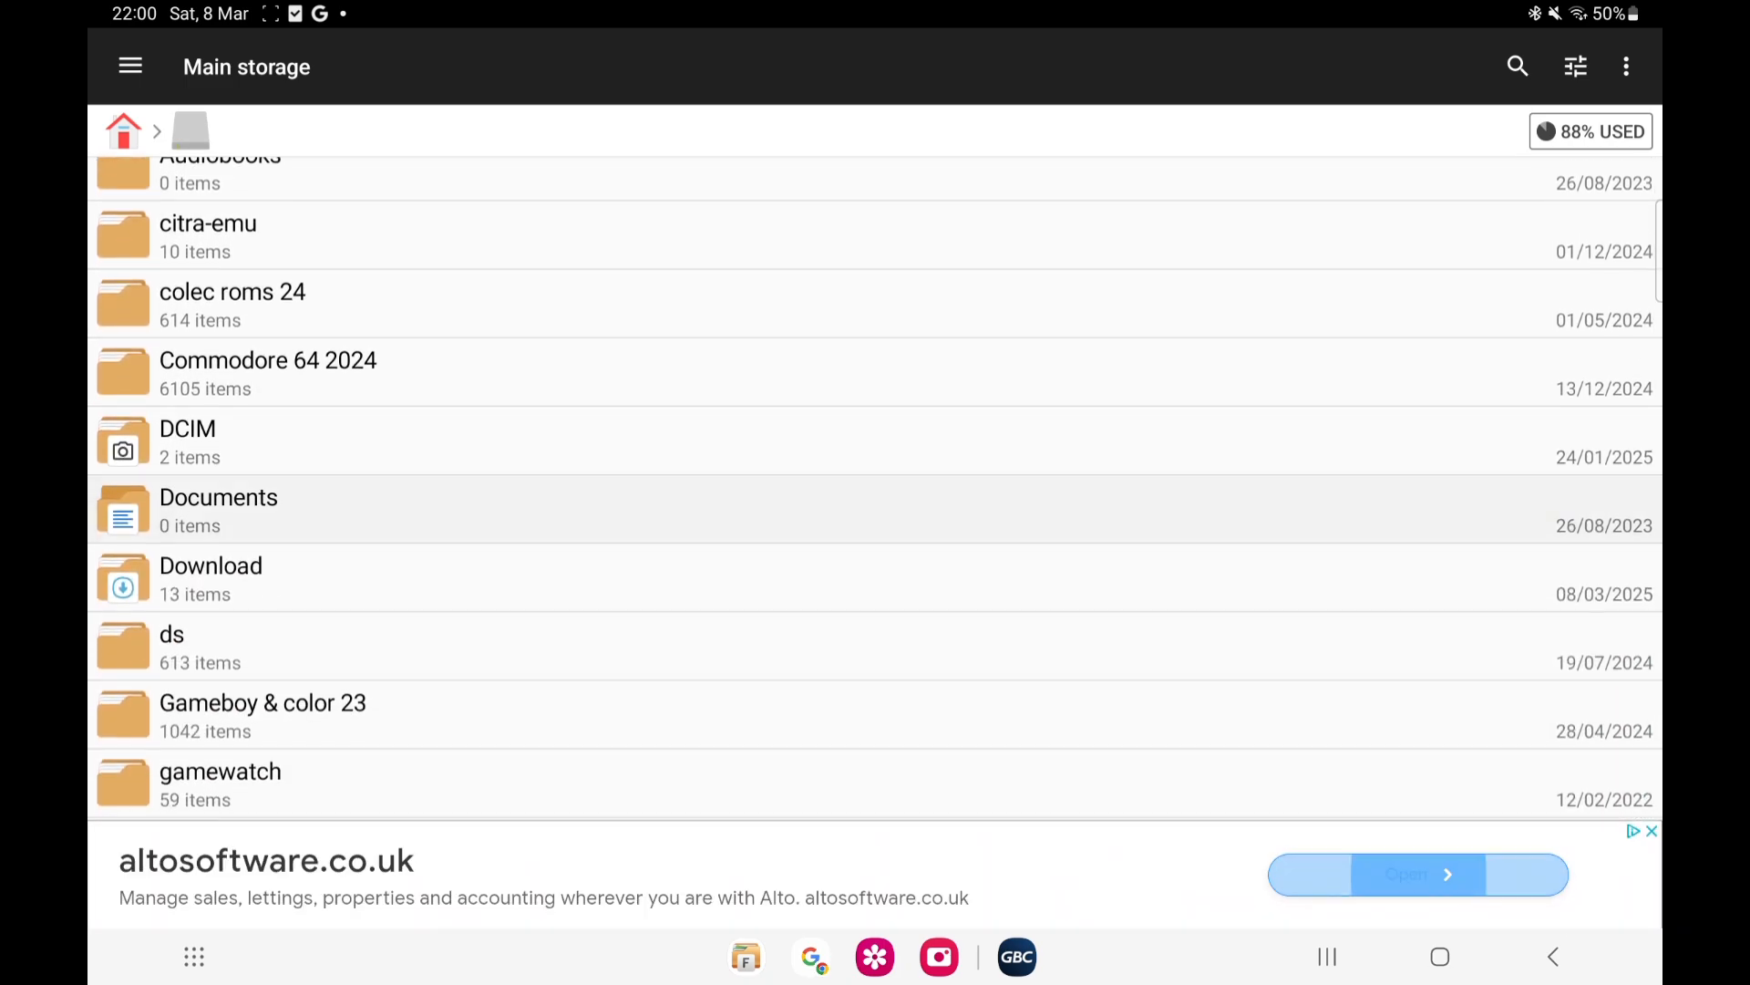
scroll("down", 3)
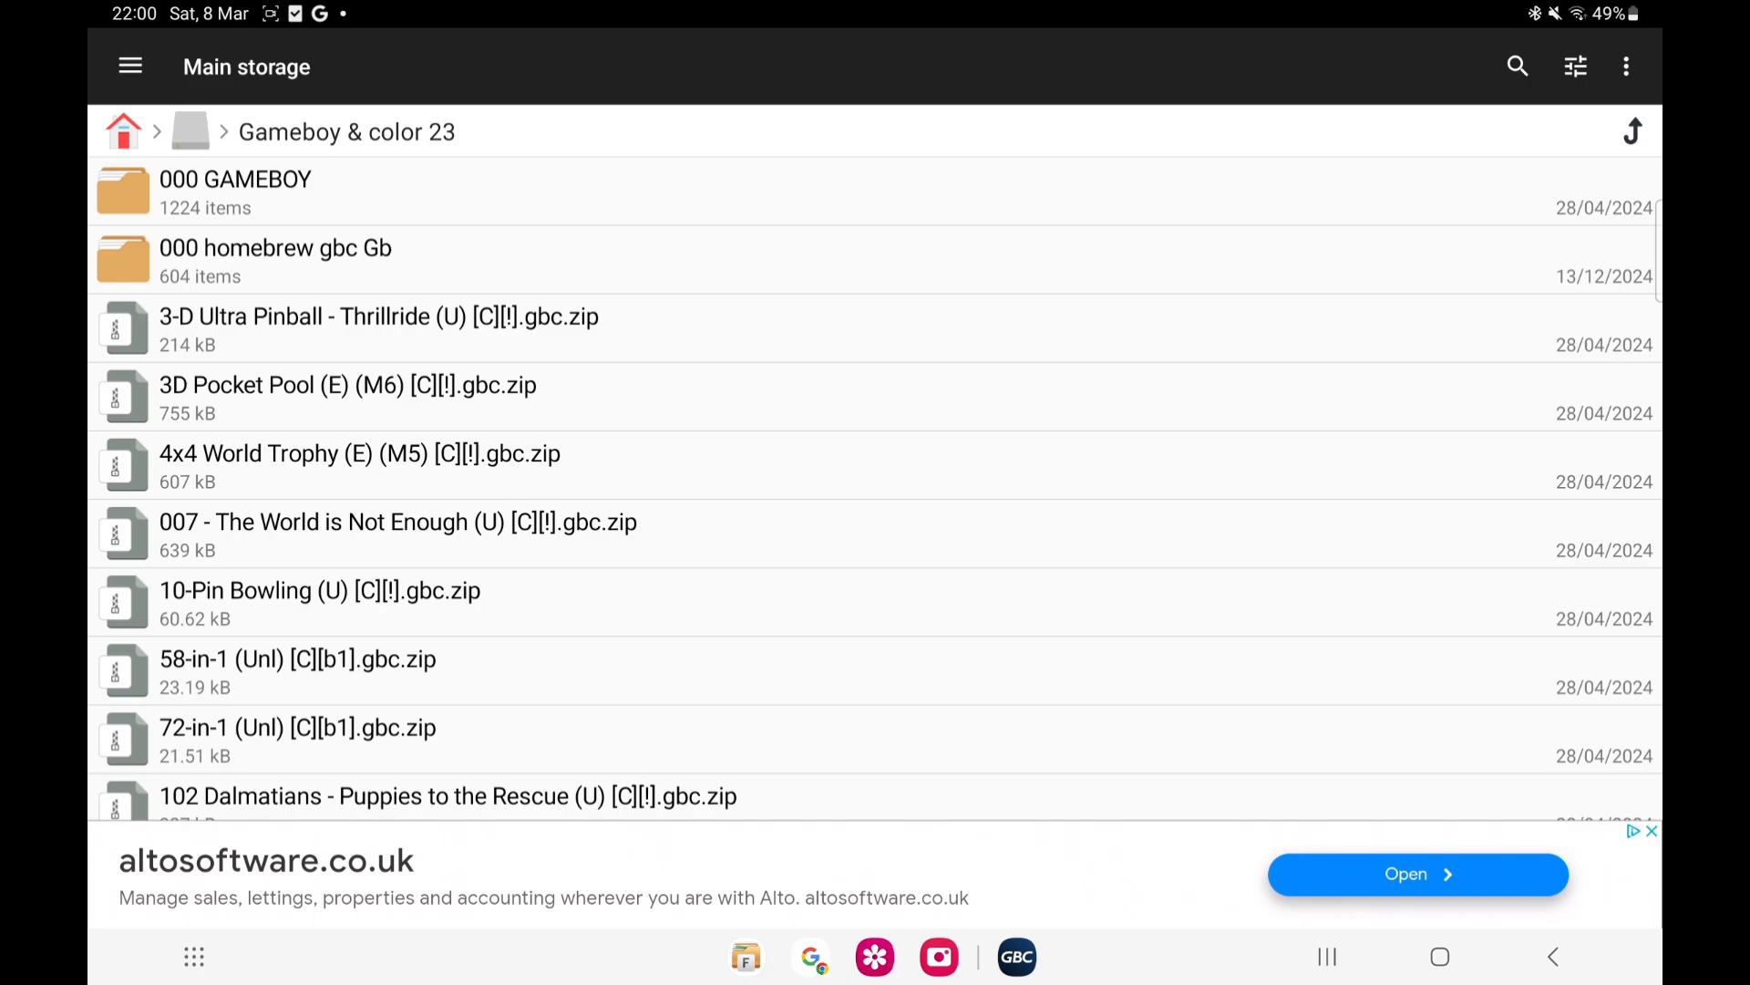
left_click(1627, 66)
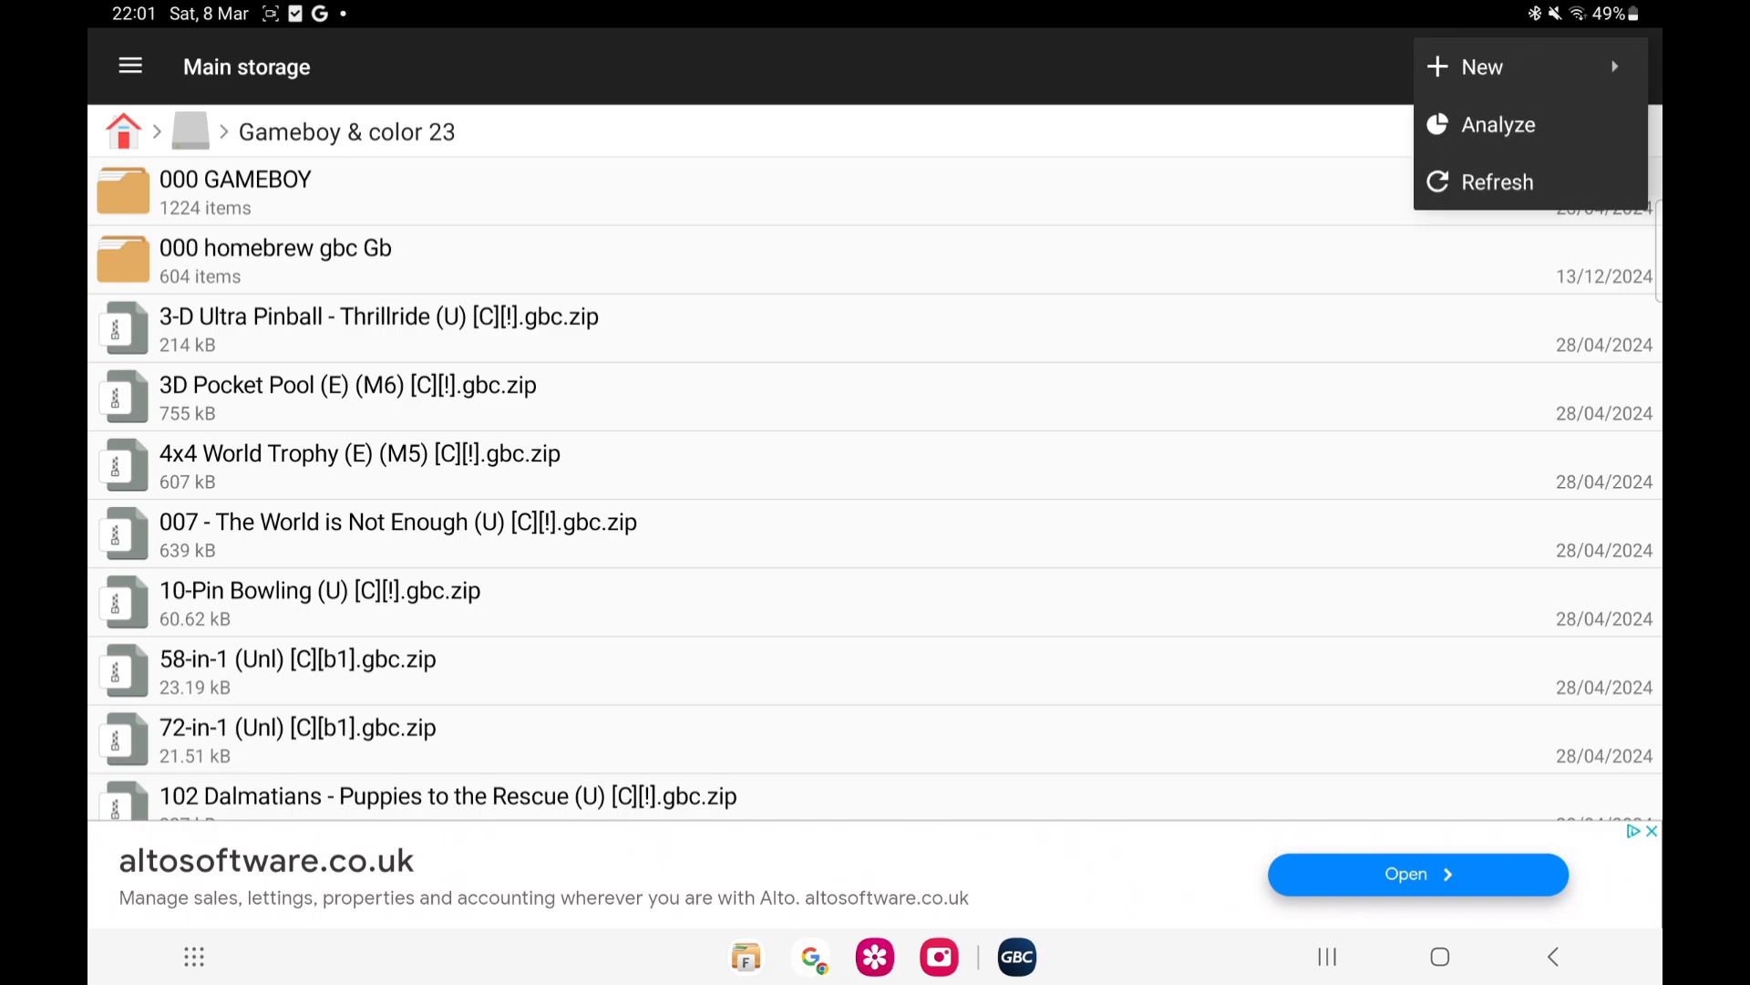
Dismiss the folder options and switch back to GBC.emu's main menu
left_click(1481, 68)
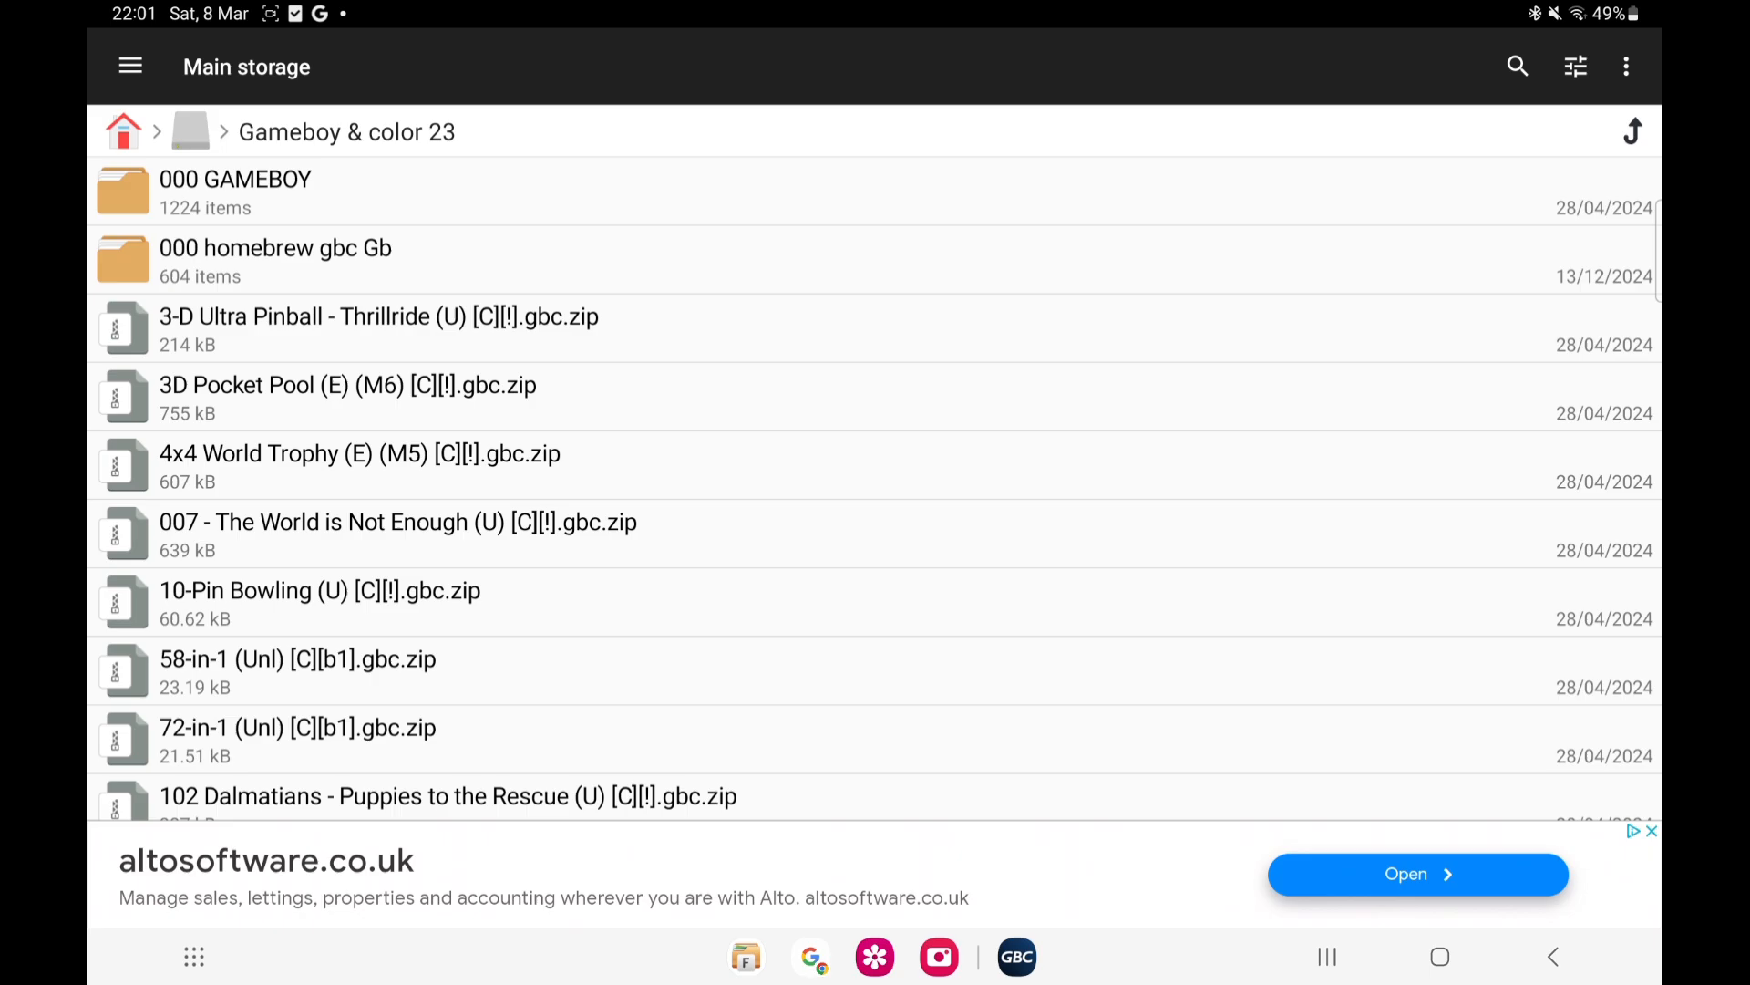
left_click(236, 189)
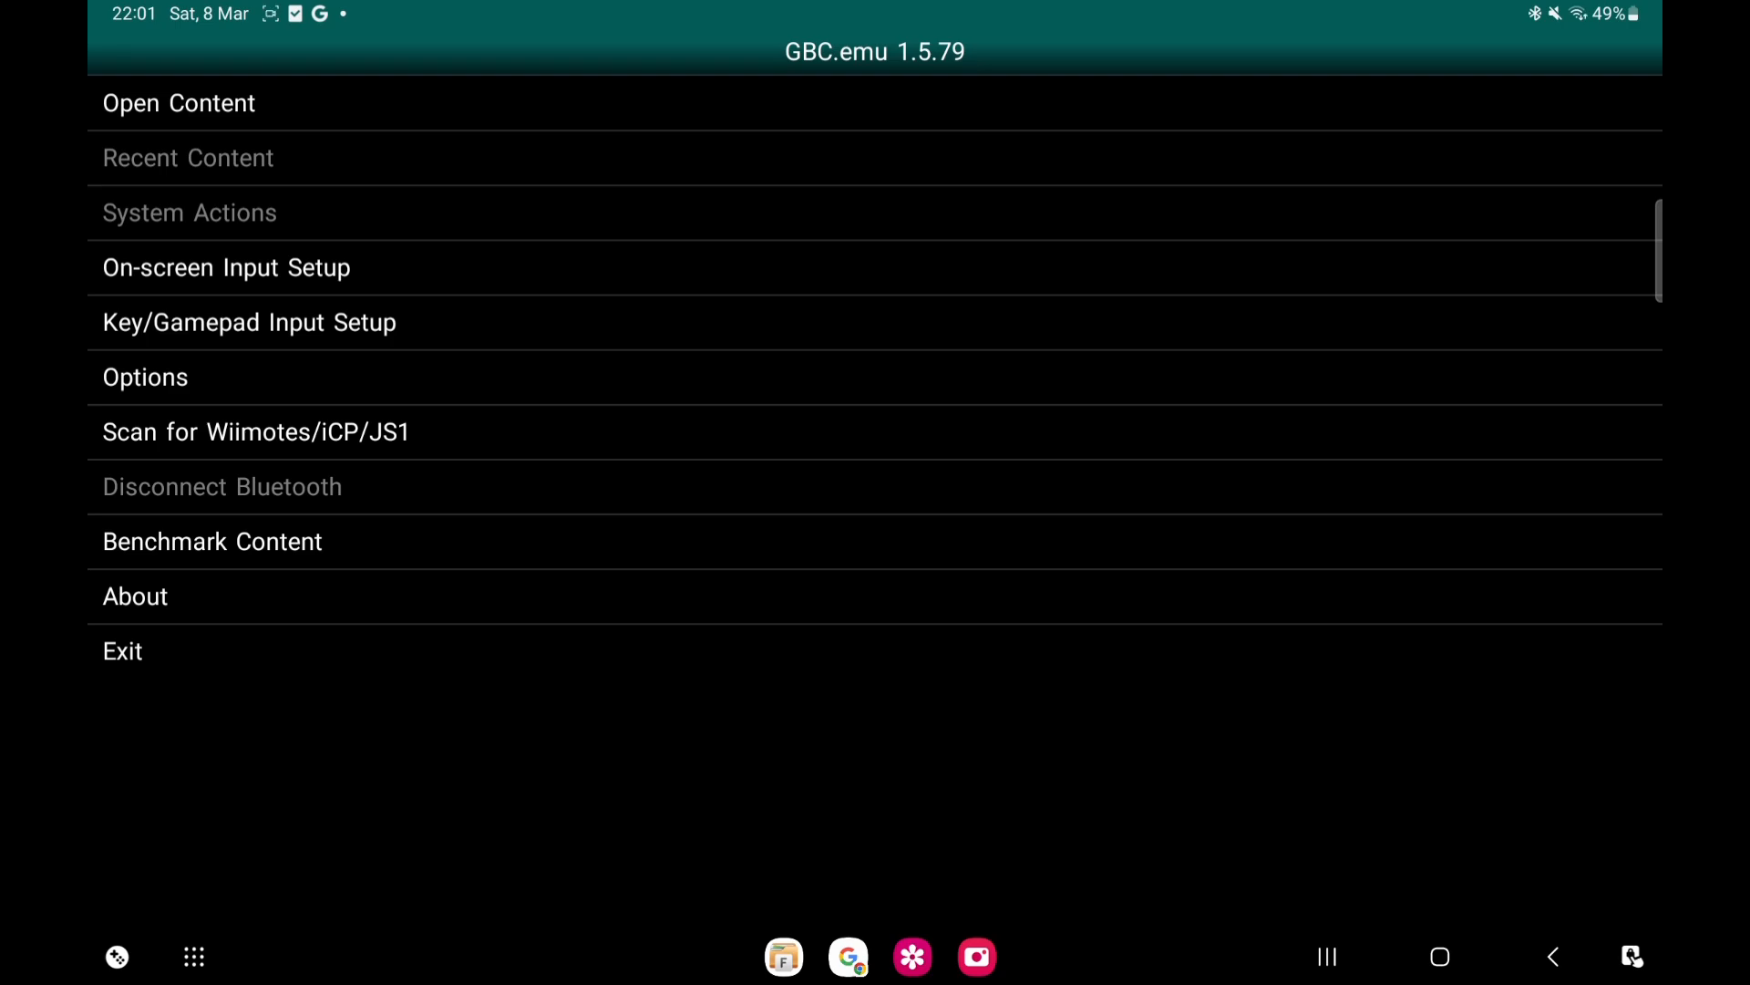
Start Open Content, check the SD card, and return to the Galaxy Tab S9 FE internal storage
left_click(179, 102)
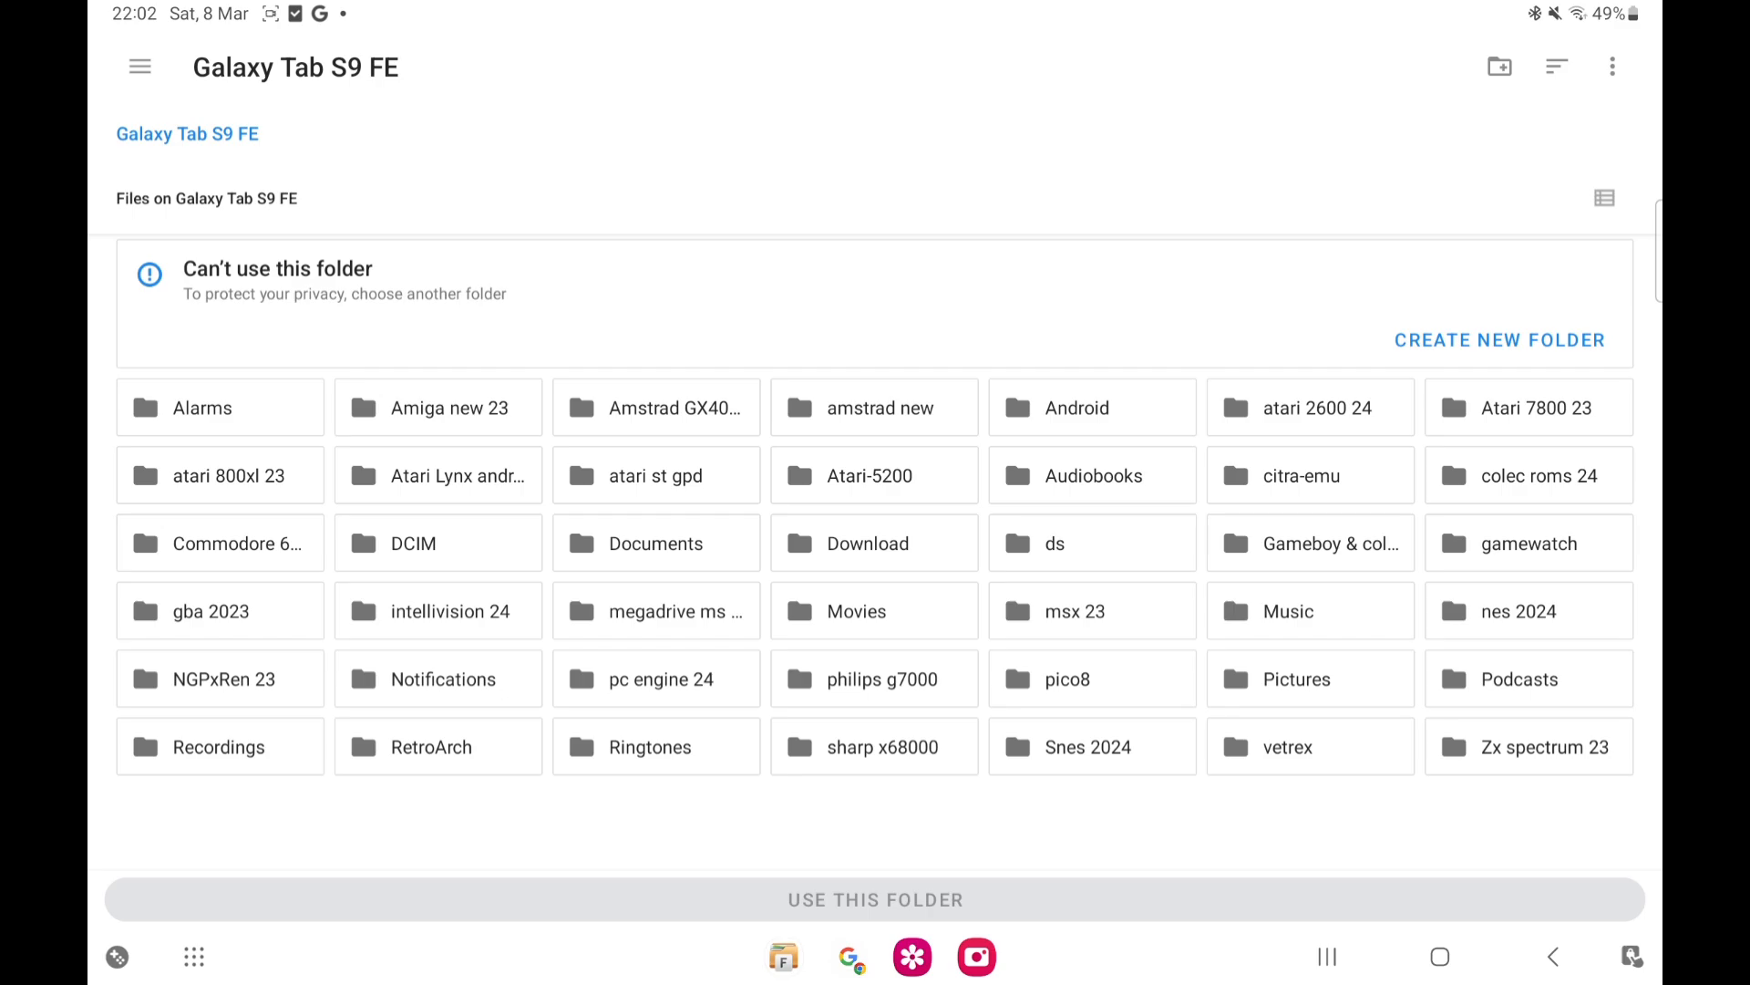
left_click(141, 68)
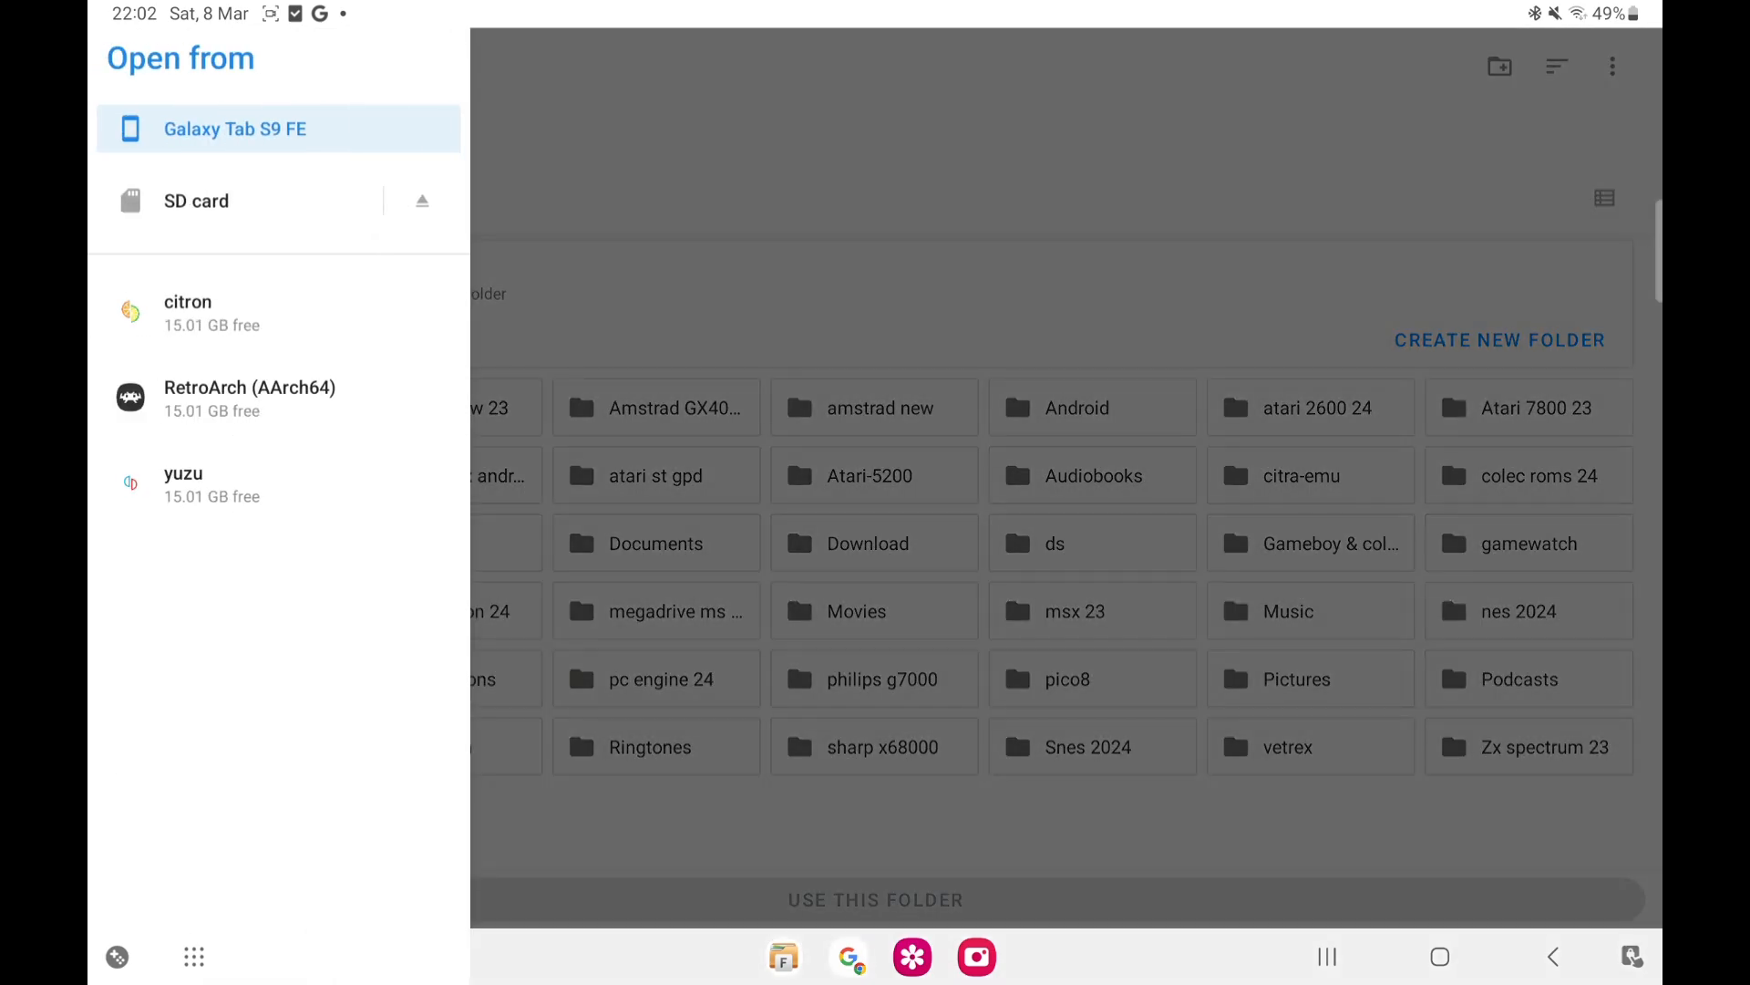
left_click(196, 201)
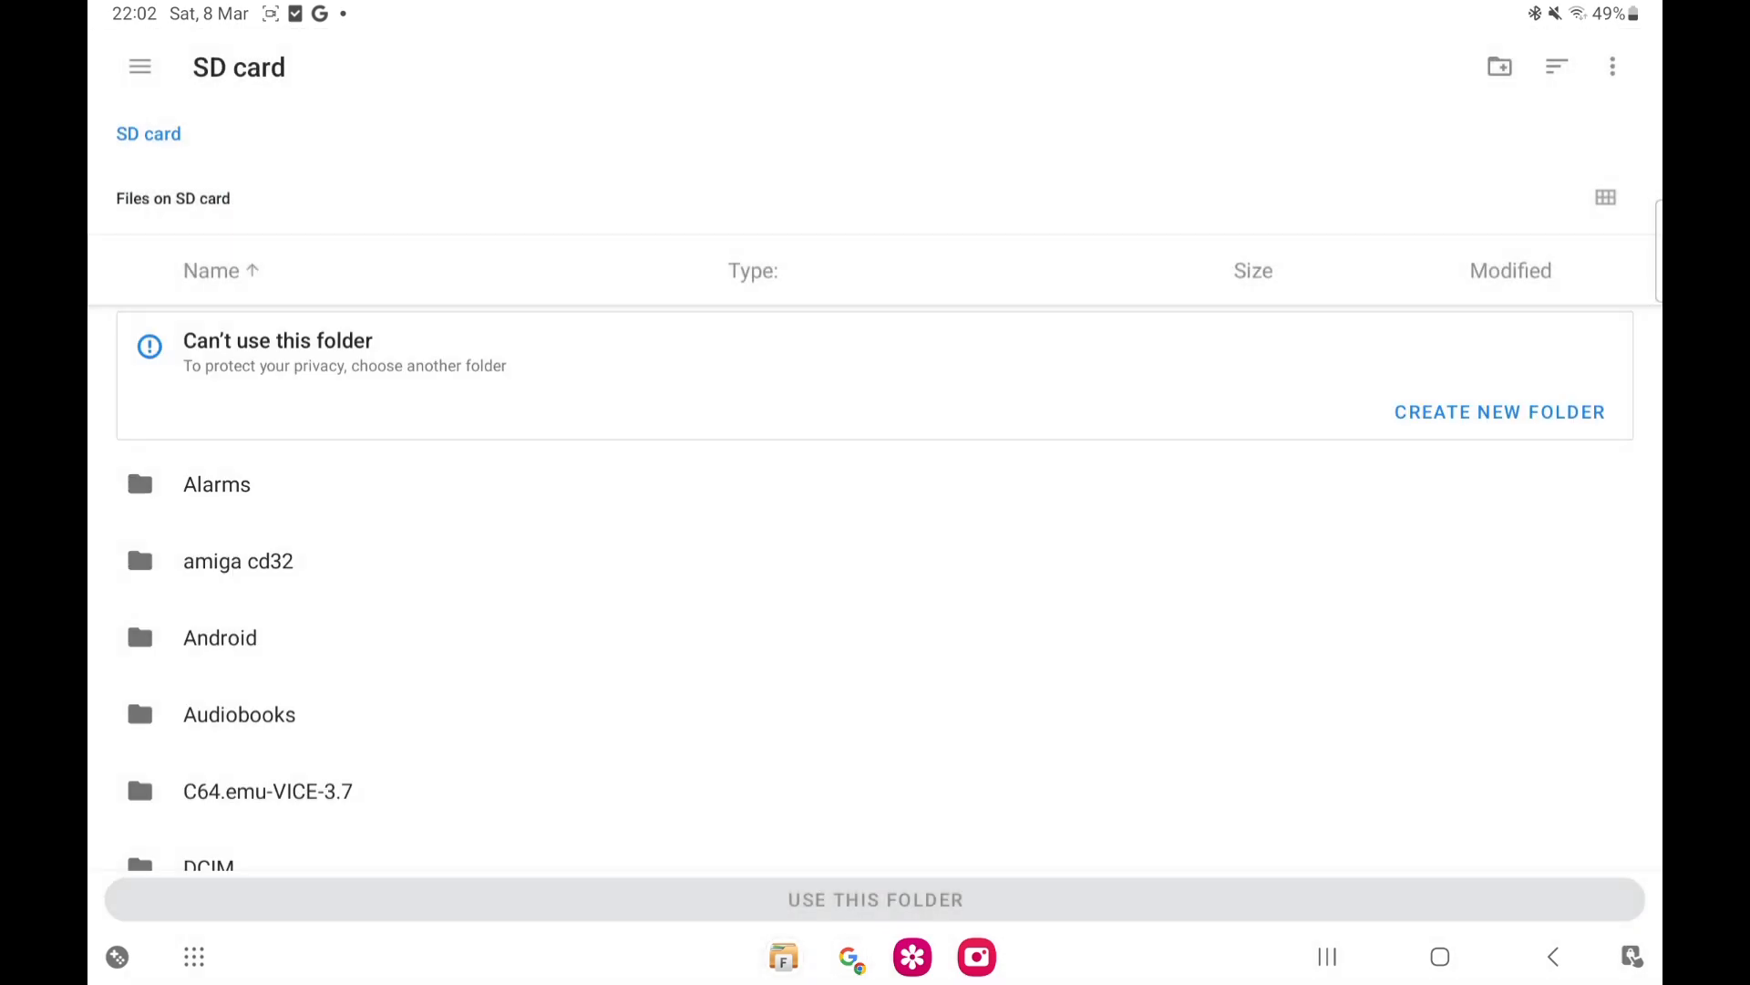
left_click(140, 67)
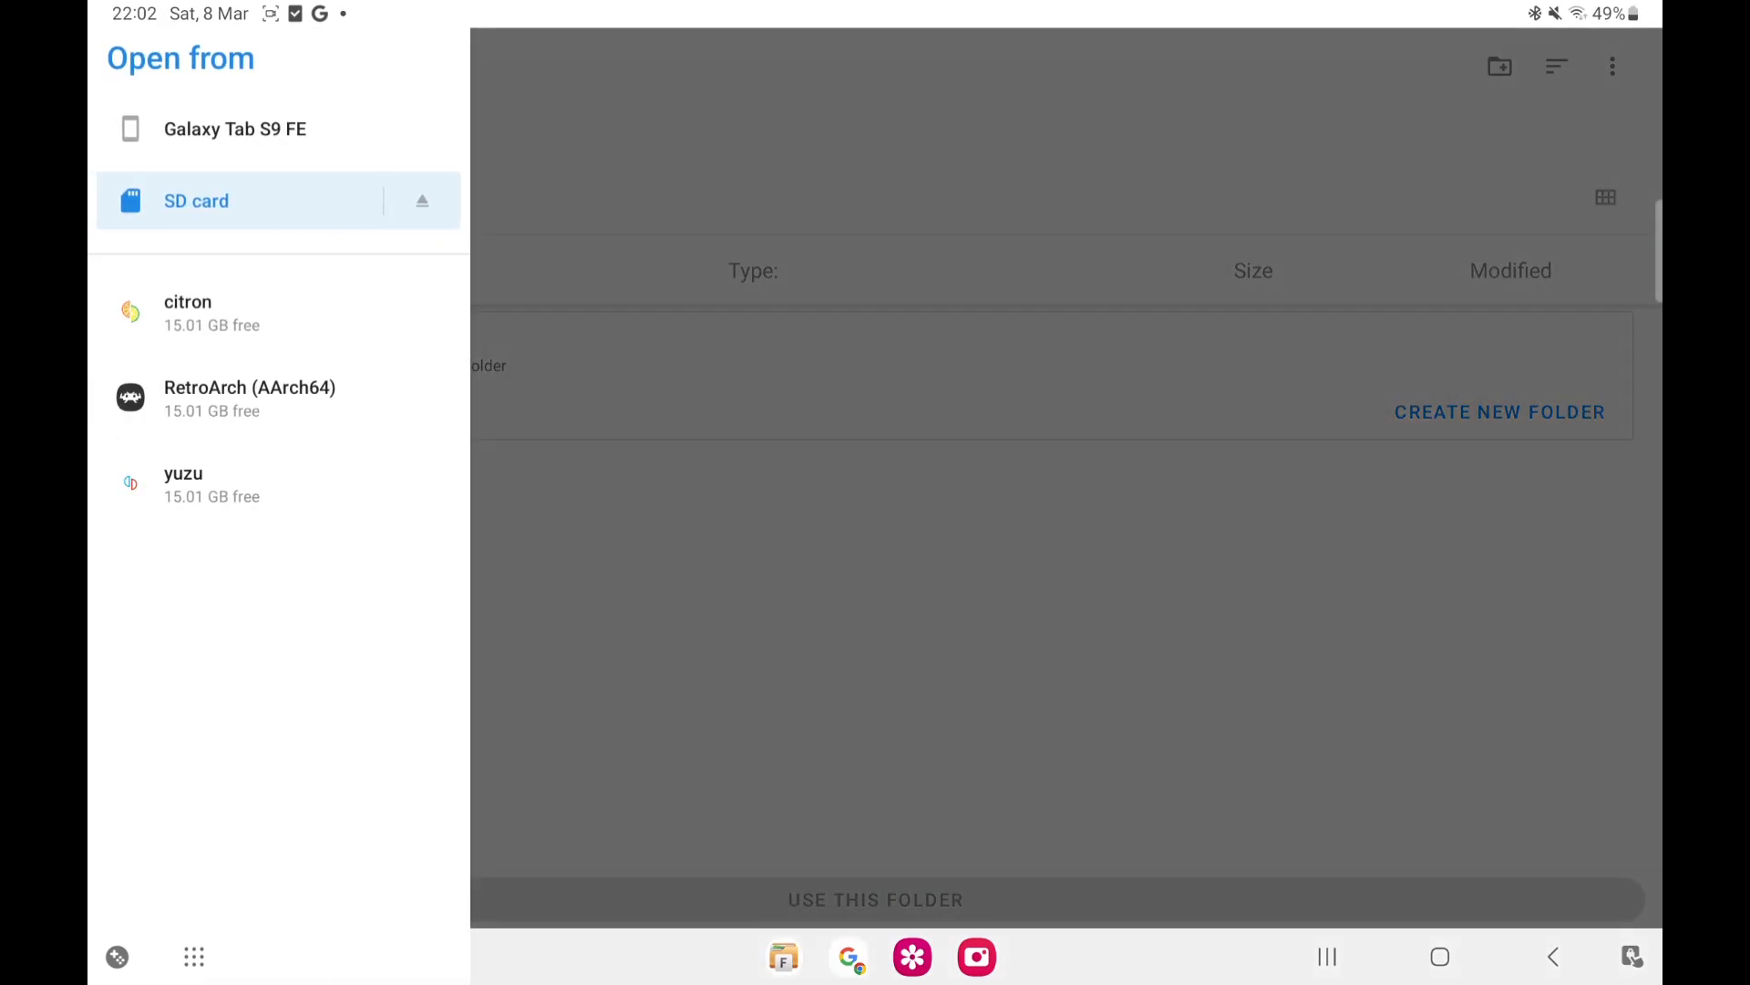
left_click(235, 127)
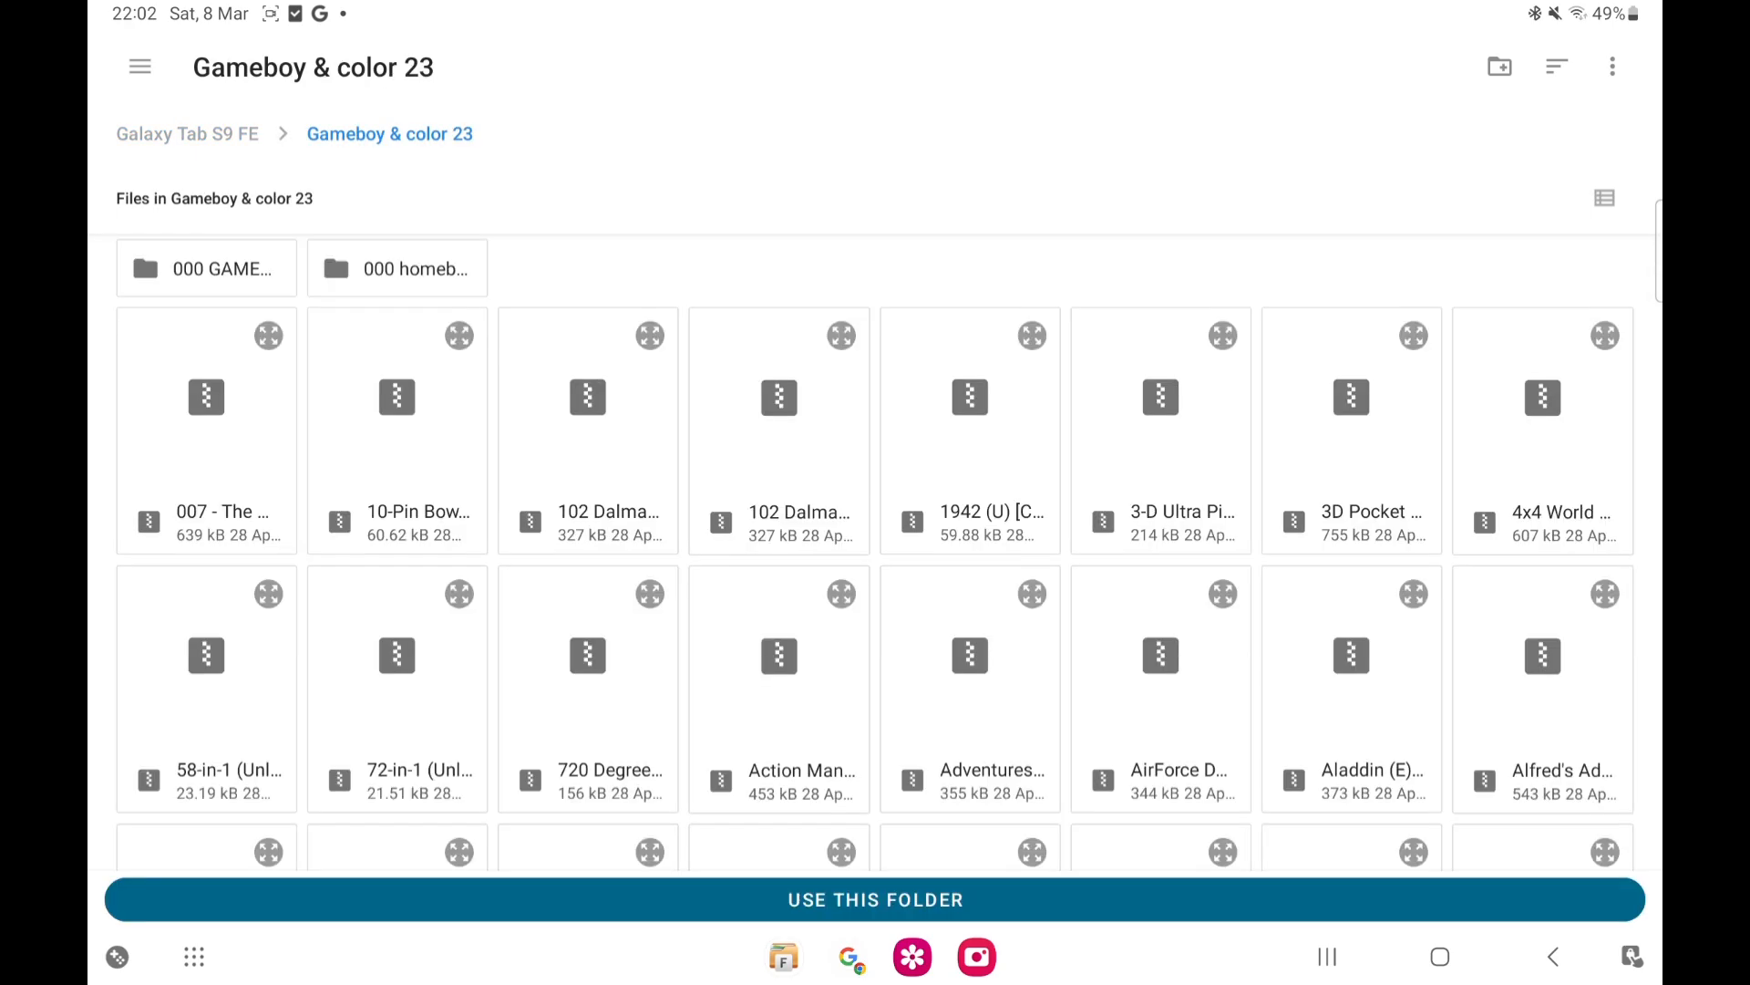
Use Gameboy & color 23 as the game folder and scroll toward the 000 homebrew gbc Gb subfolder
left_click(875, 899)
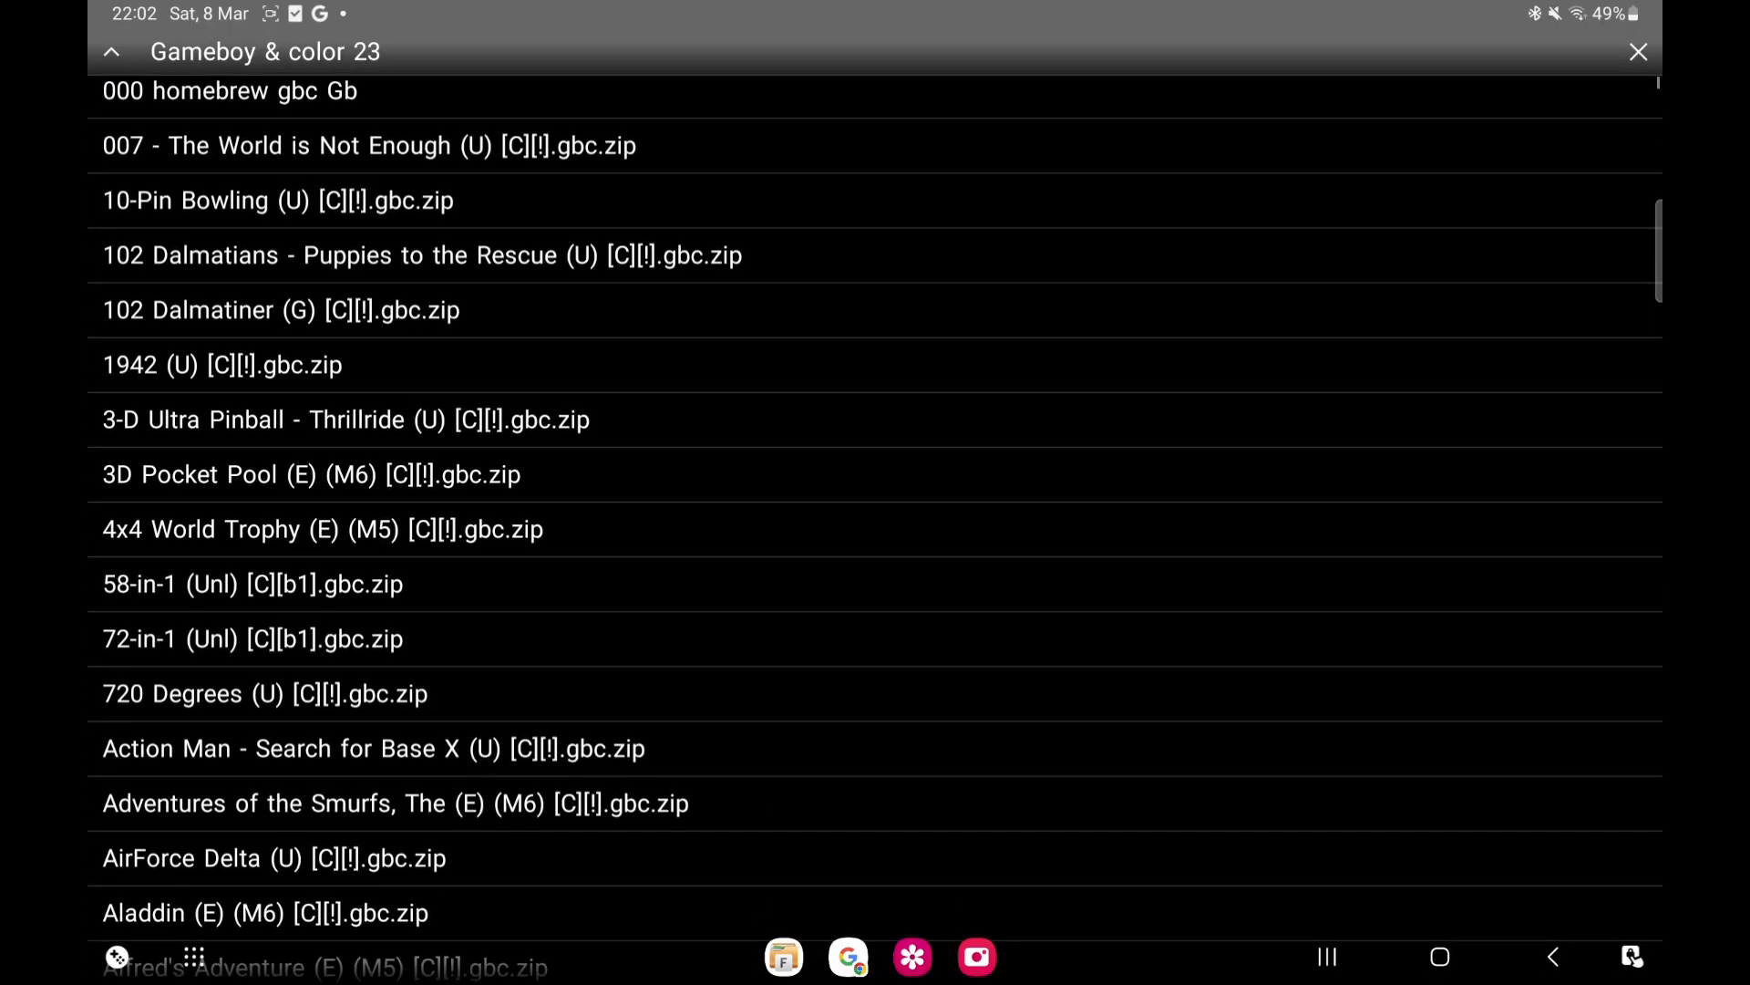
scroll("down", 3)
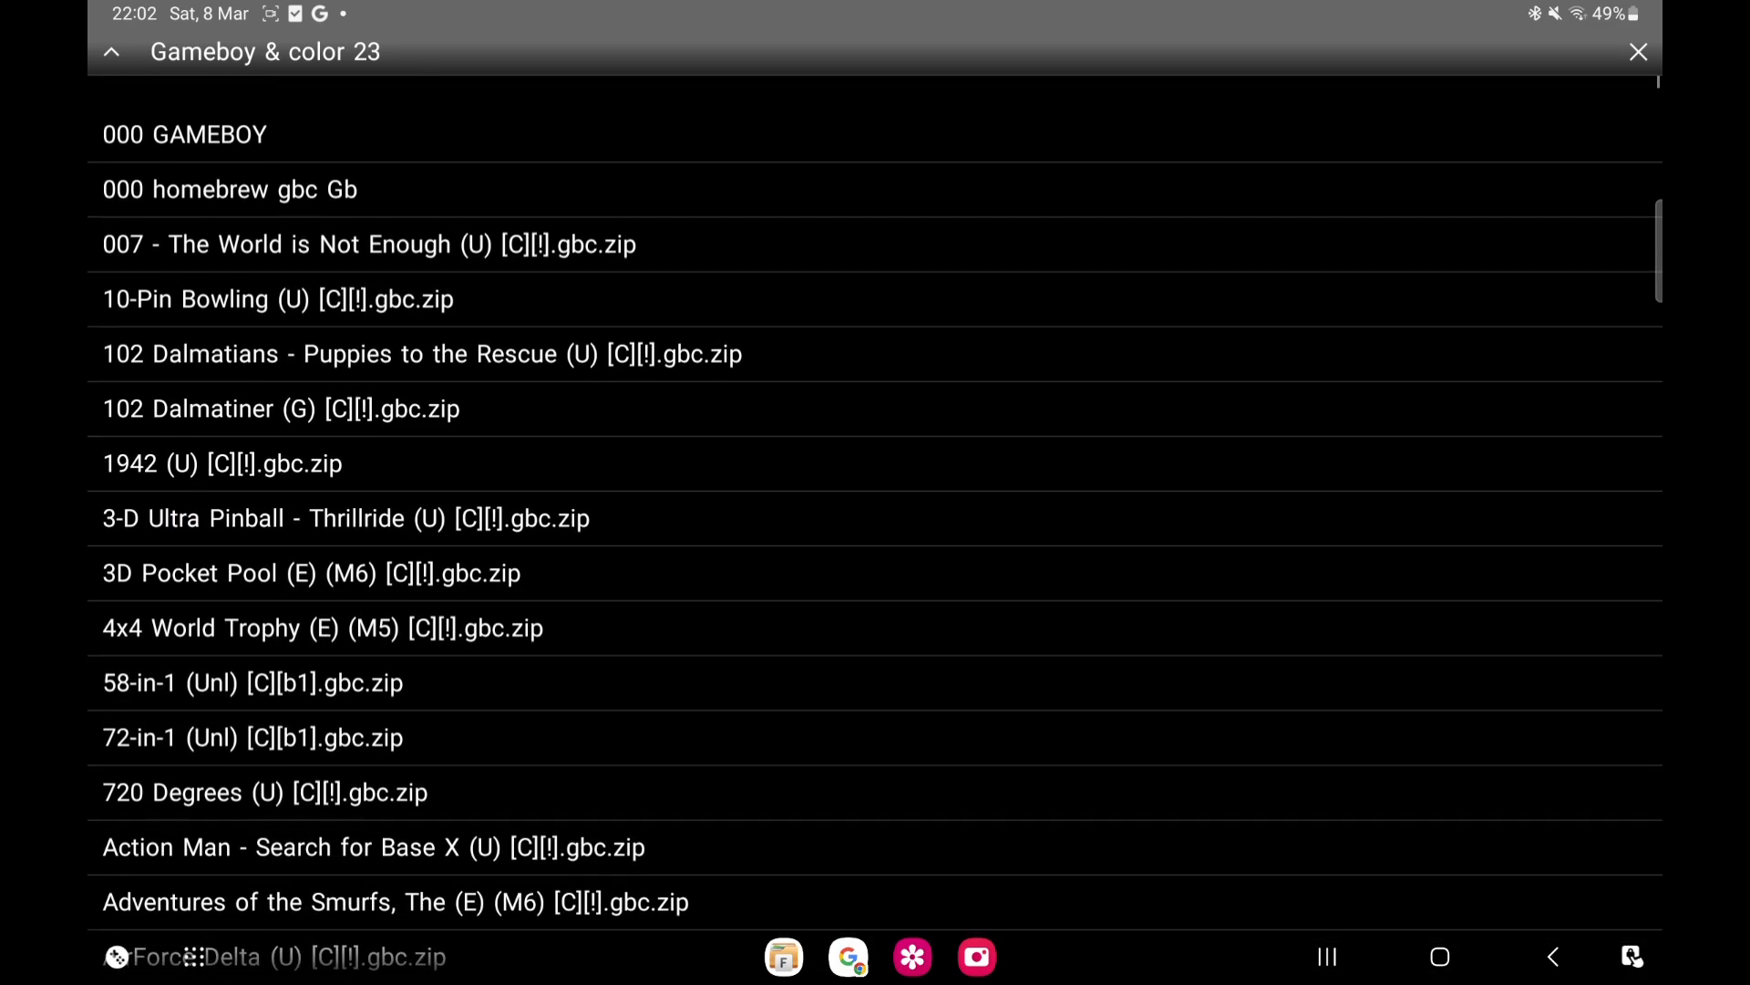
scroll("down", 3)
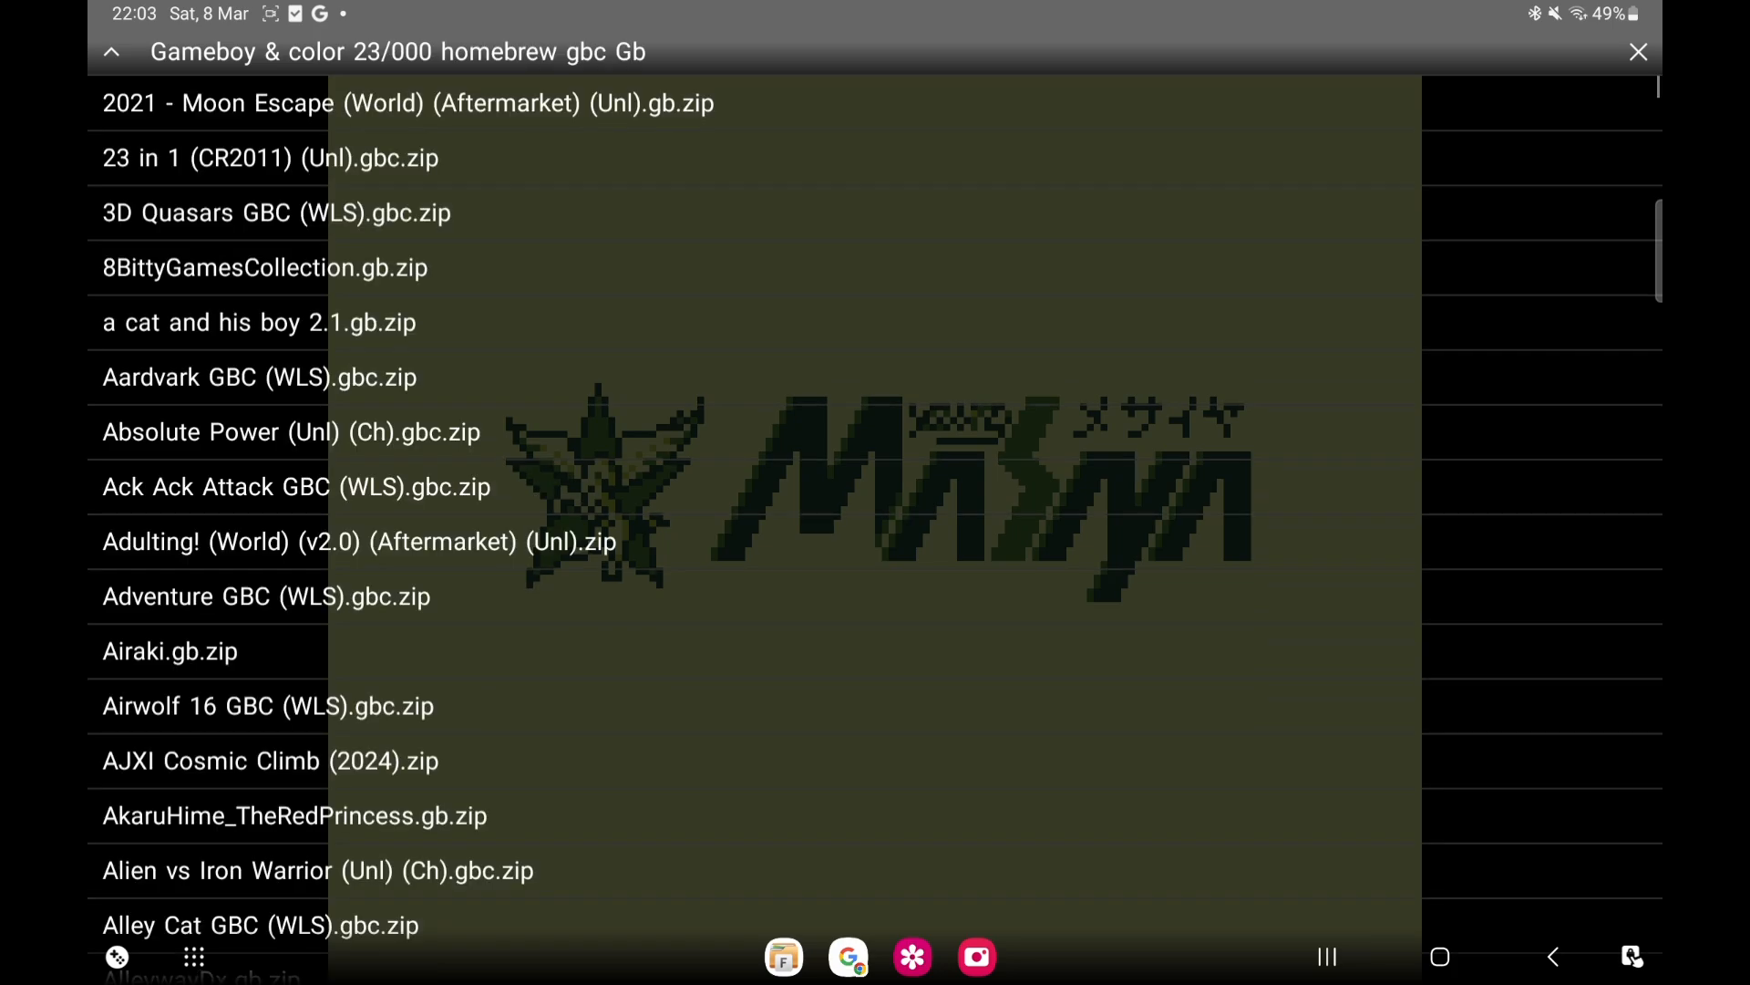
Go back up to the Gameboy & color 23 folder and scroll to the Chase H.Q. titles
left_click(111, 52)
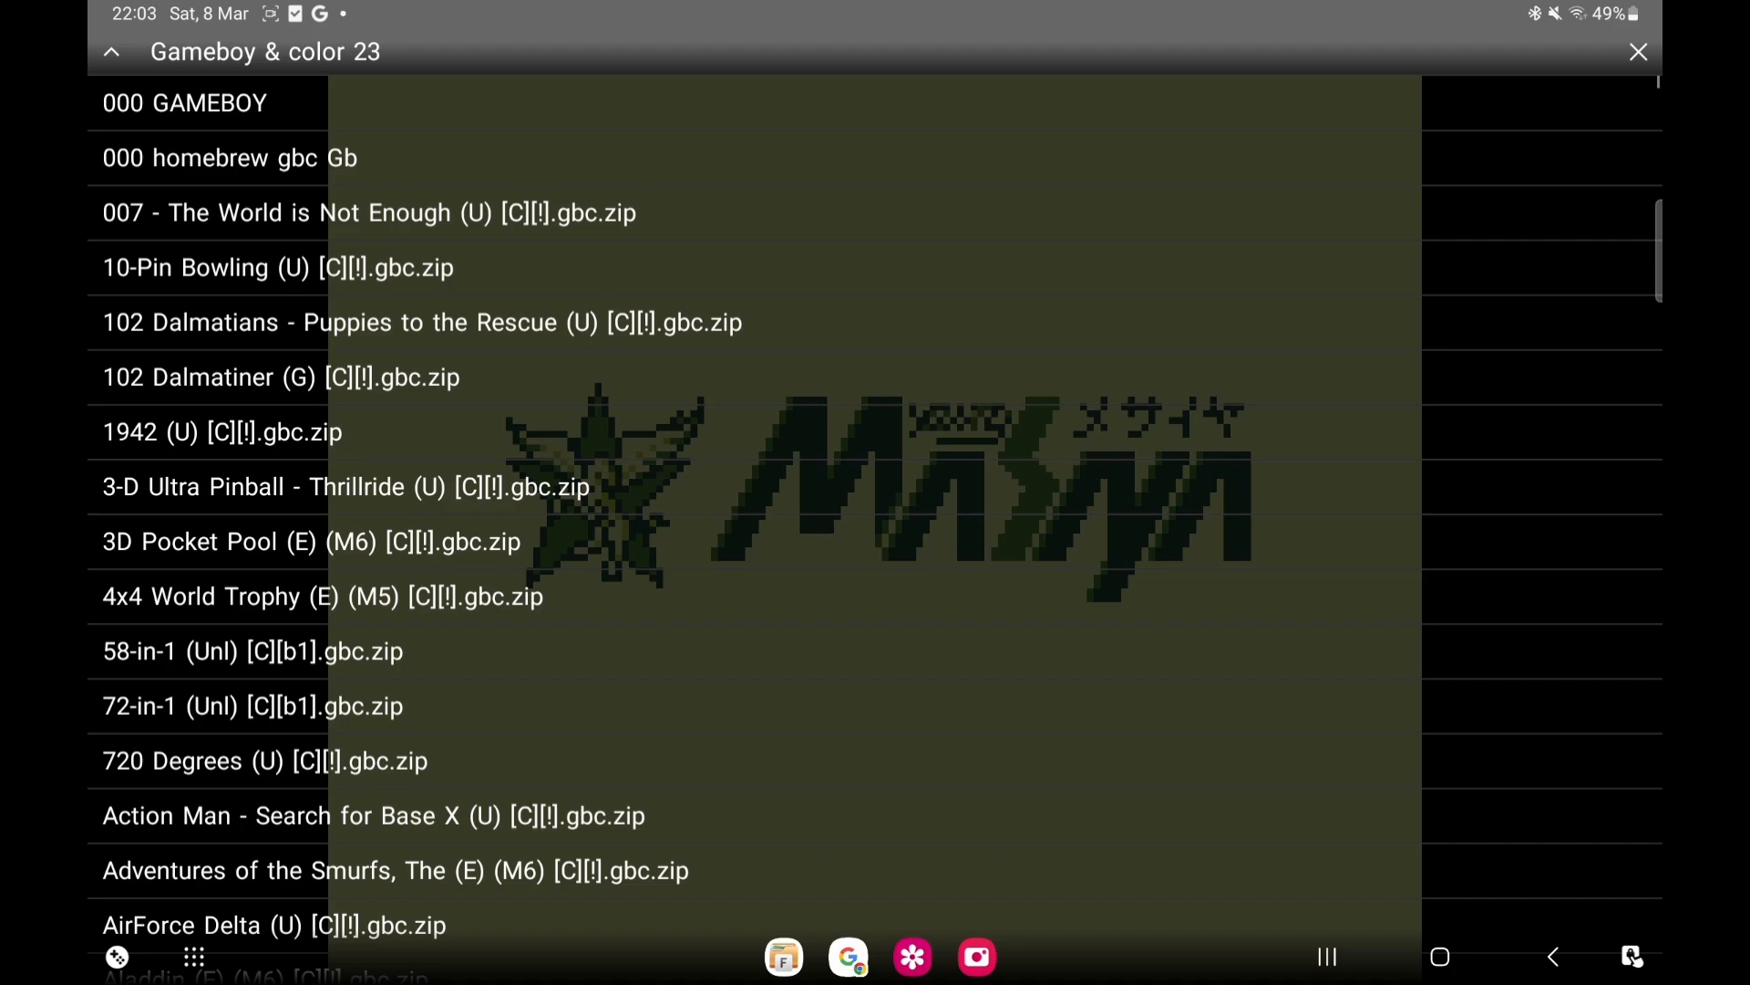
scroll("down", 3)
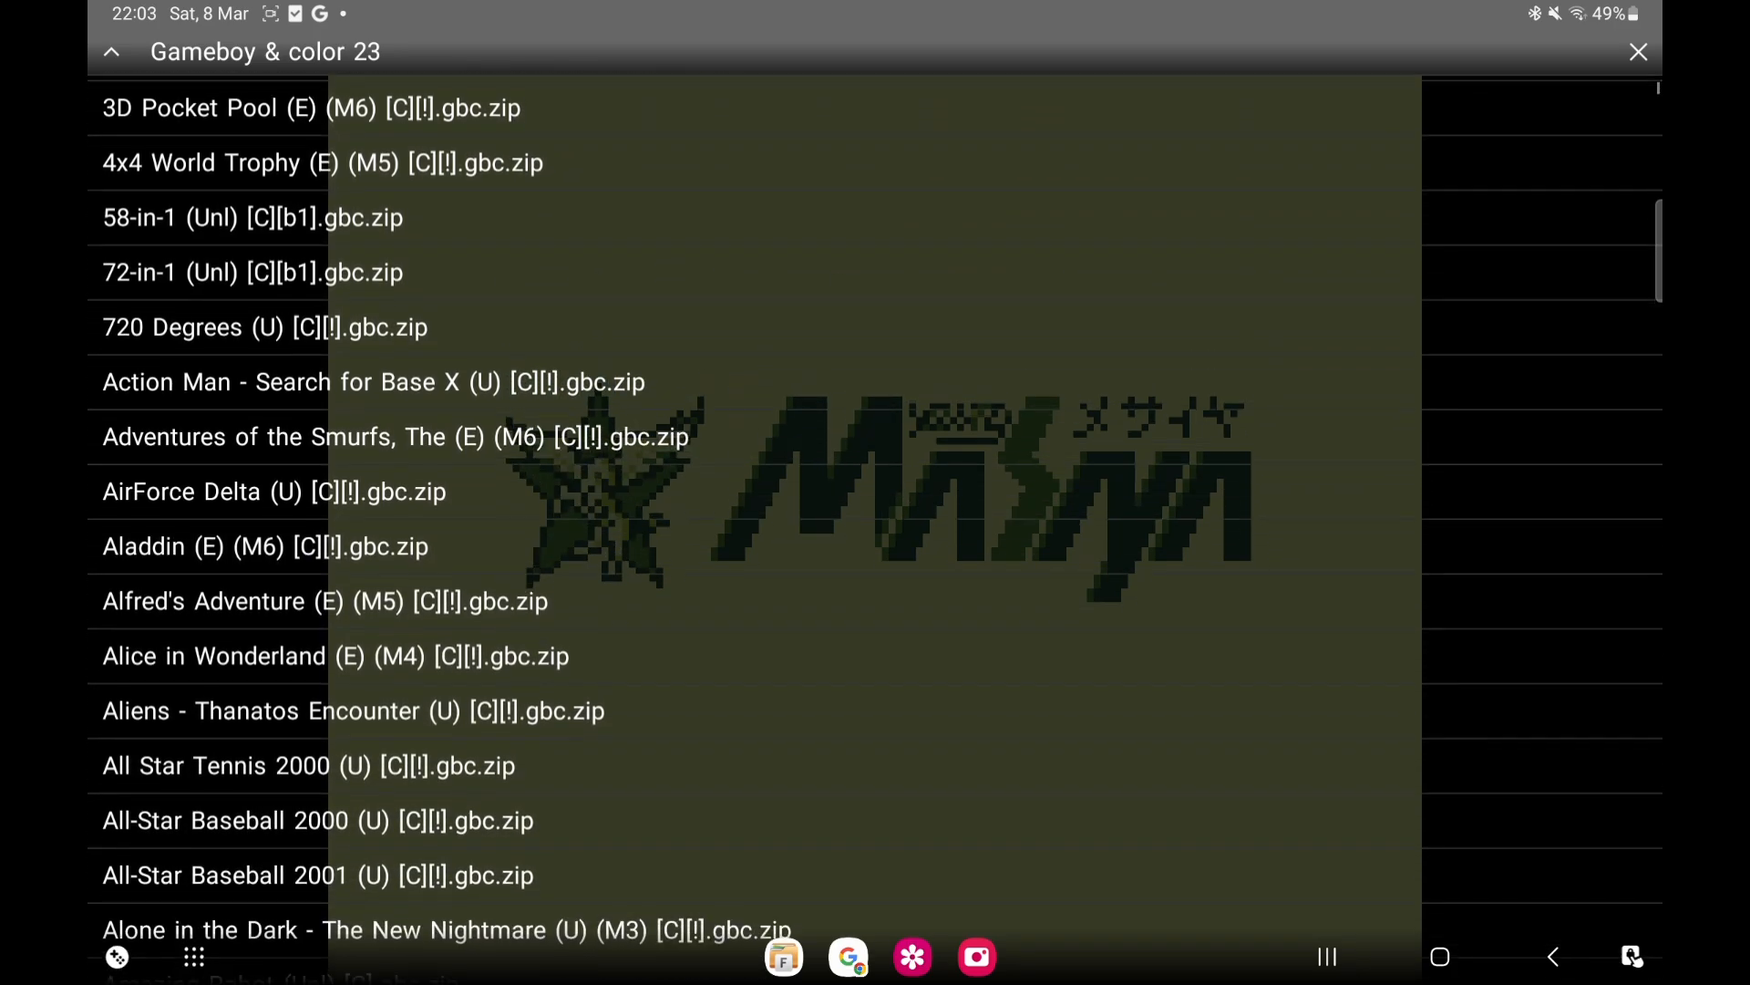
scroll("down", 3)
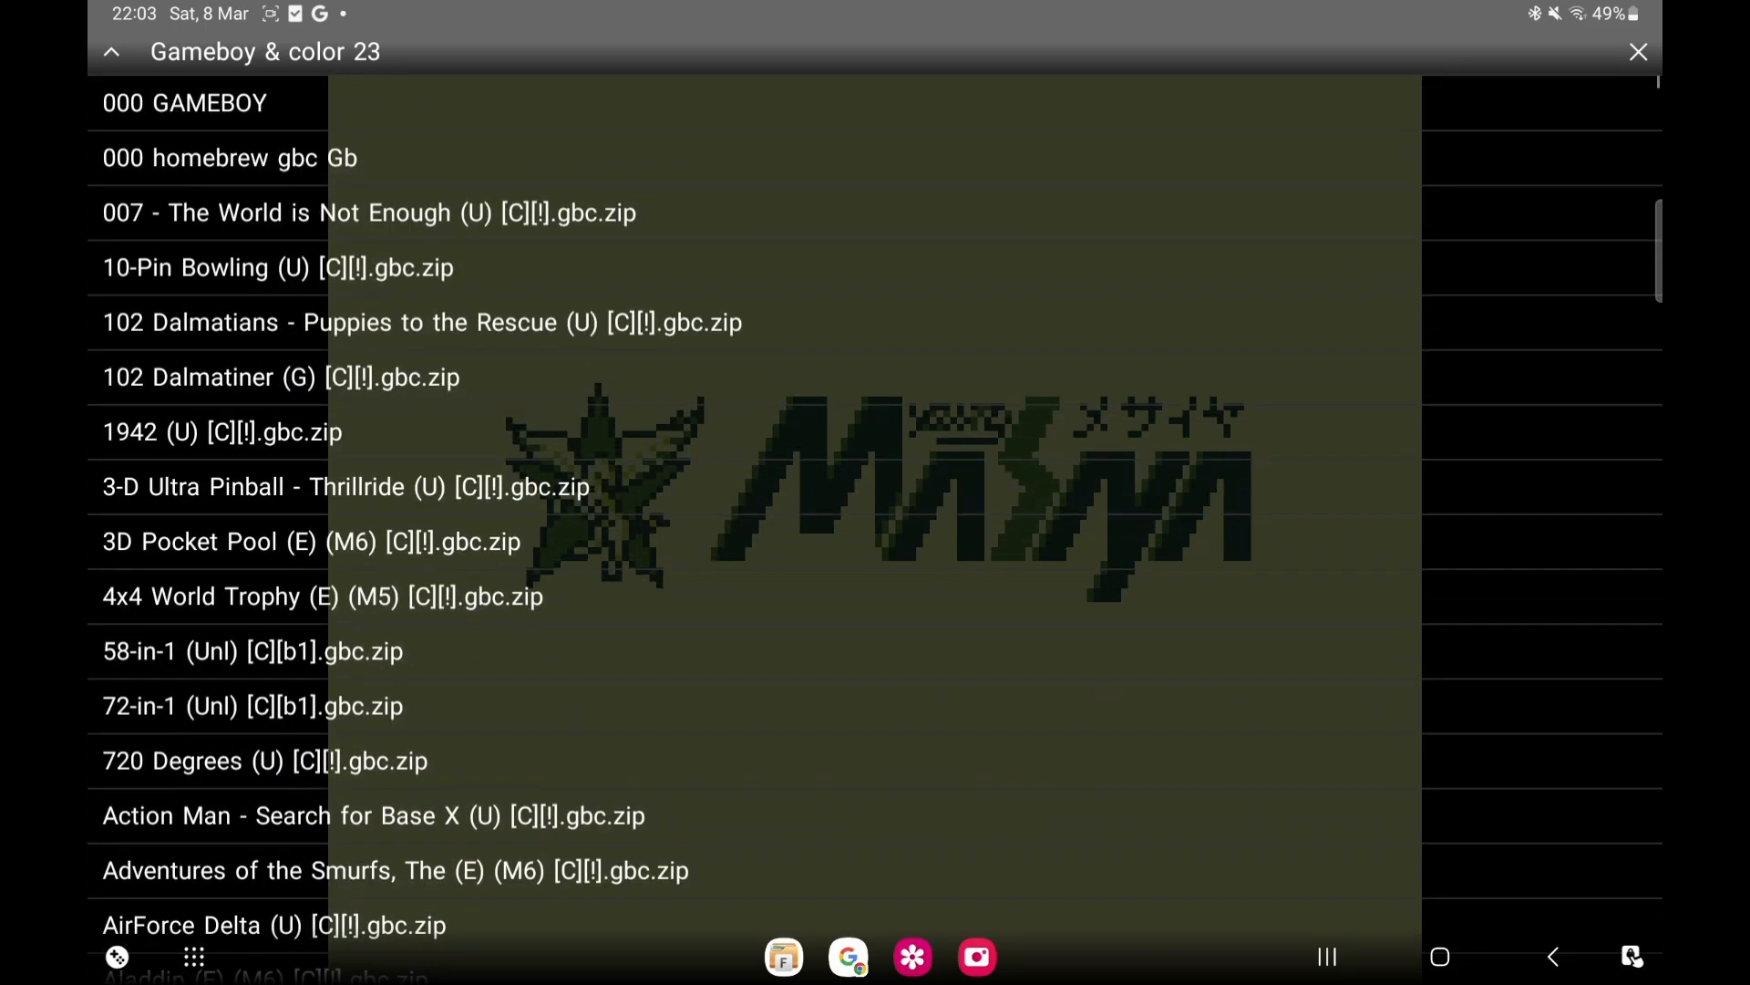
scroll("down", 3)
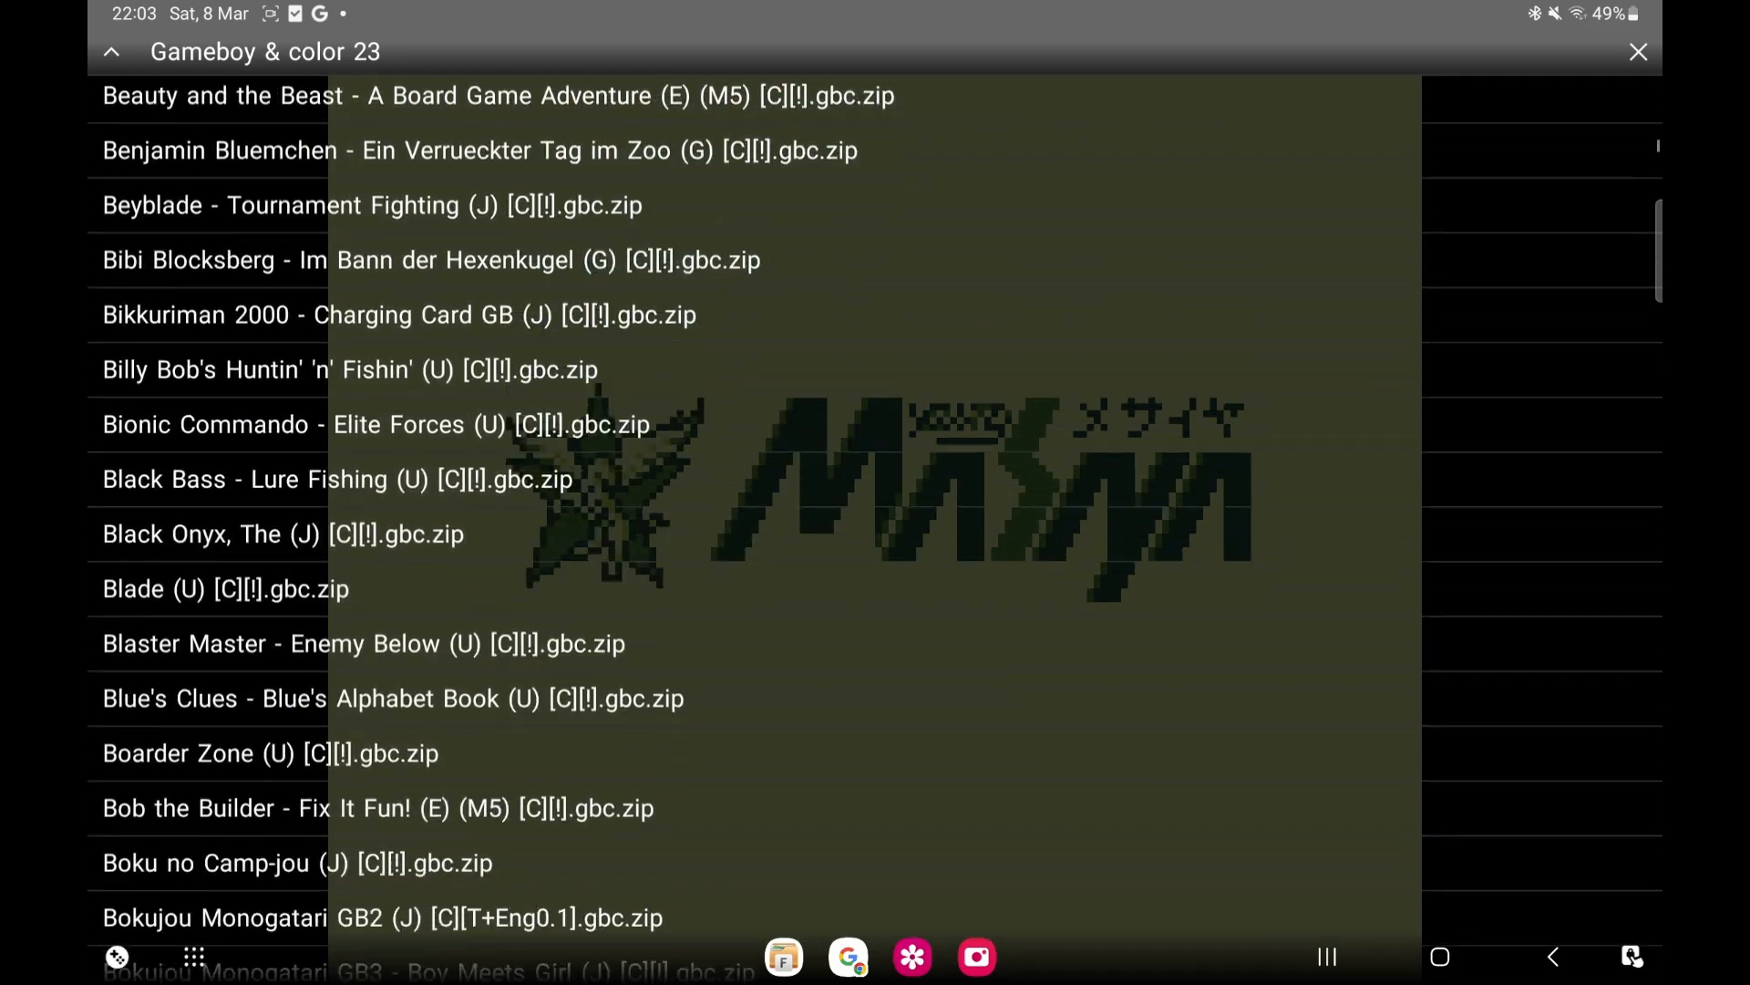
scroll("down", 3)
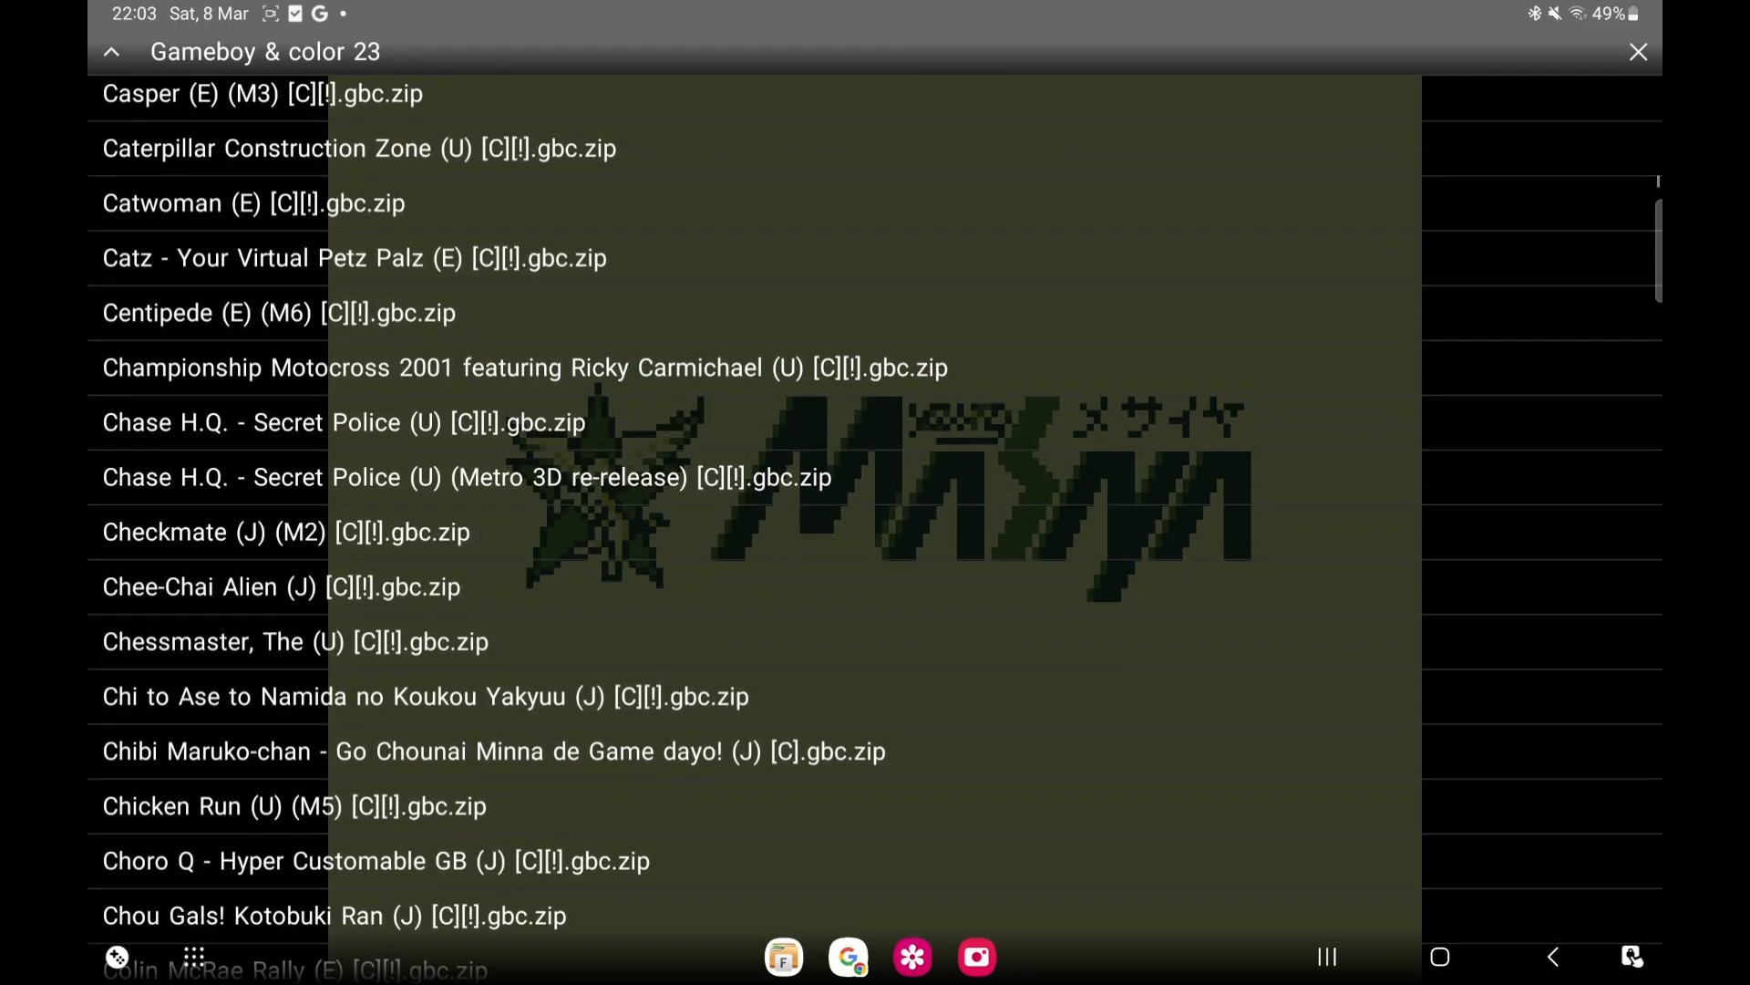
Launch Chase H.Q. - Secret Police and choose the next crew member to reach the city map
left_click(343, 421)
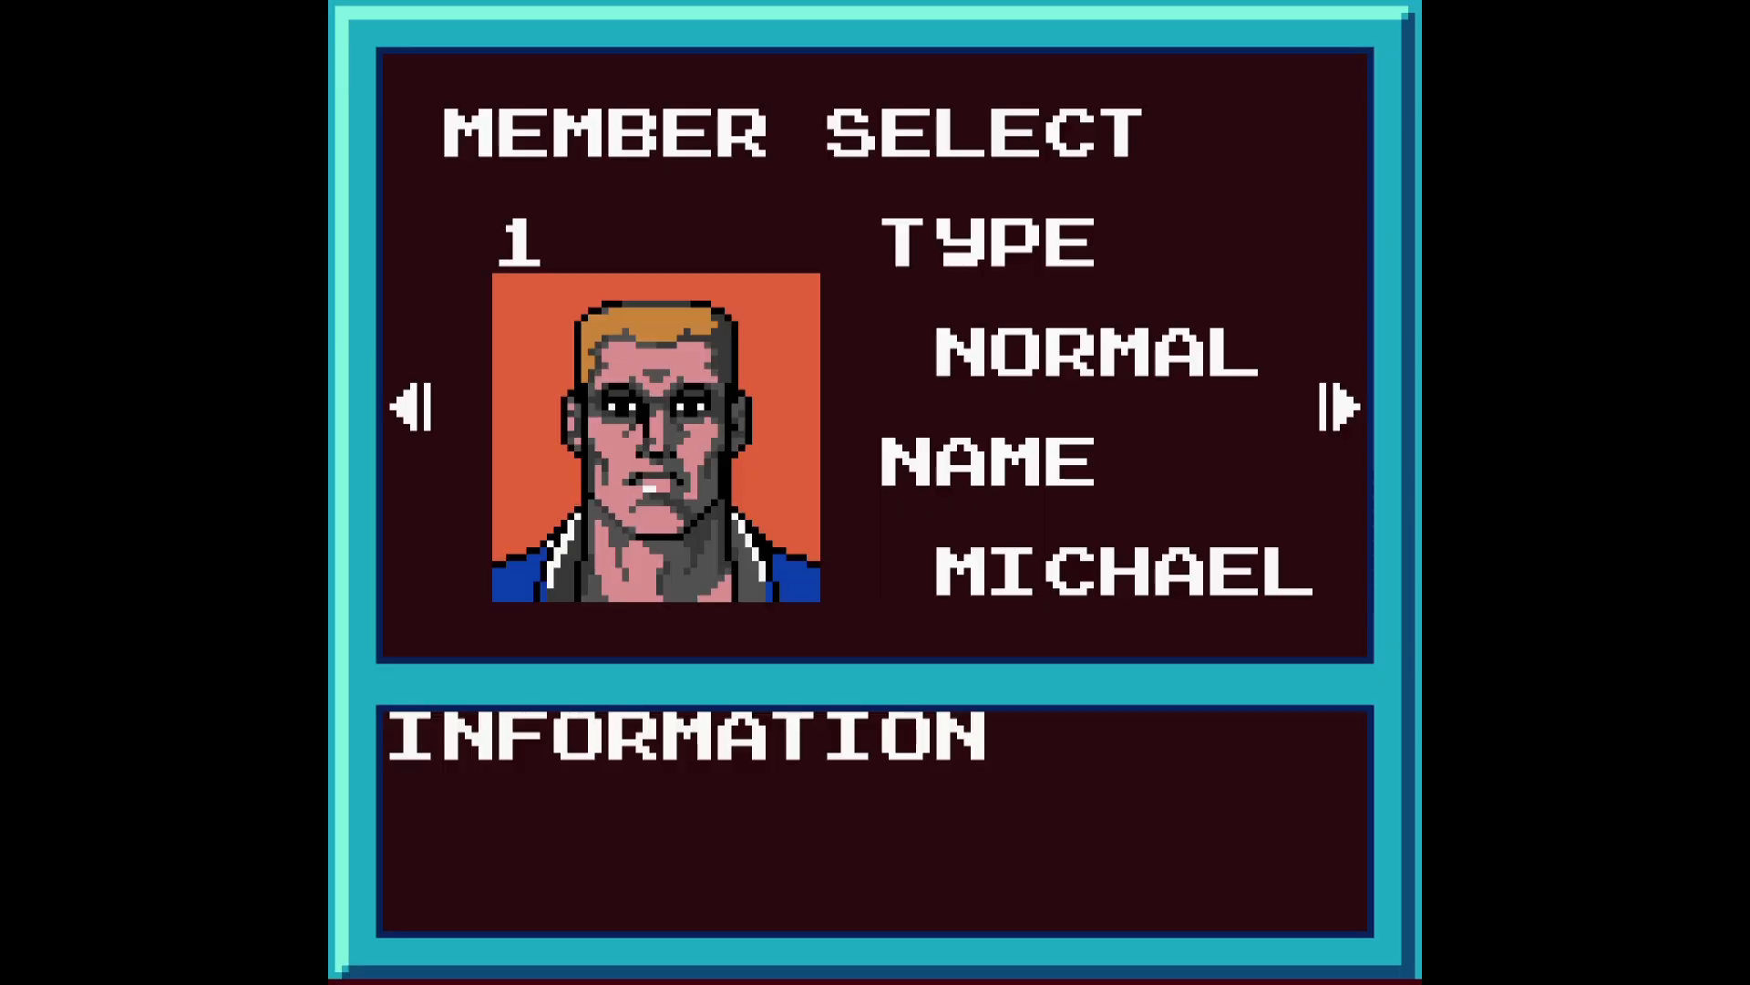
left_click(1341, 406)
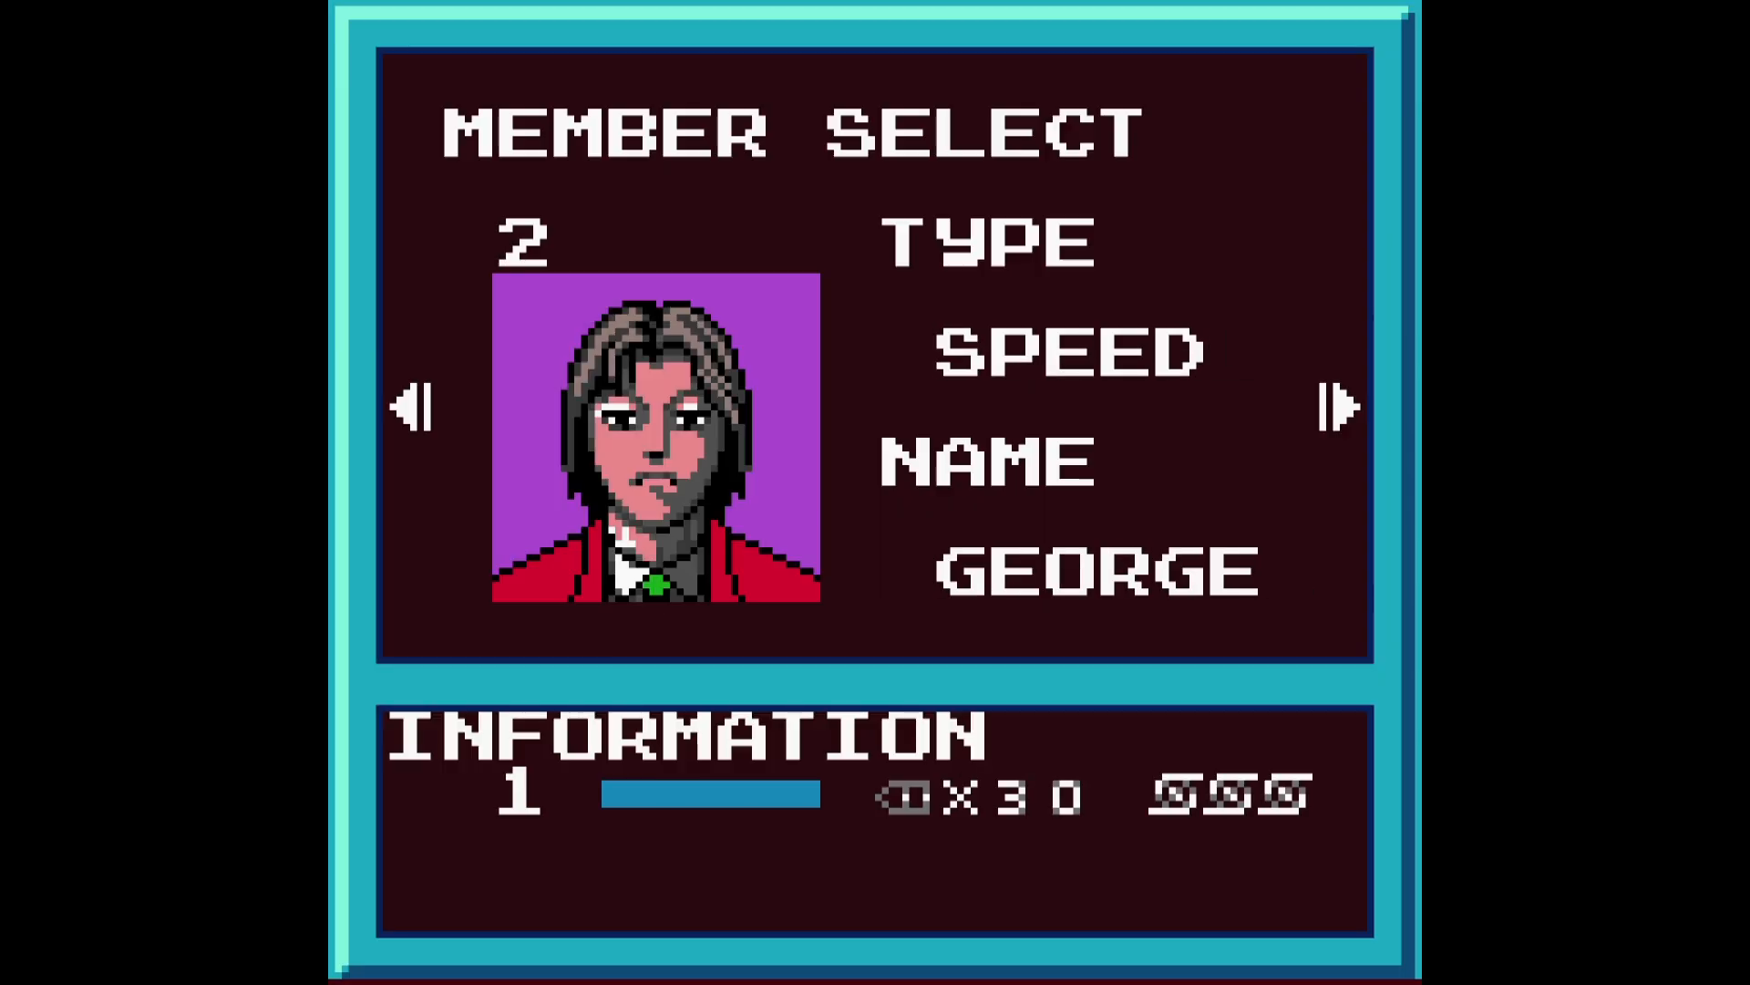
left_click(1338, 406)
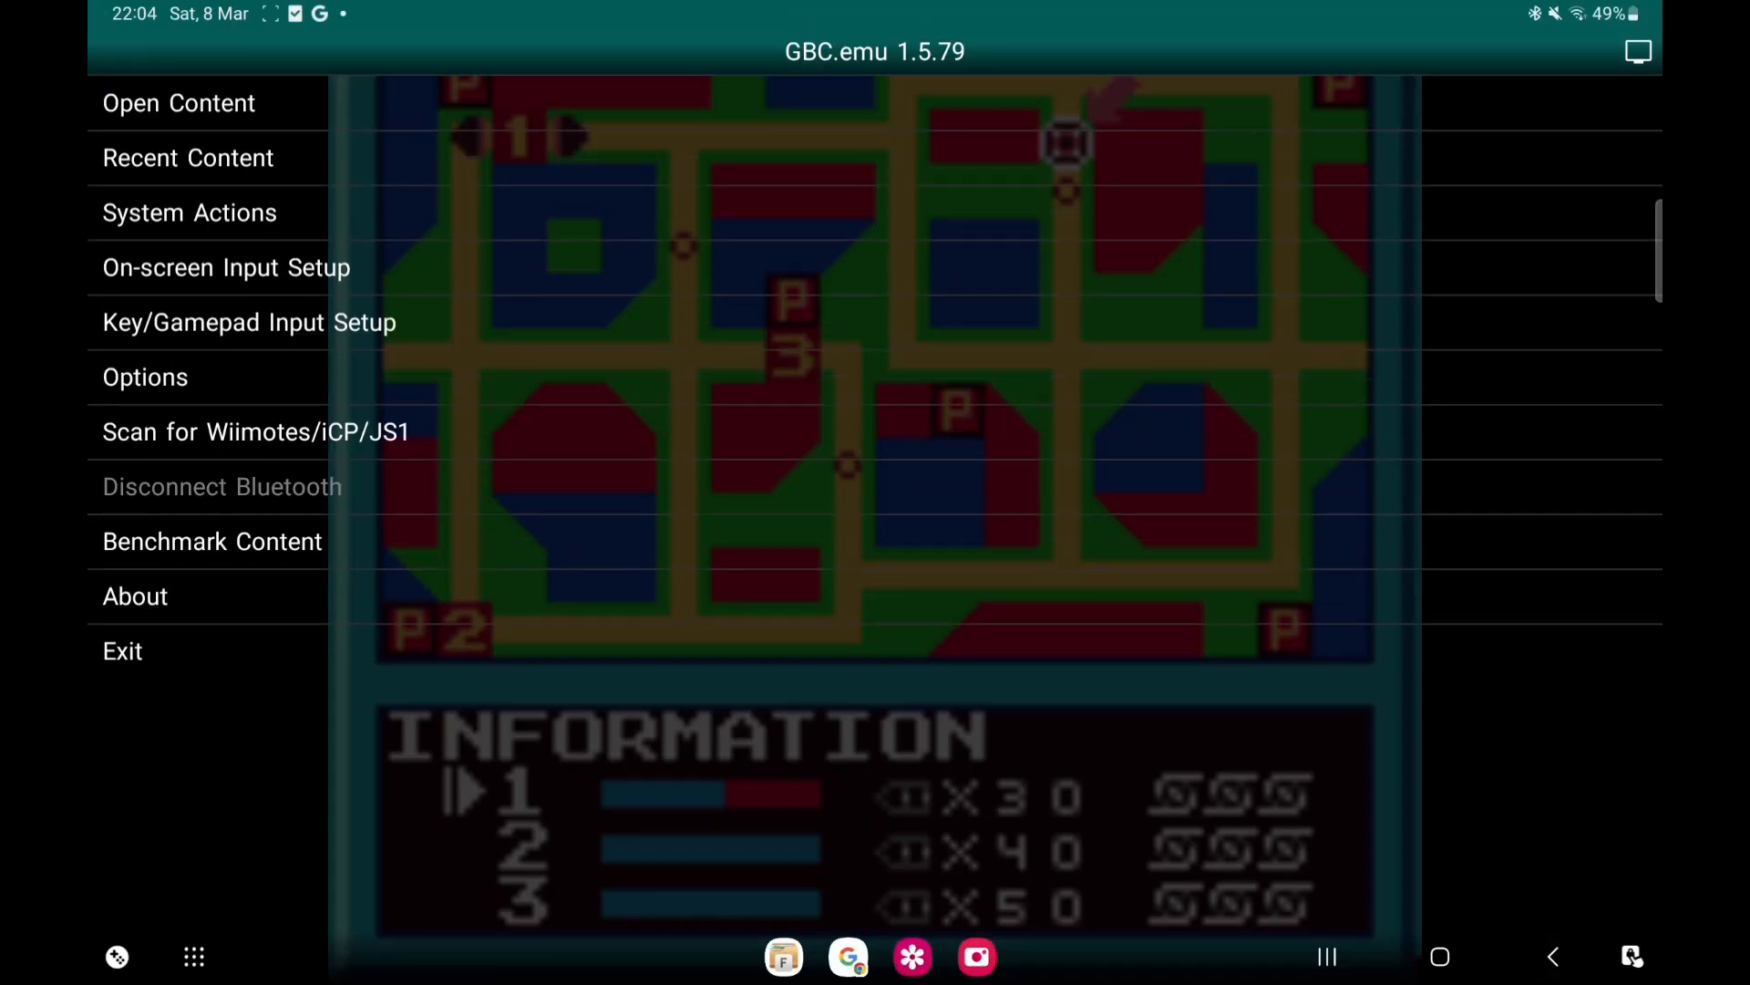
Bring up Video Options over the running game, interpolation showing None
left_click(144, 376)
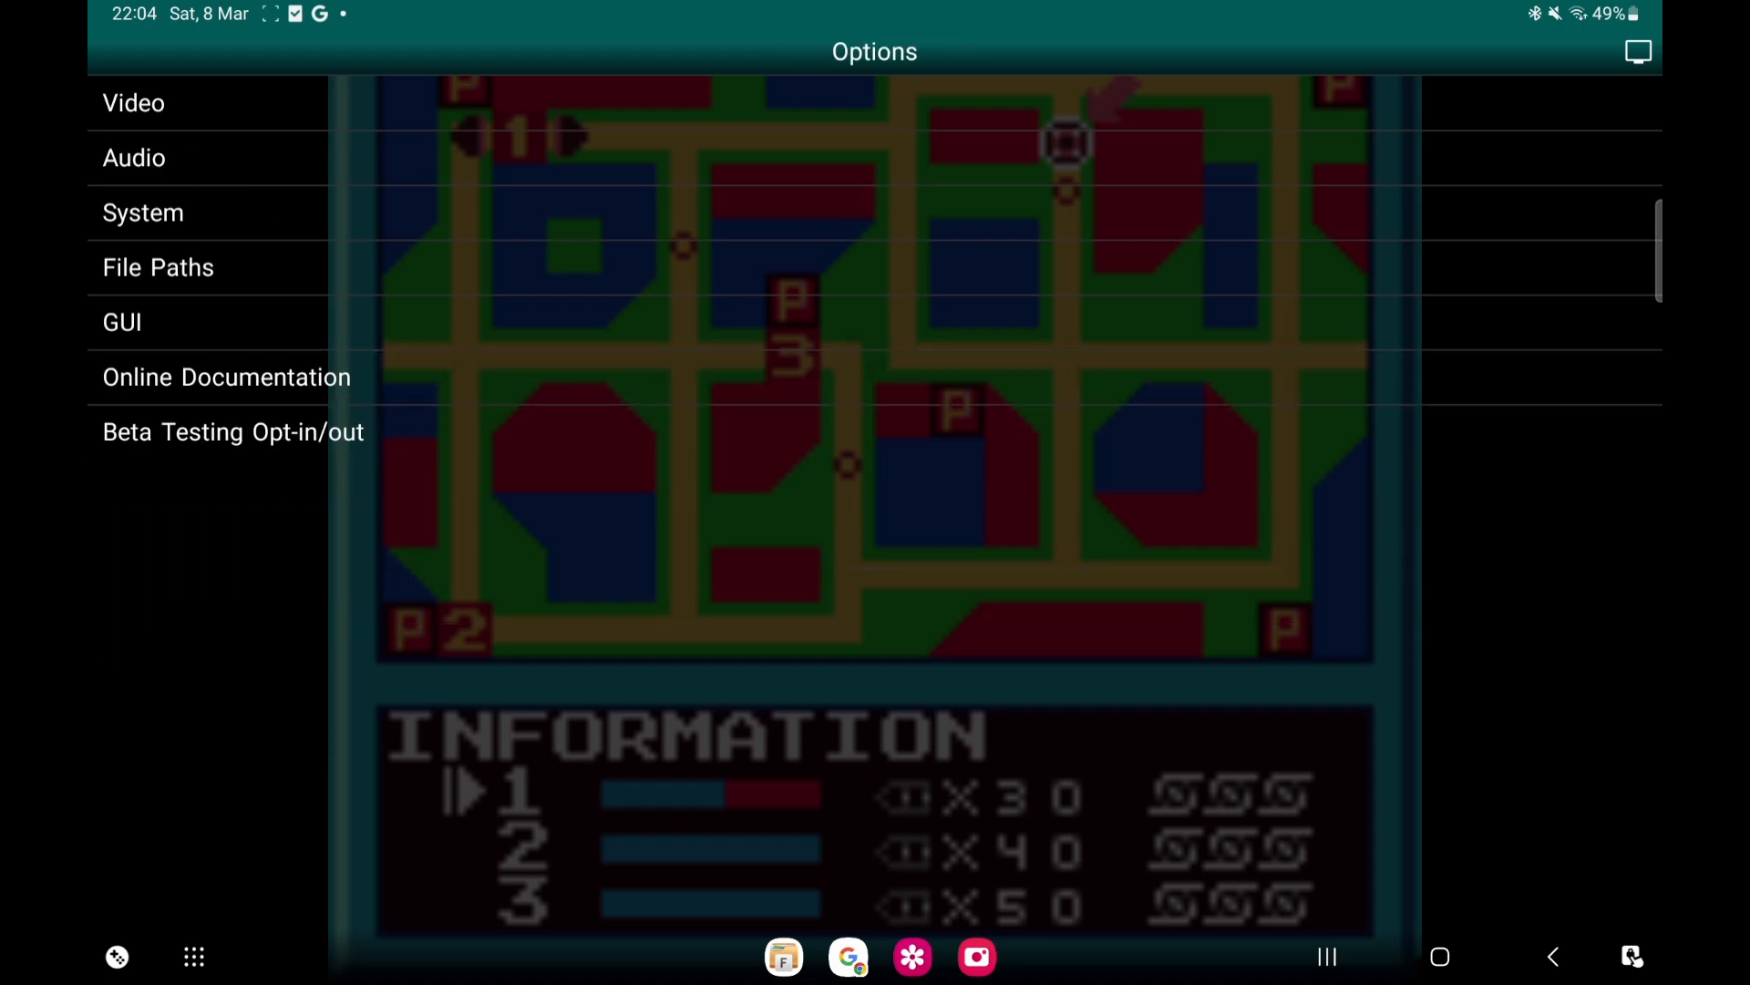
left_click(133, 102)
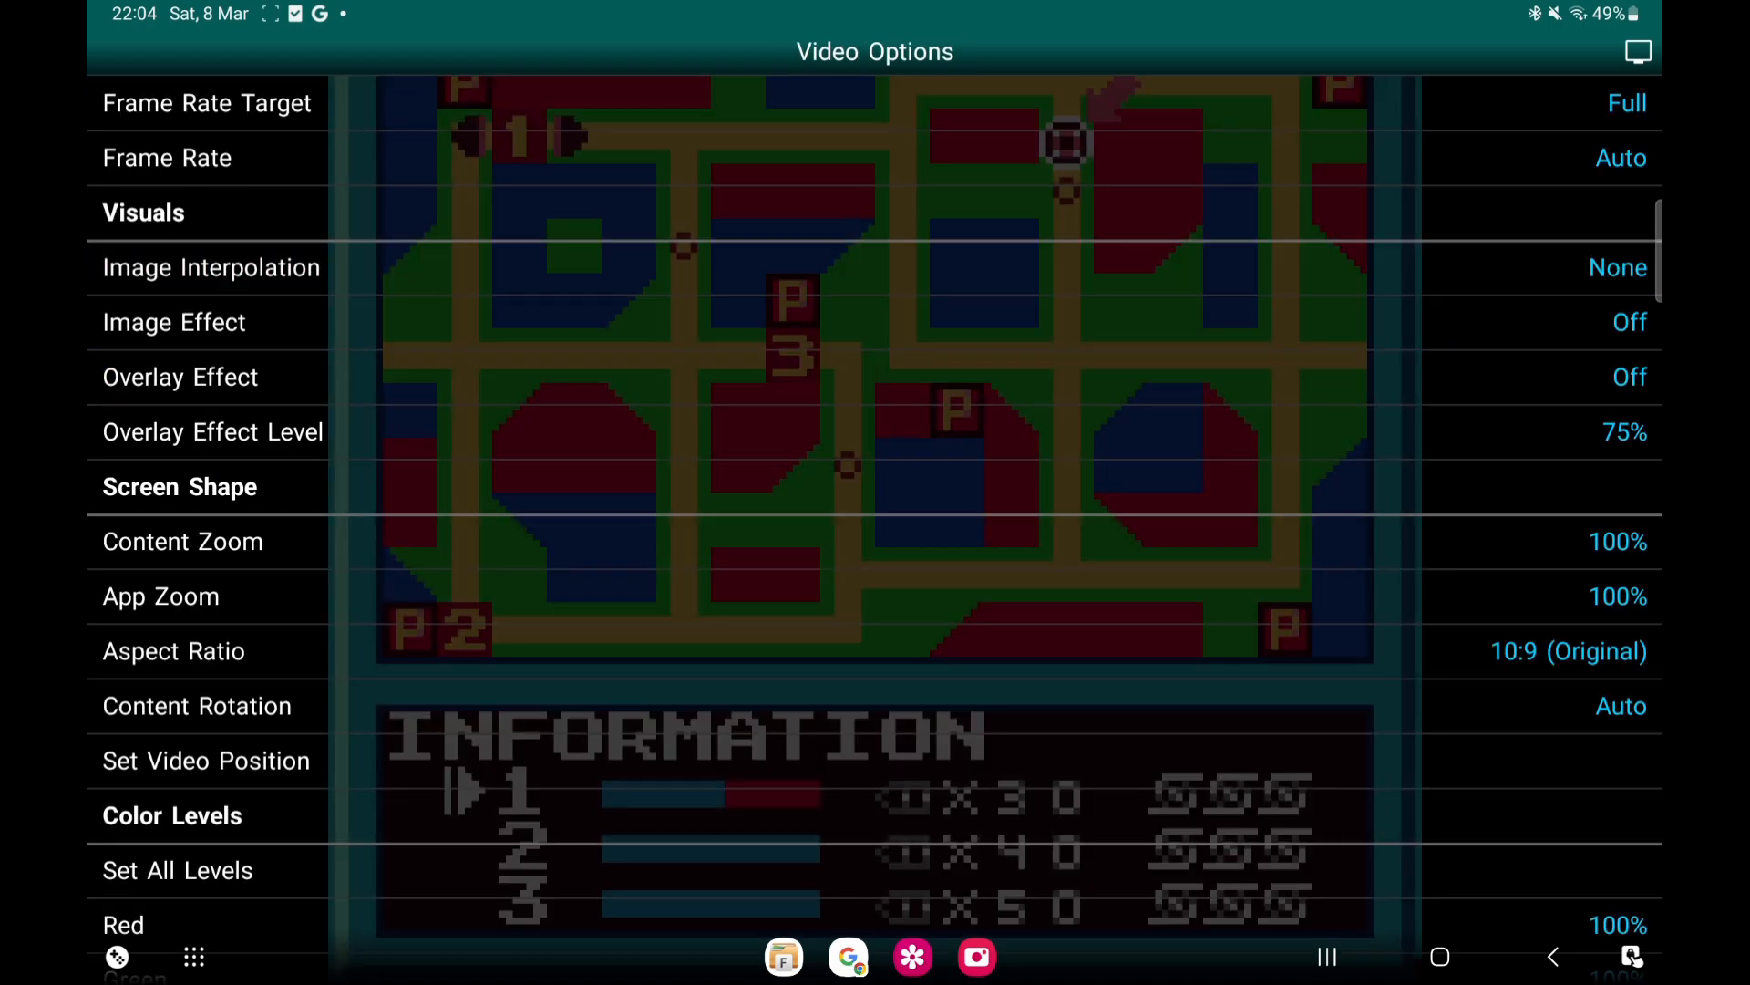